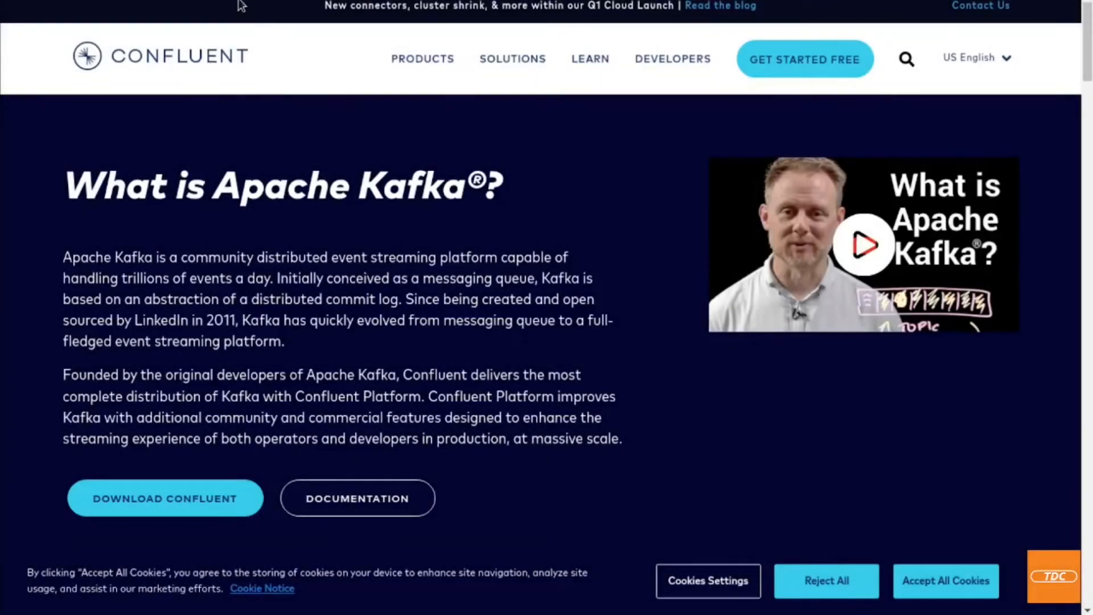
mouse_move(178, 233)
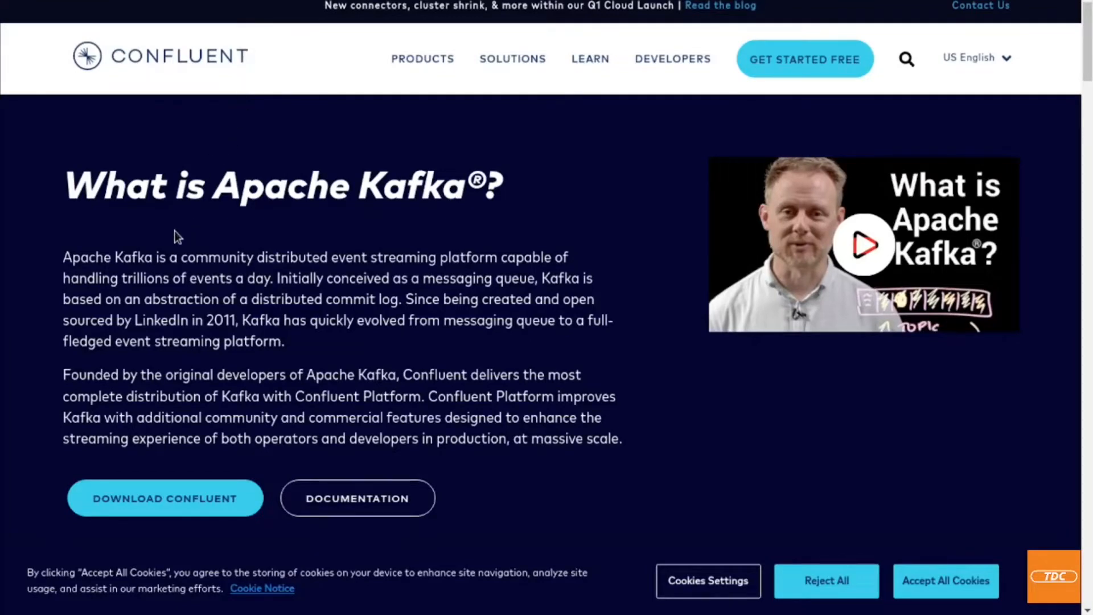
mouse_move(226, 272)
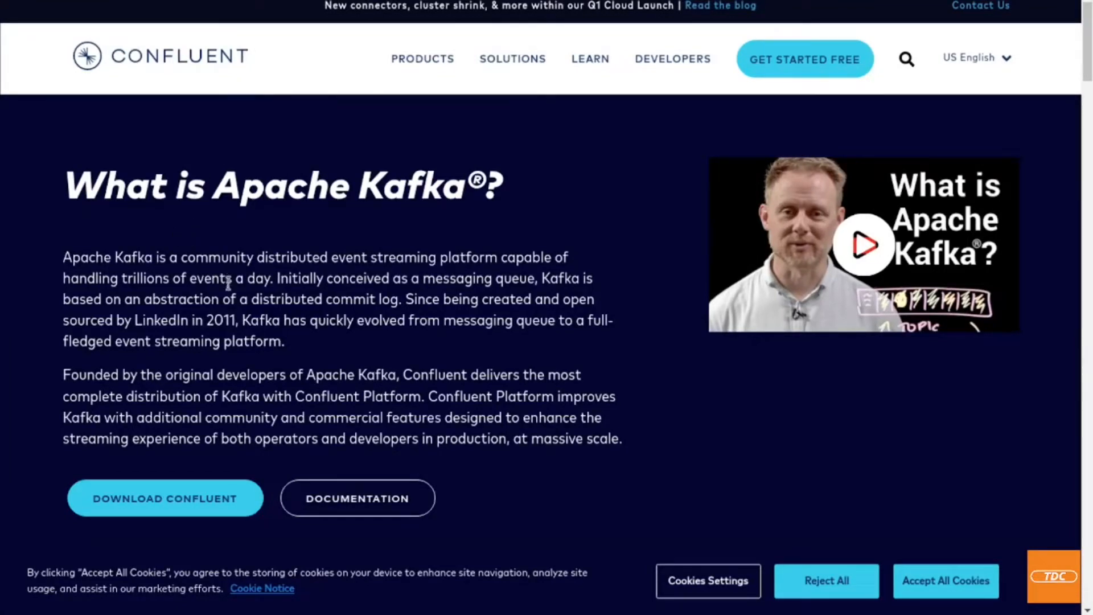
mouse_move(183, 300)
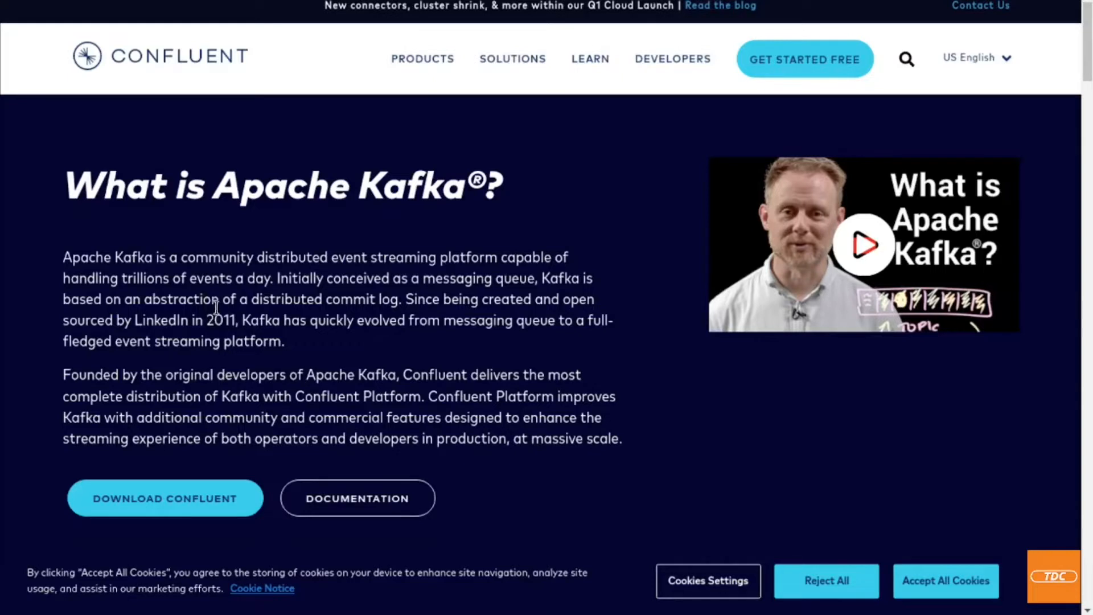
mouse_move(272, 394)
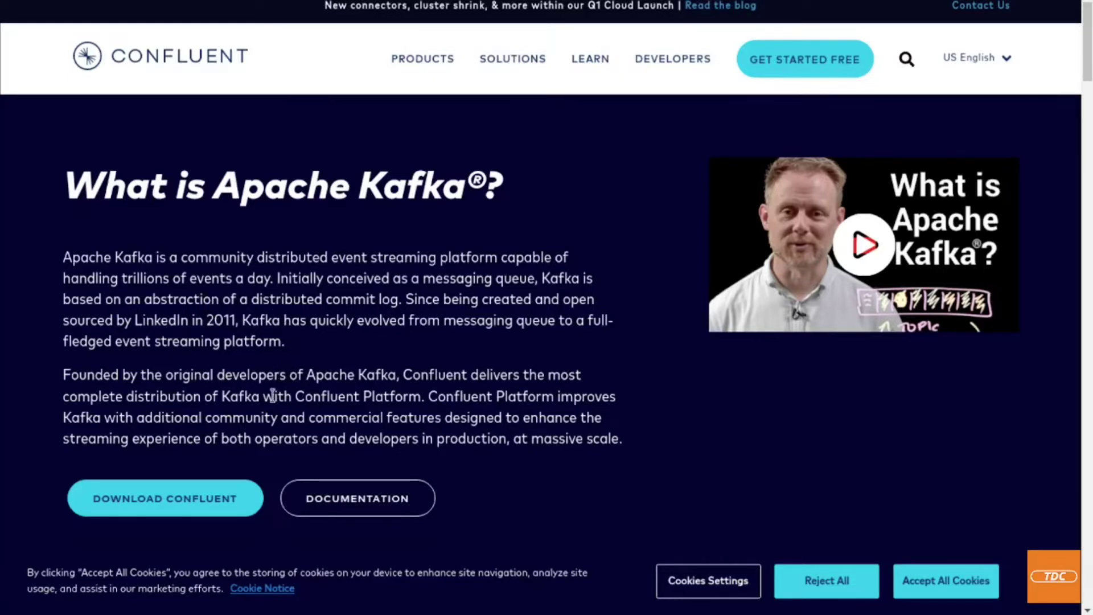
mouse_move(292, 446)
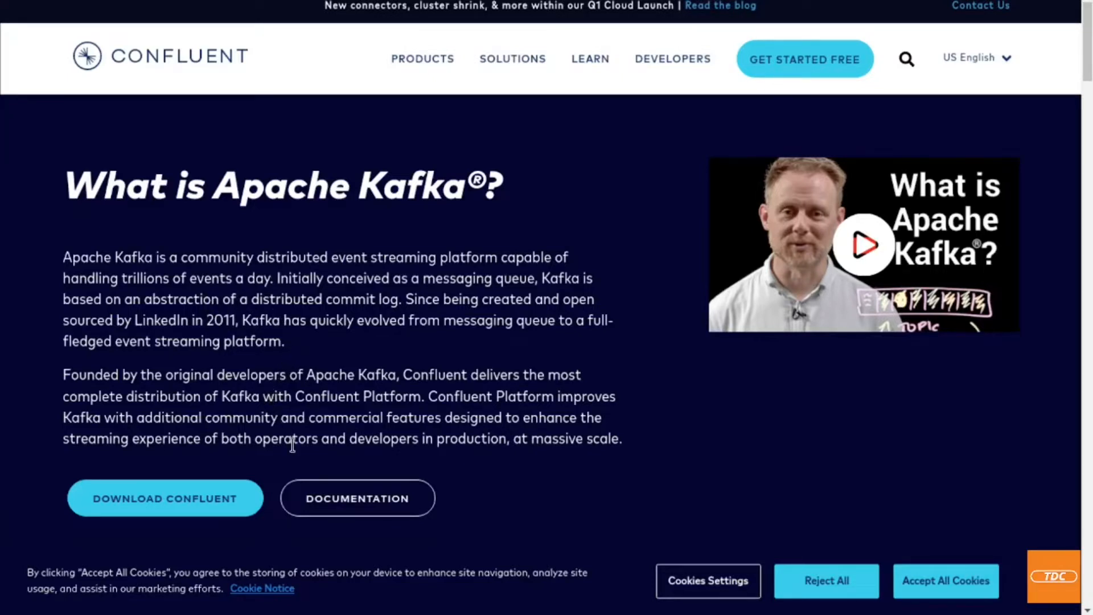
mouse_move(357, 498)
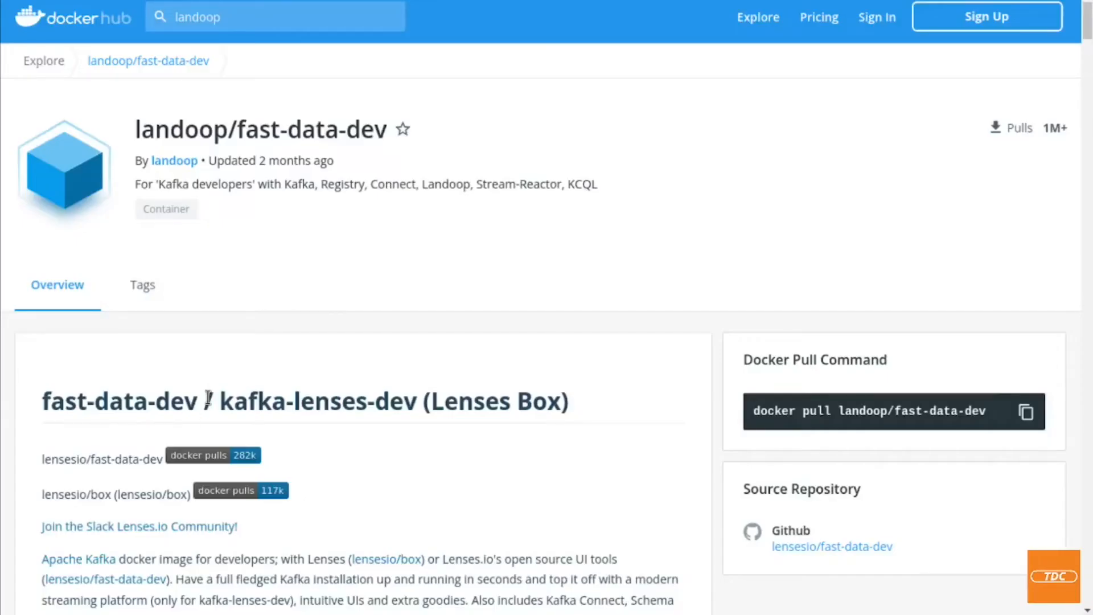
mouse_move(334, 153)
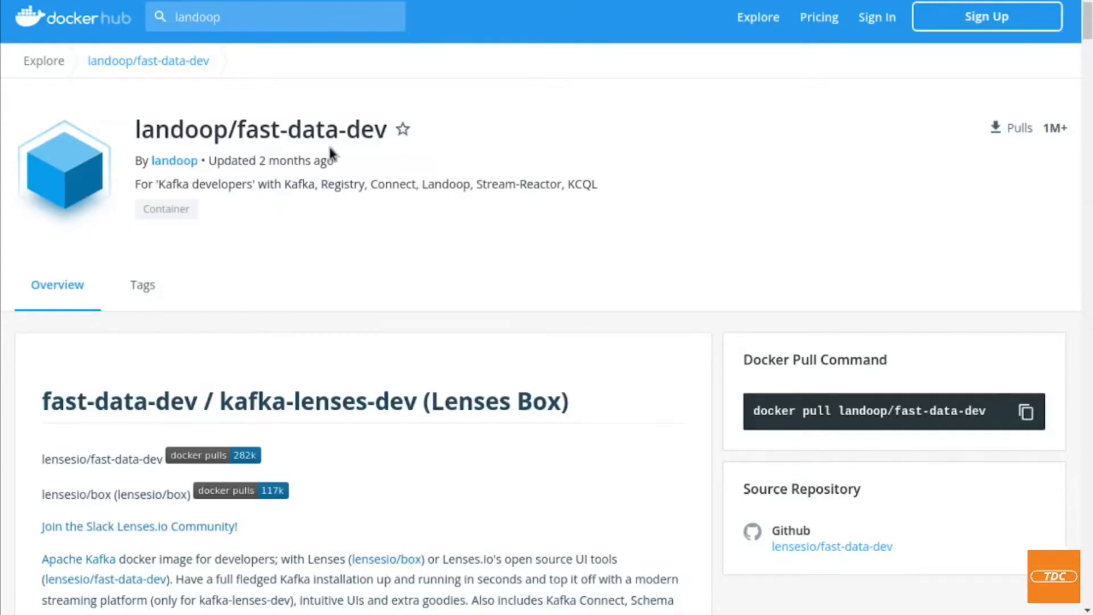
mouse_move(288, 280)
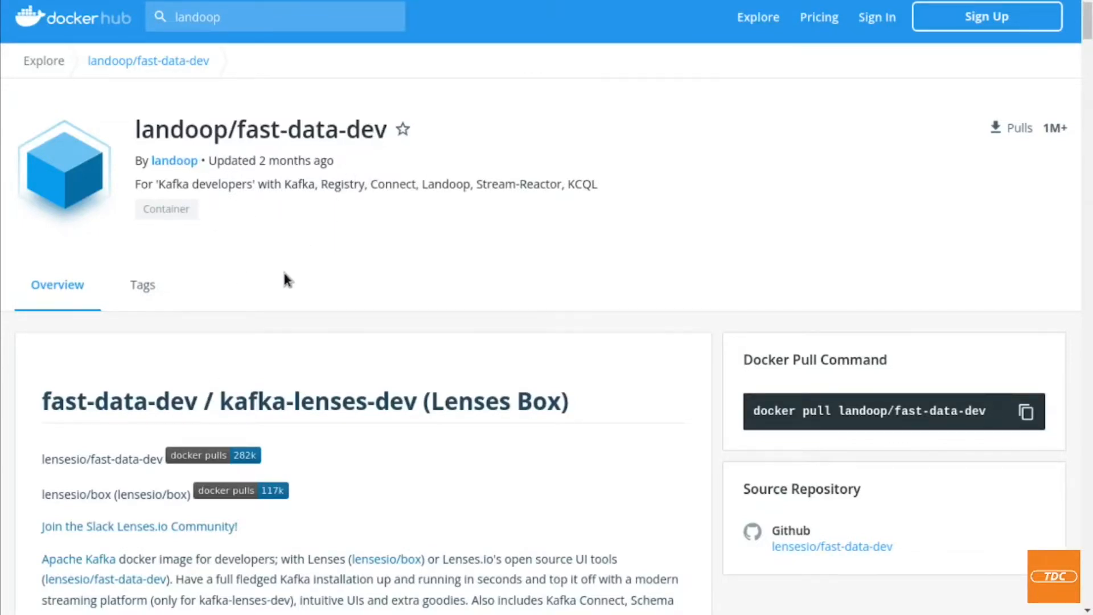
- Enter docker pull landoop/fast-data-dev at the prompt without running it yet
scroll(down, 3)
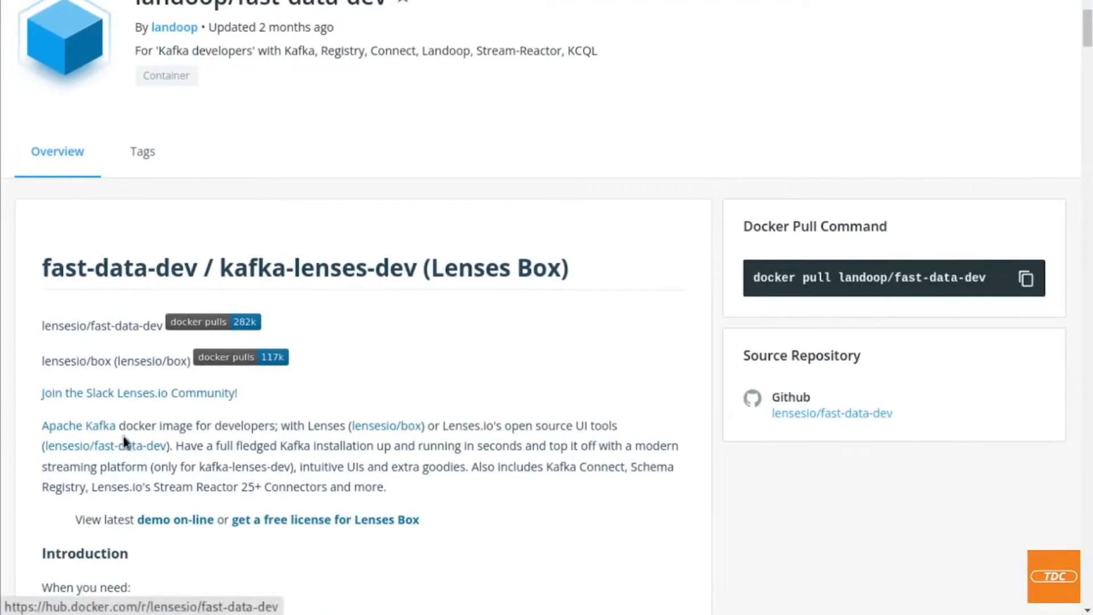
mouse_move(217, 447)
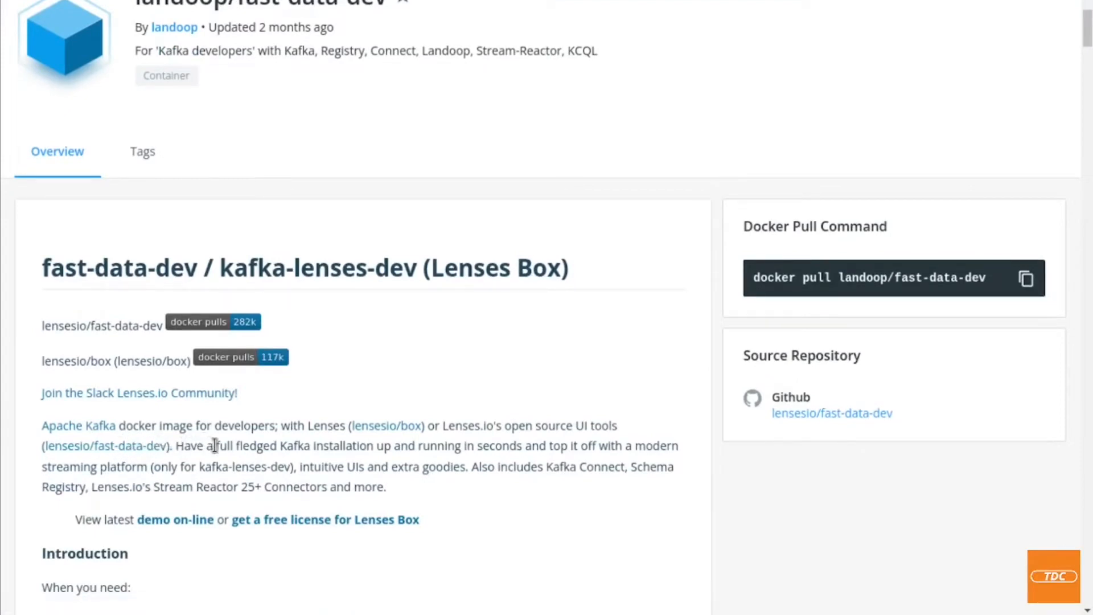
mouse_move(398, 378)
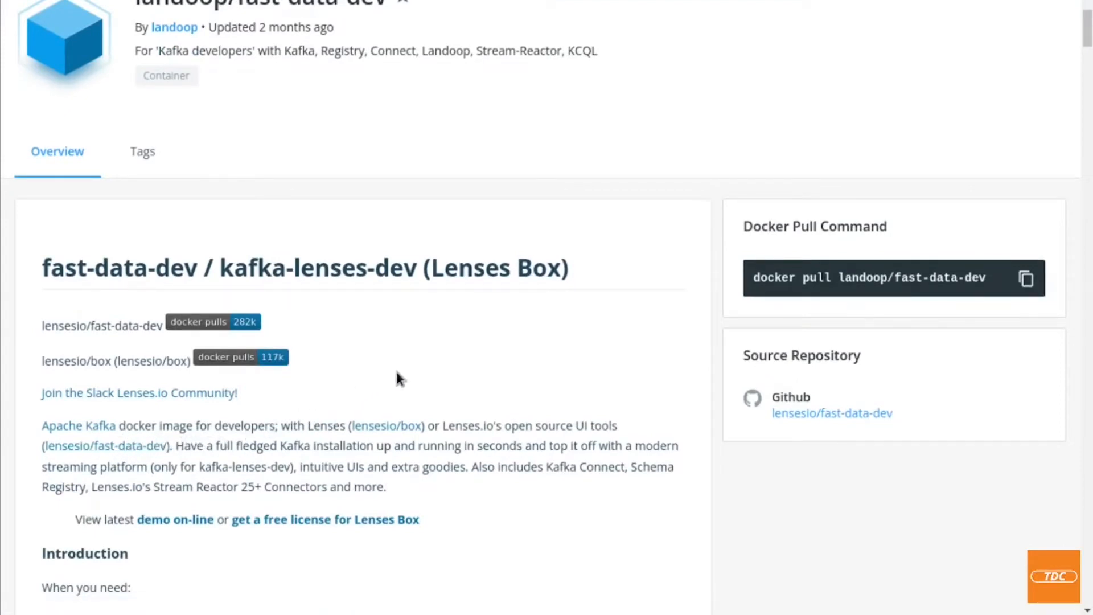
mouse_move(407, 377)
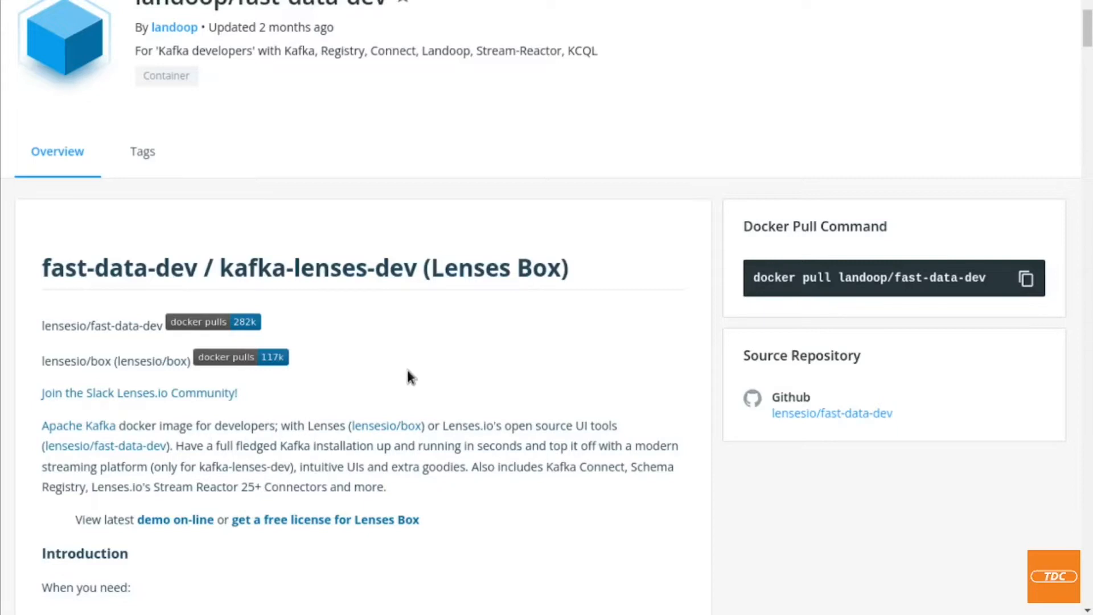
mouse_move(516, 402)
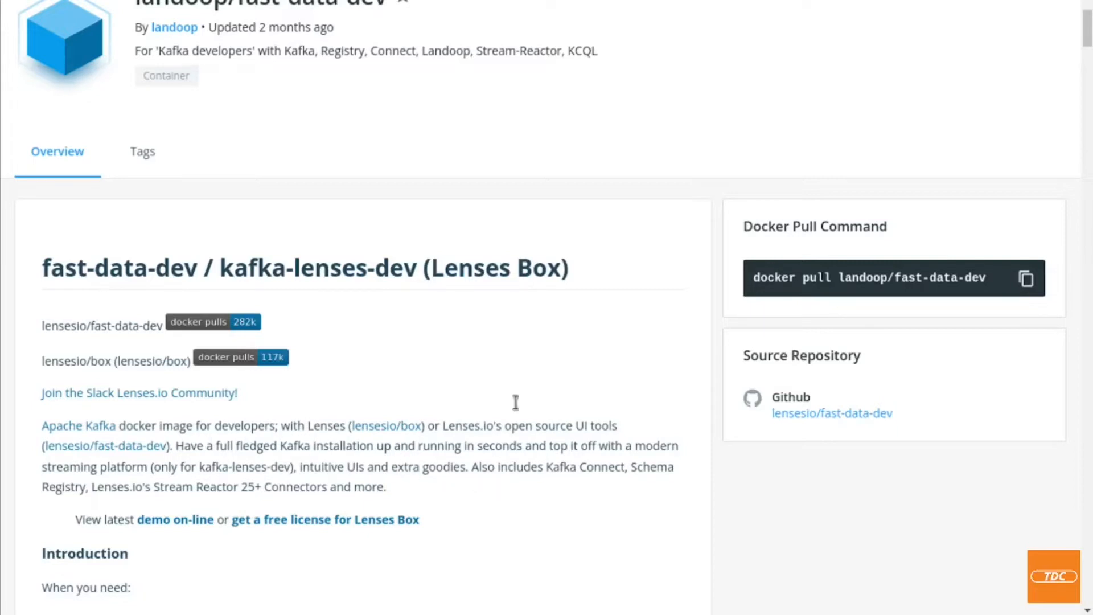
mouse_move(841, 294)
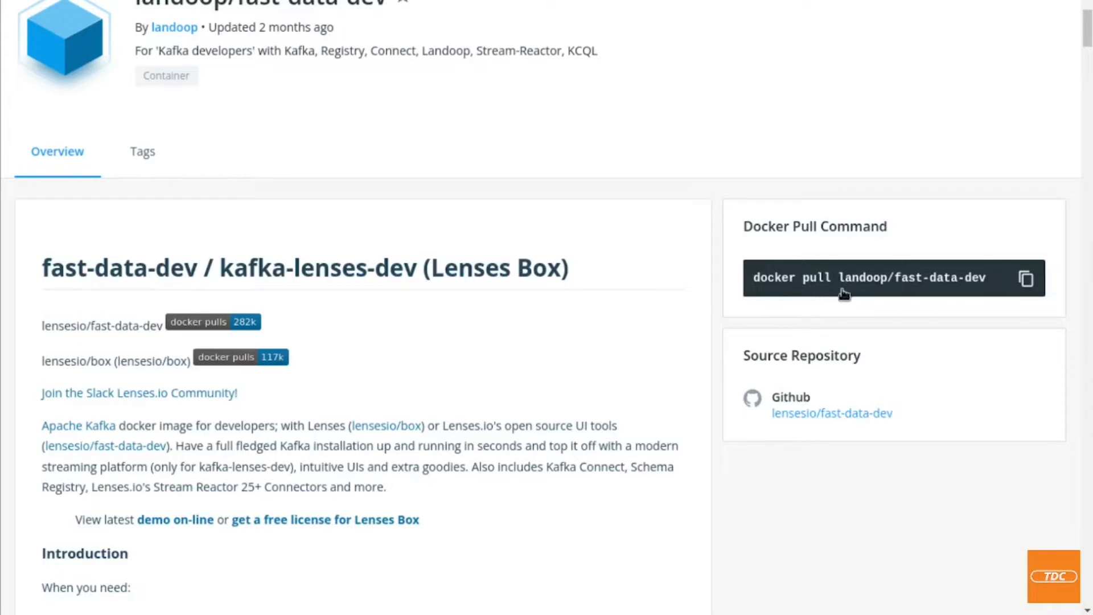
mouse_move(735, 337)
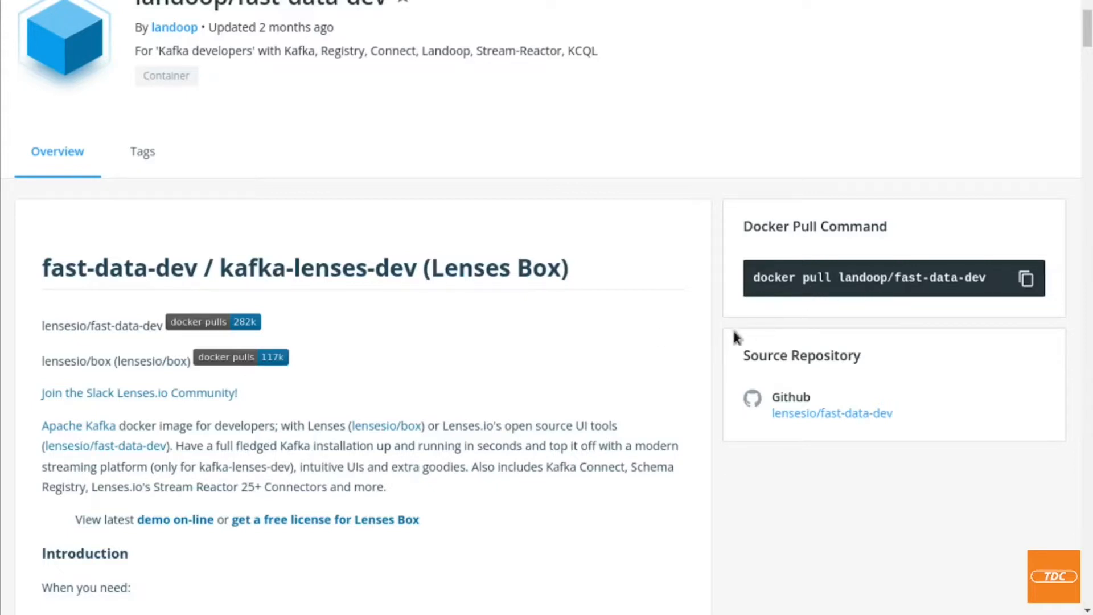
mouse_move(815, 306)
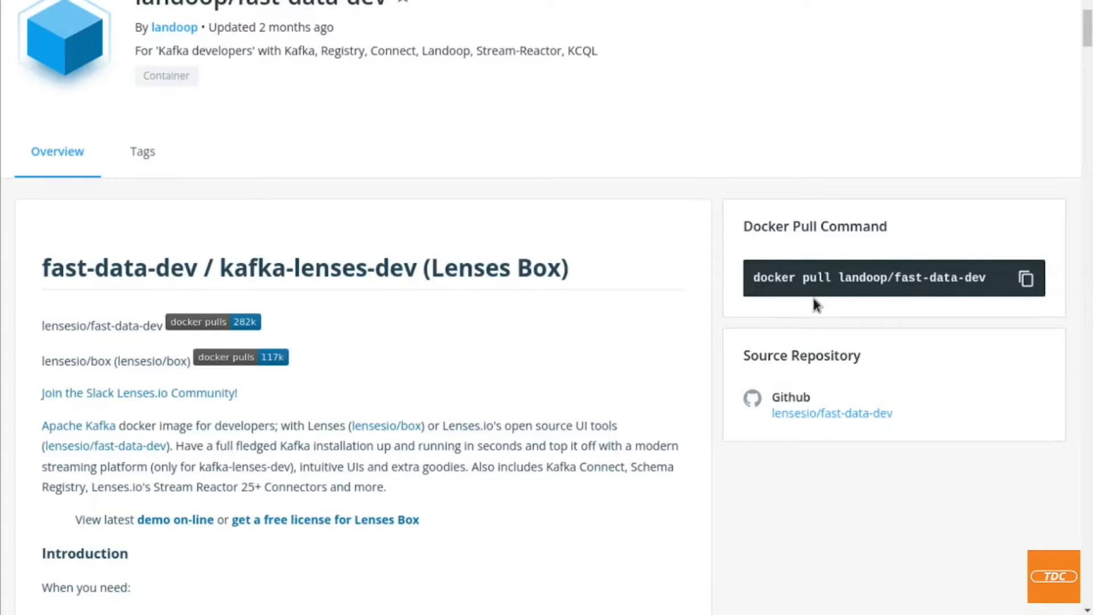
mouse_move(425, 386)
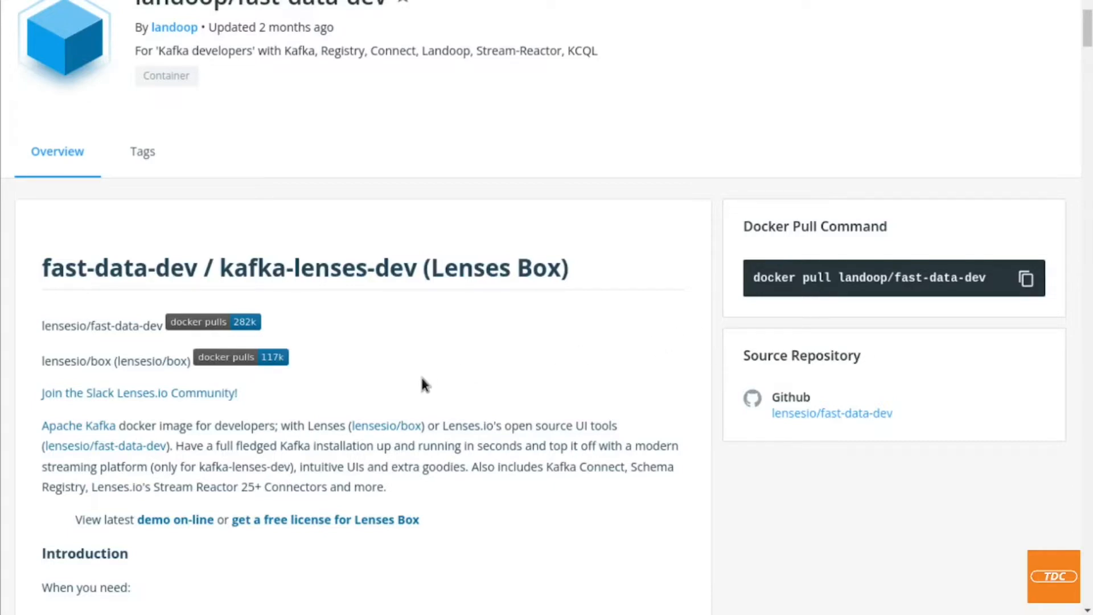
scroll(down, 3)
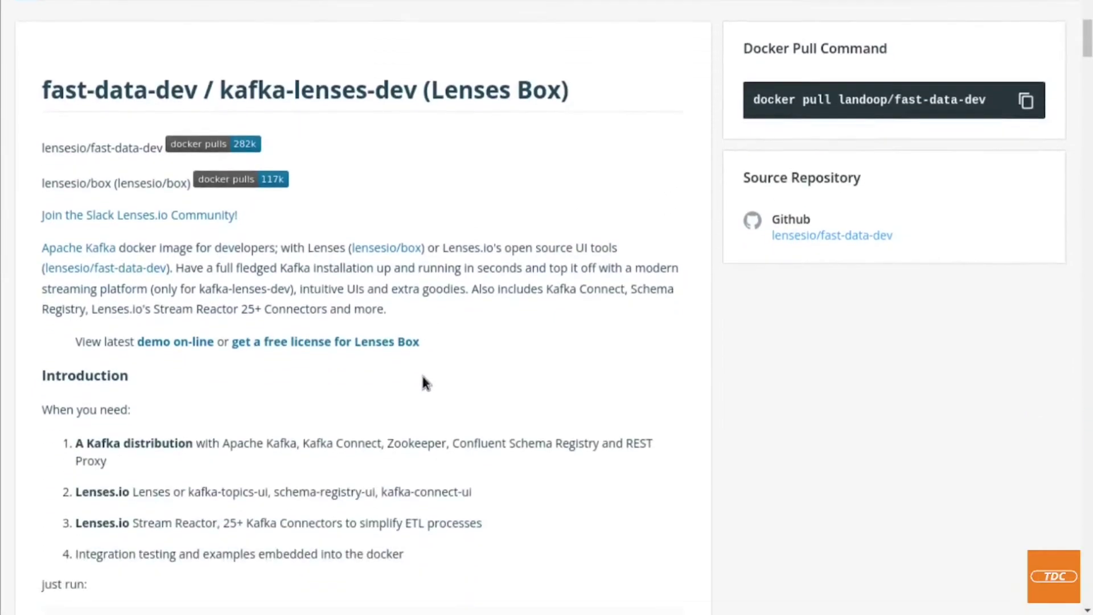
scroll(down, 3)
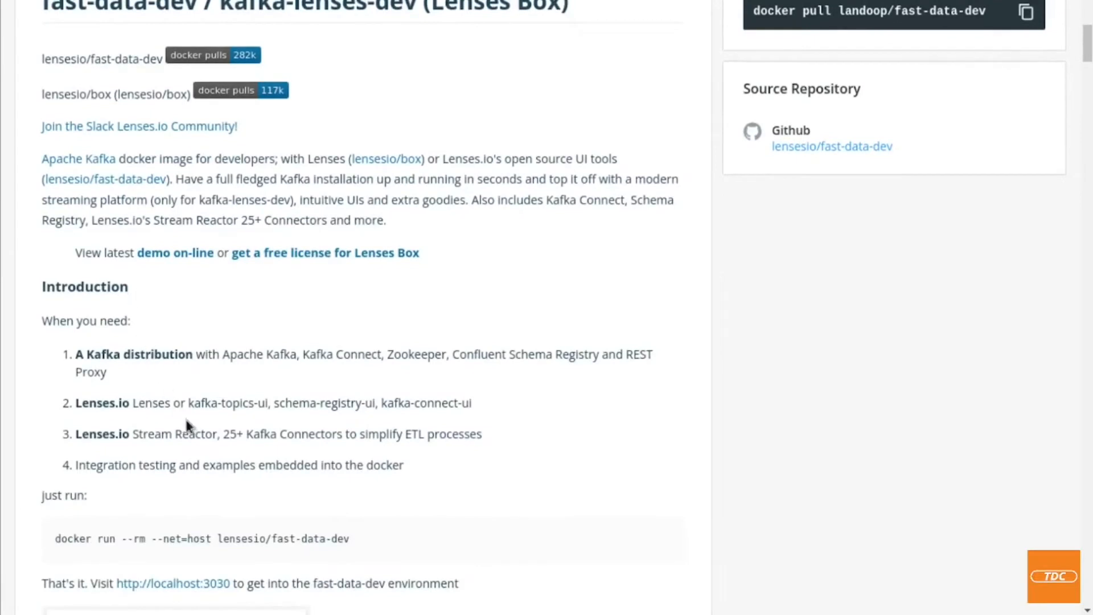
scroll(down, 3)
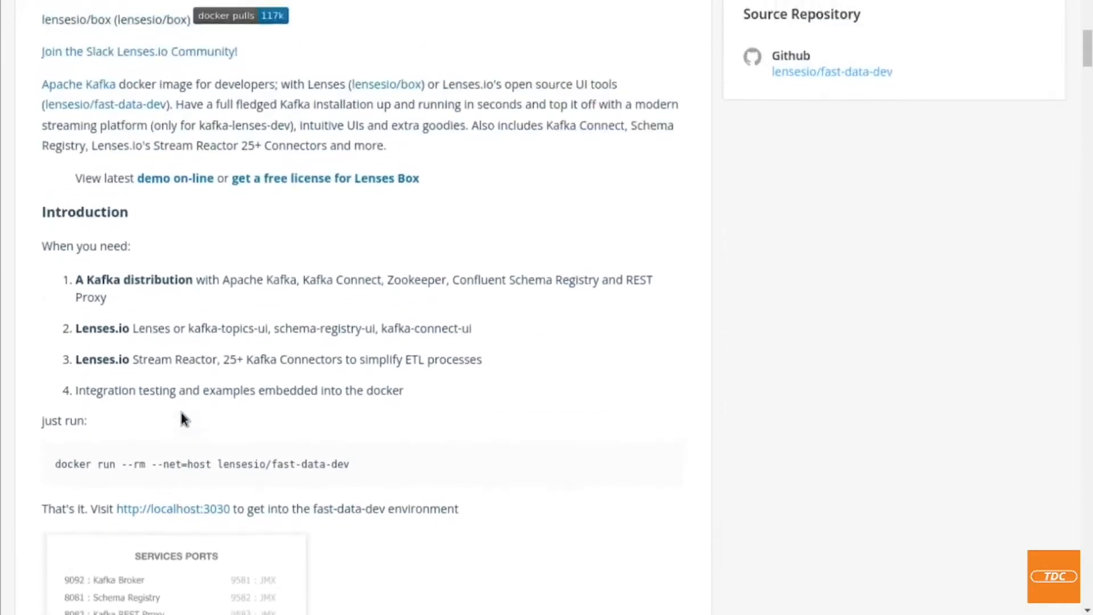
scroll(up, 3)
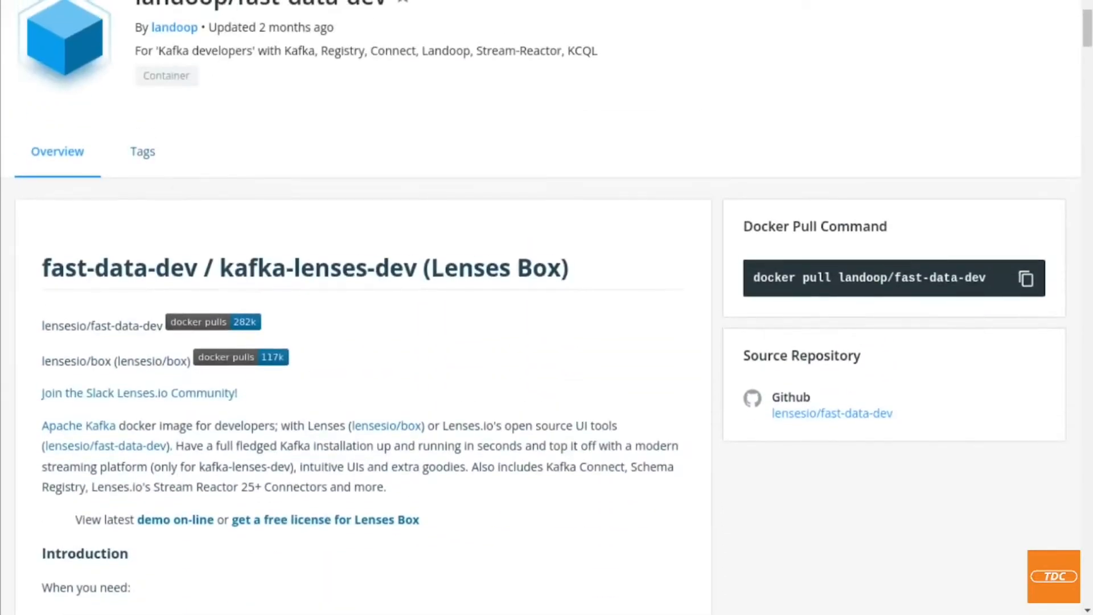
scroll(up, 3)
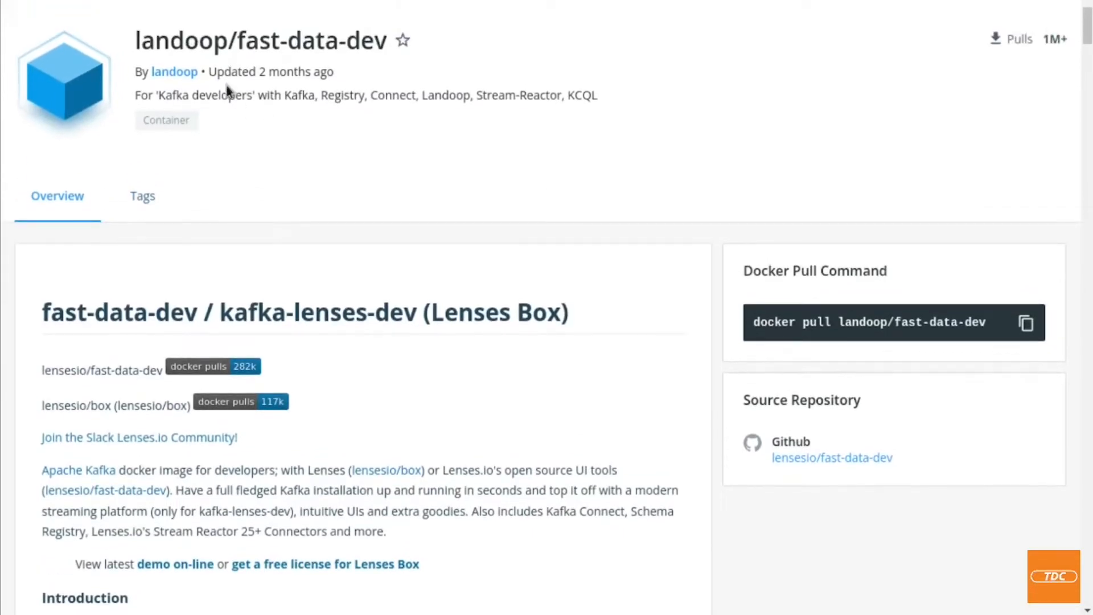
mouse_move(331, 217)
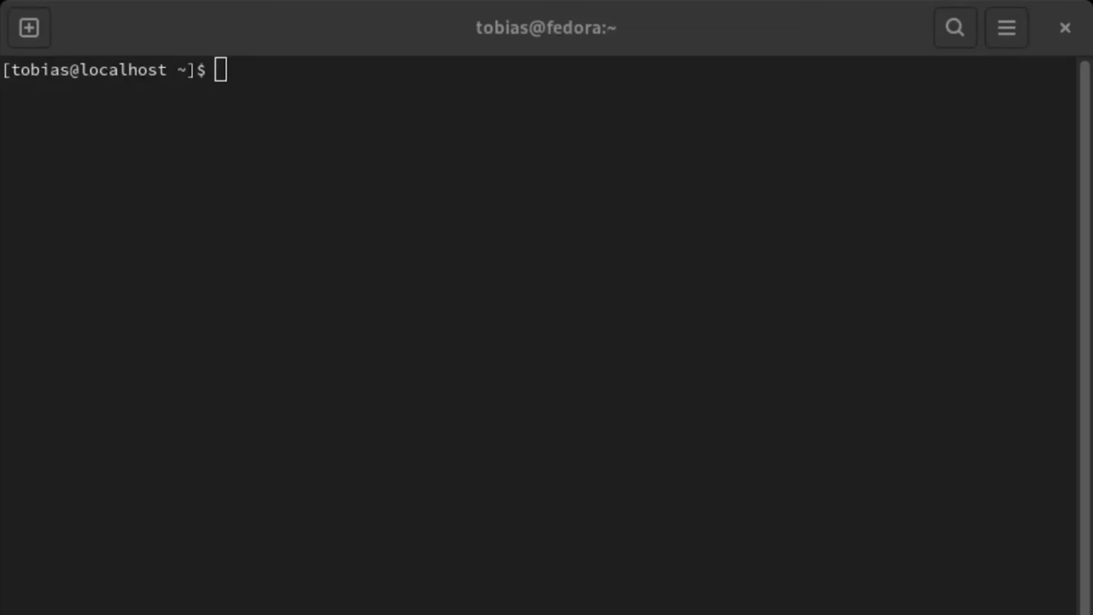
mouse_move(315, 51)
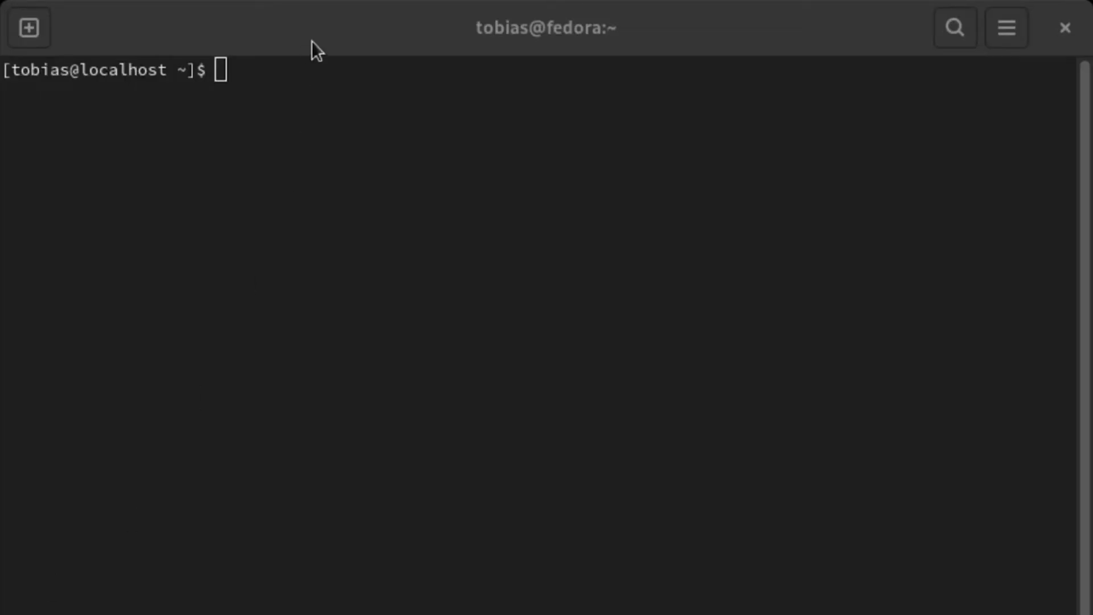
mouse_move(309, 98)
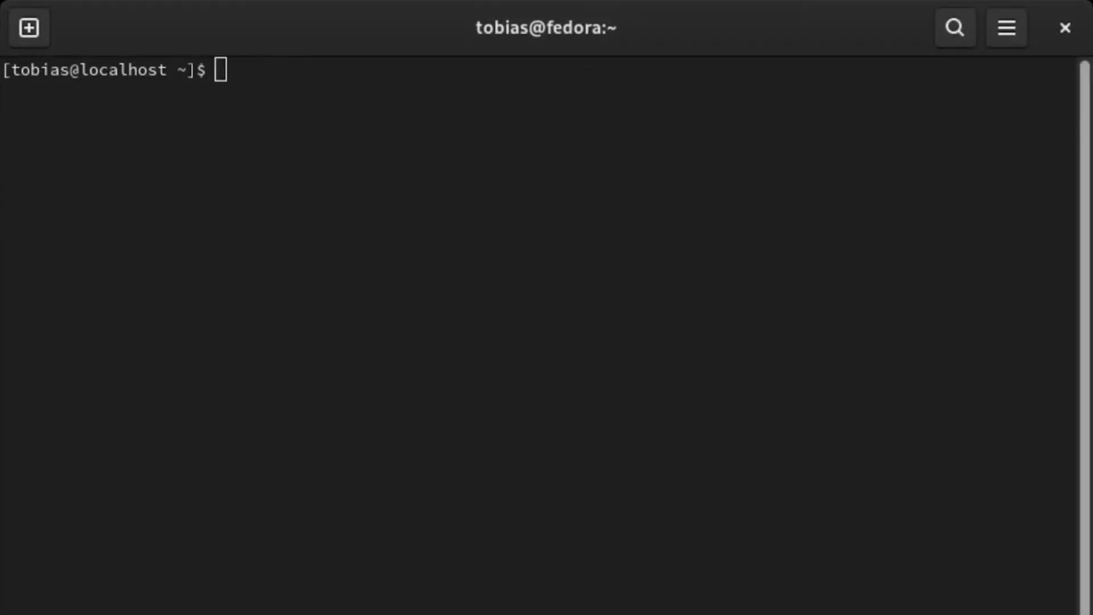
text(docker pull landoop/fast-data-dev)
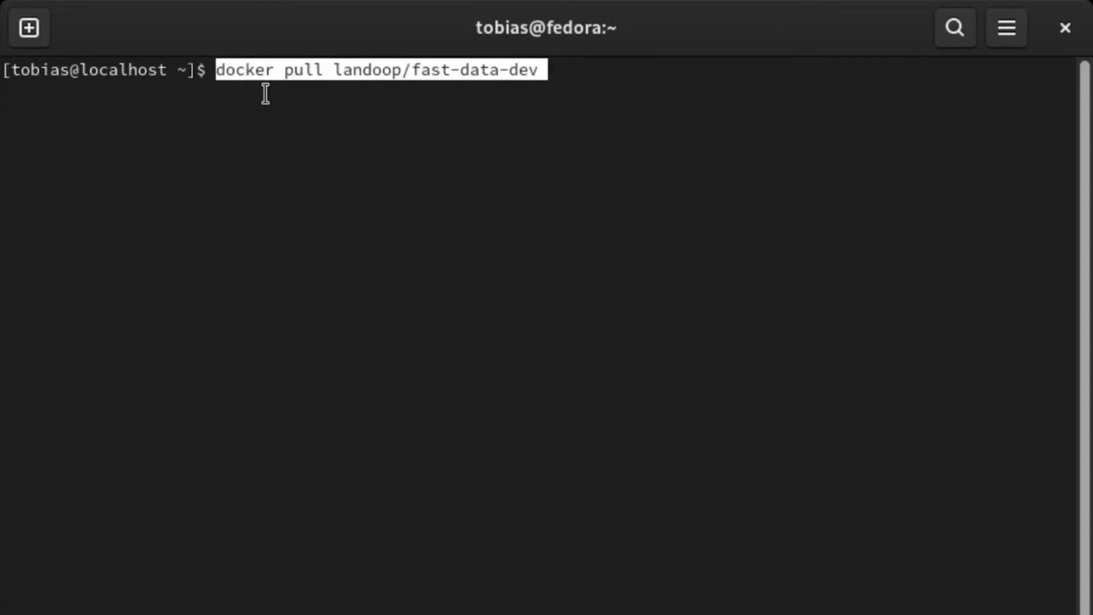
mouse_move(418, 86)
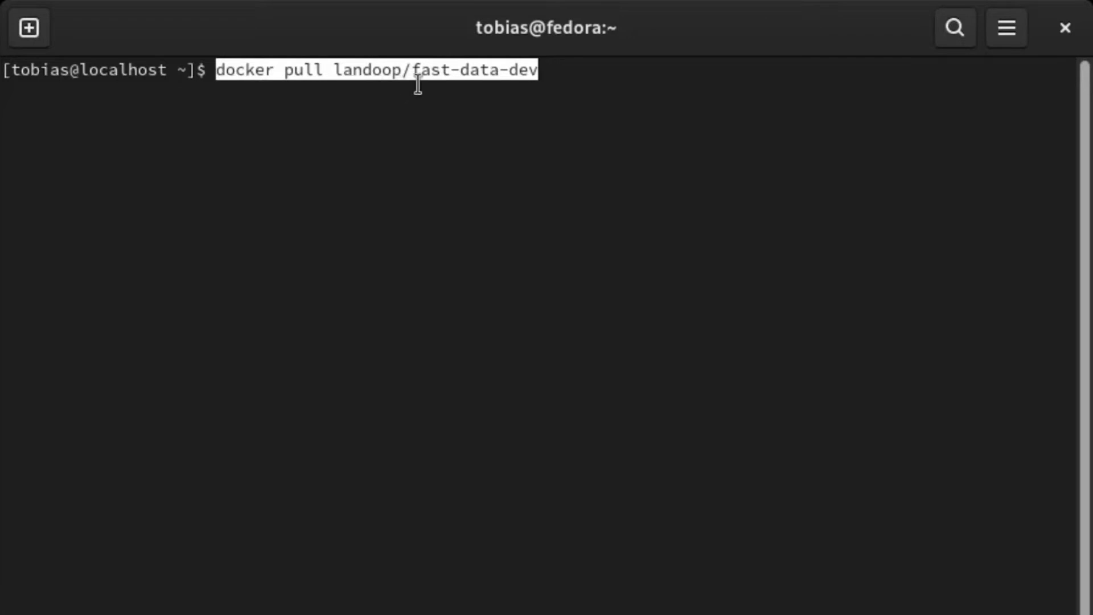
mouse_move(566, 111)
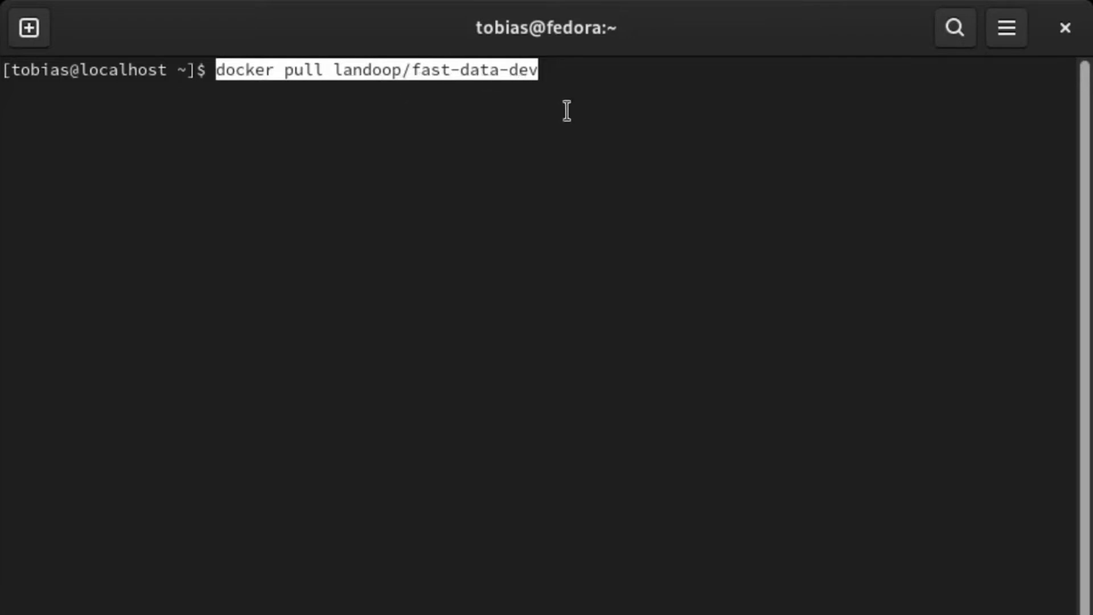
- Run the pull so all landoop/fast-data-dev image layers download
key(Return)
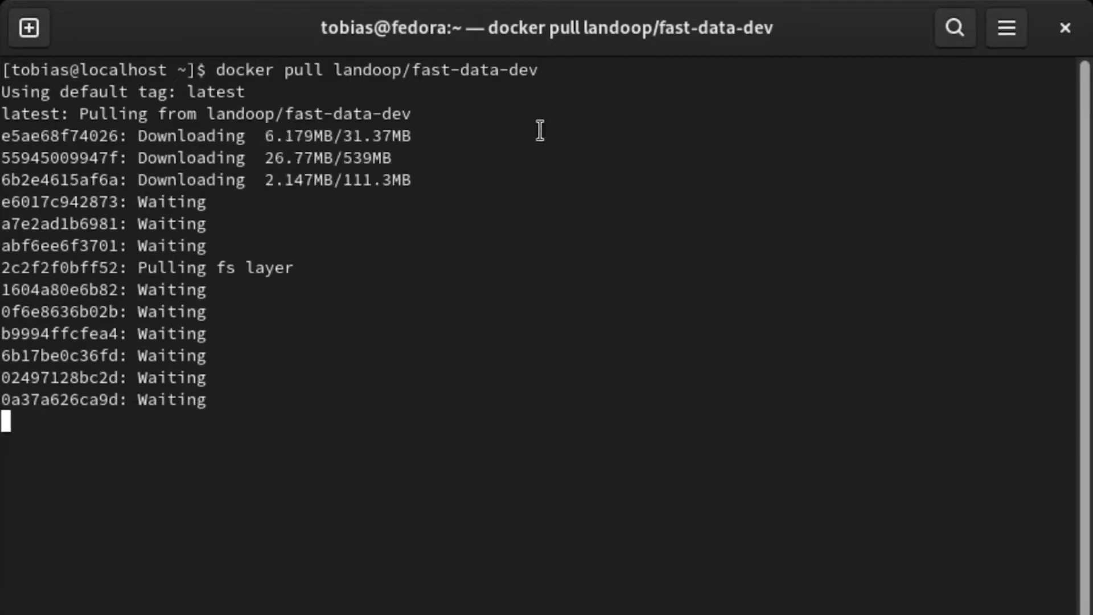
mouse_move(339, 222)
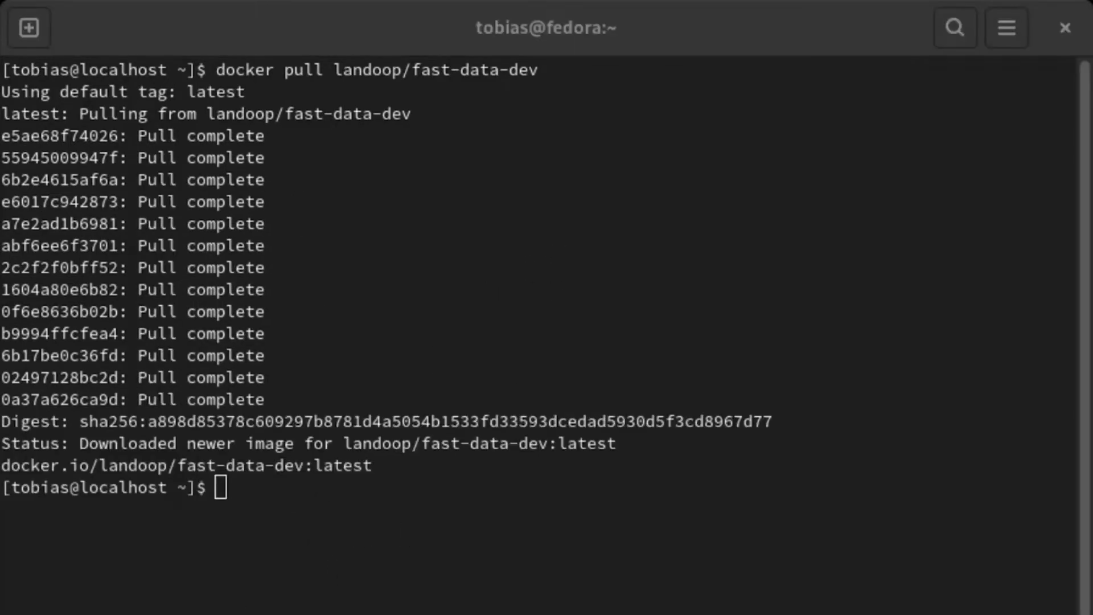
mouse_move(220, 476)
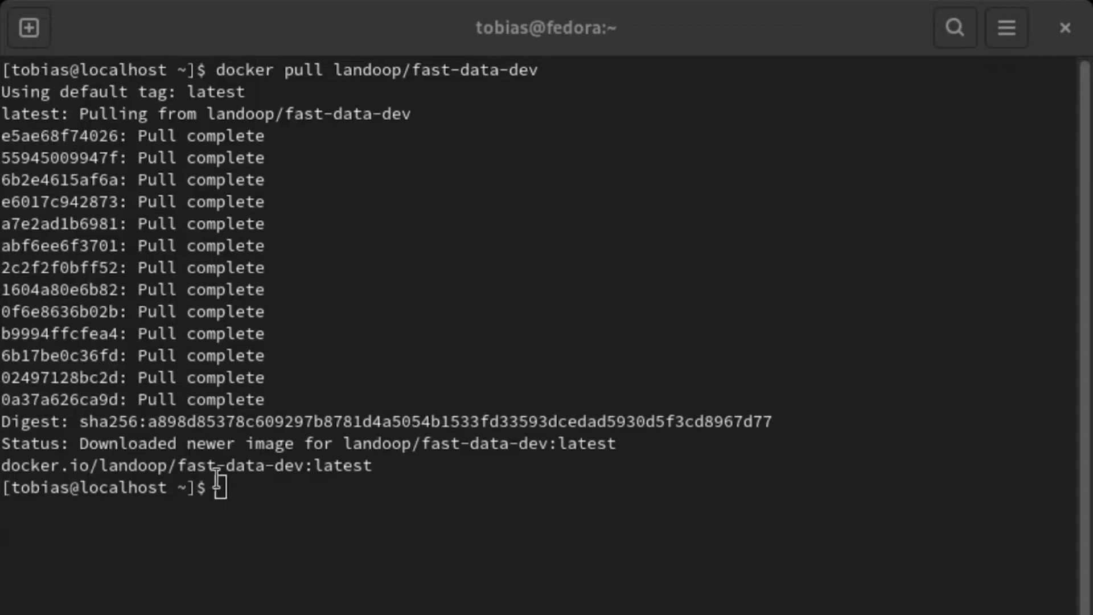
mouse_move(292, 496)
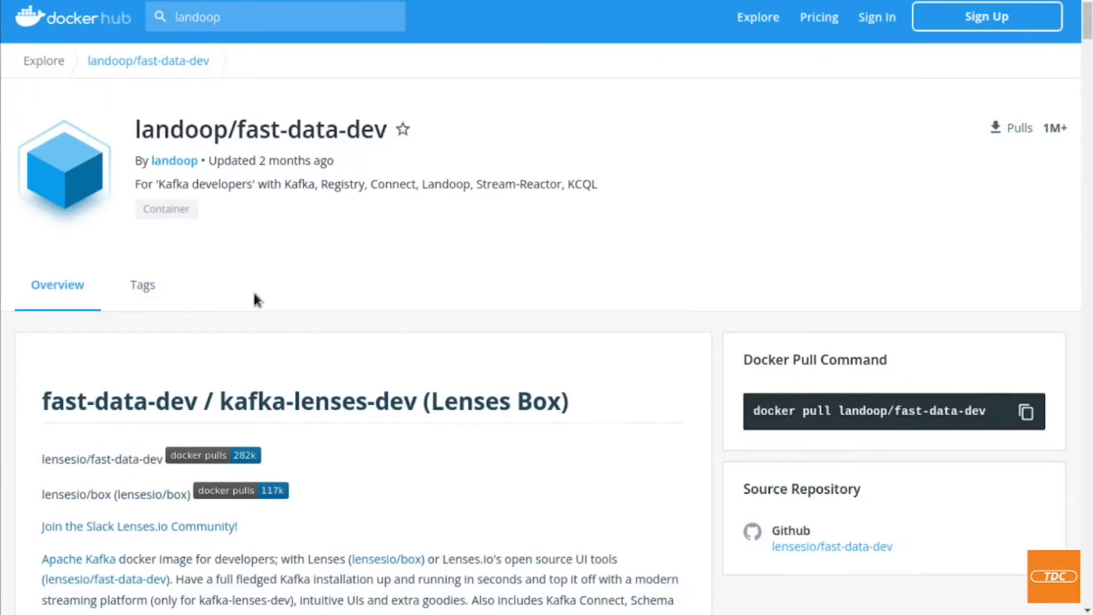
scroll(down, 3)
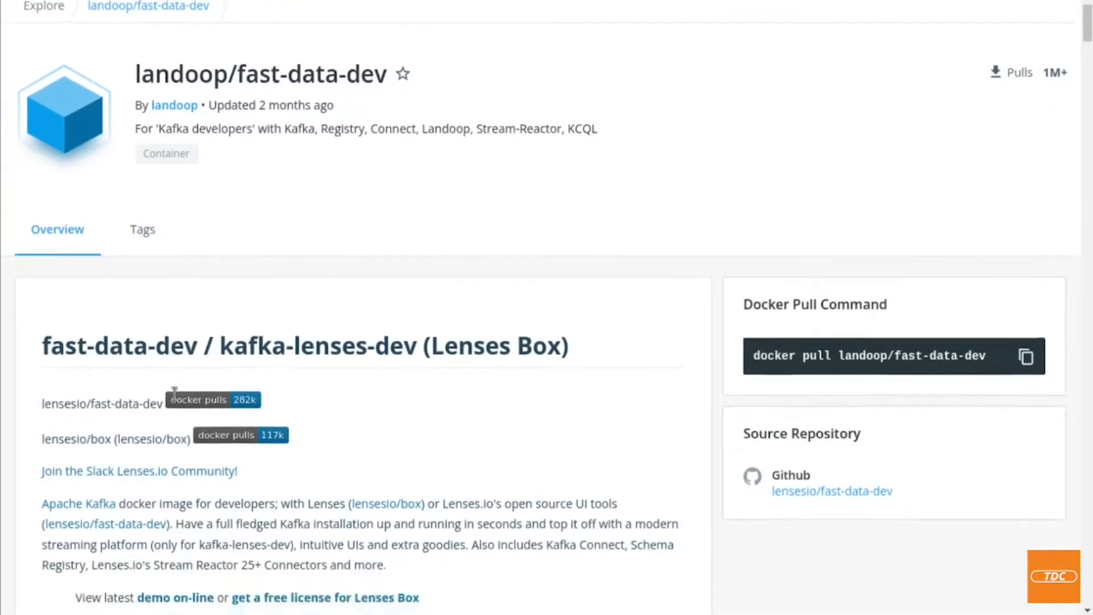
scroll(down, 3)
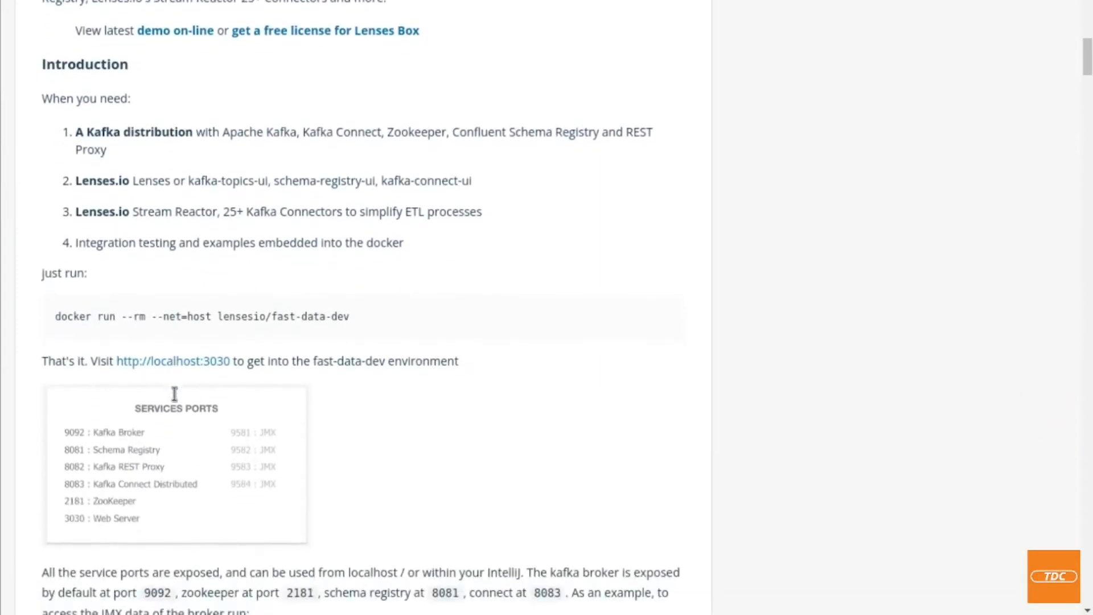
mouse_move(49, 332)
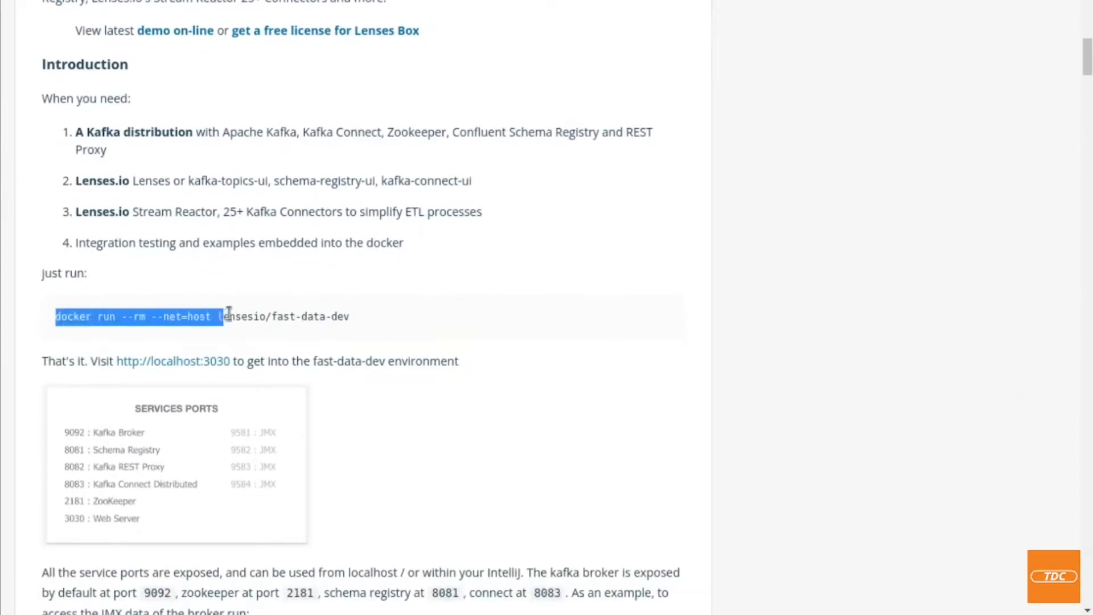
click(63, 315)
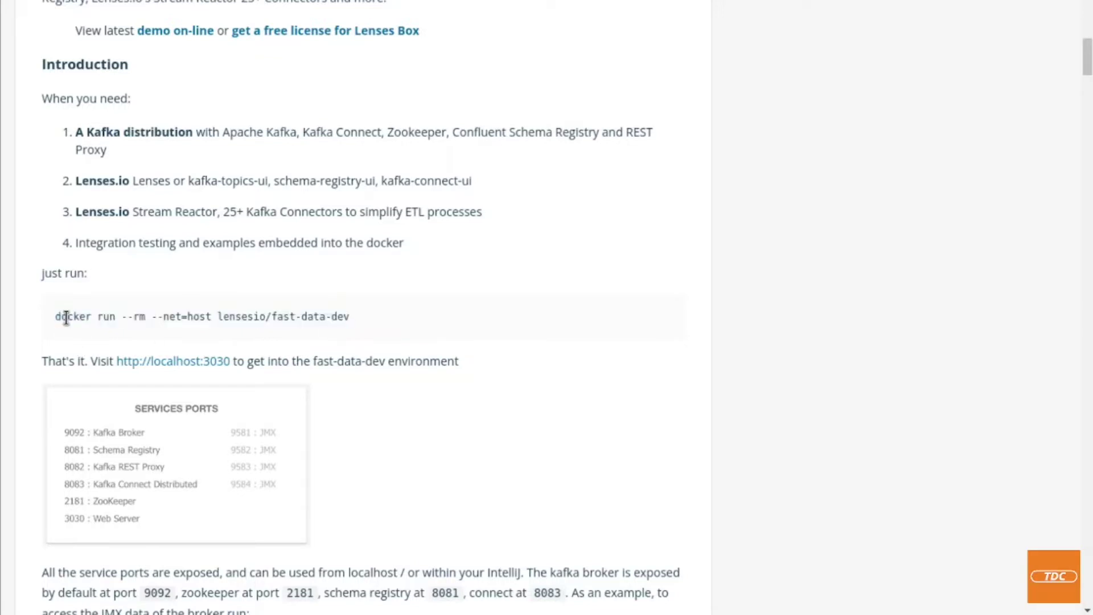
double_click(105, 317)
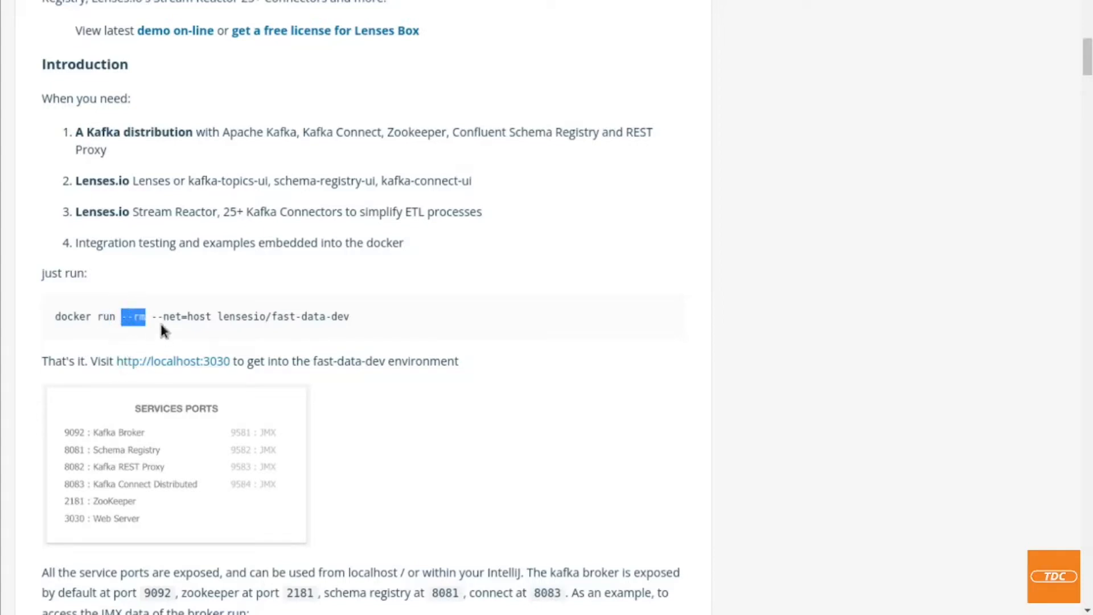
mouse_move(155, 319)
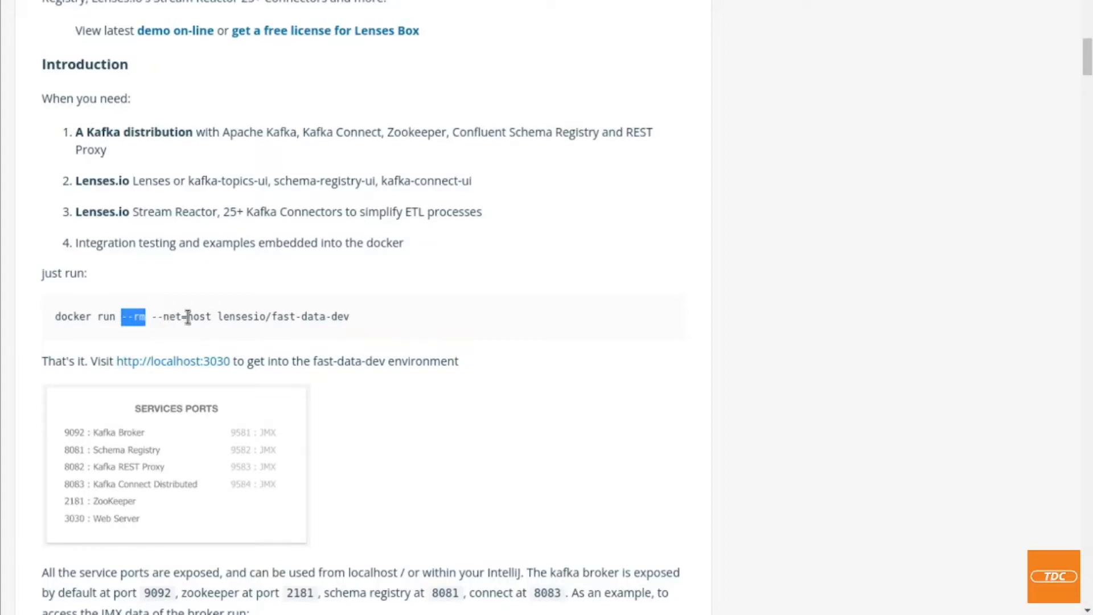
mouse_move(168, 316)
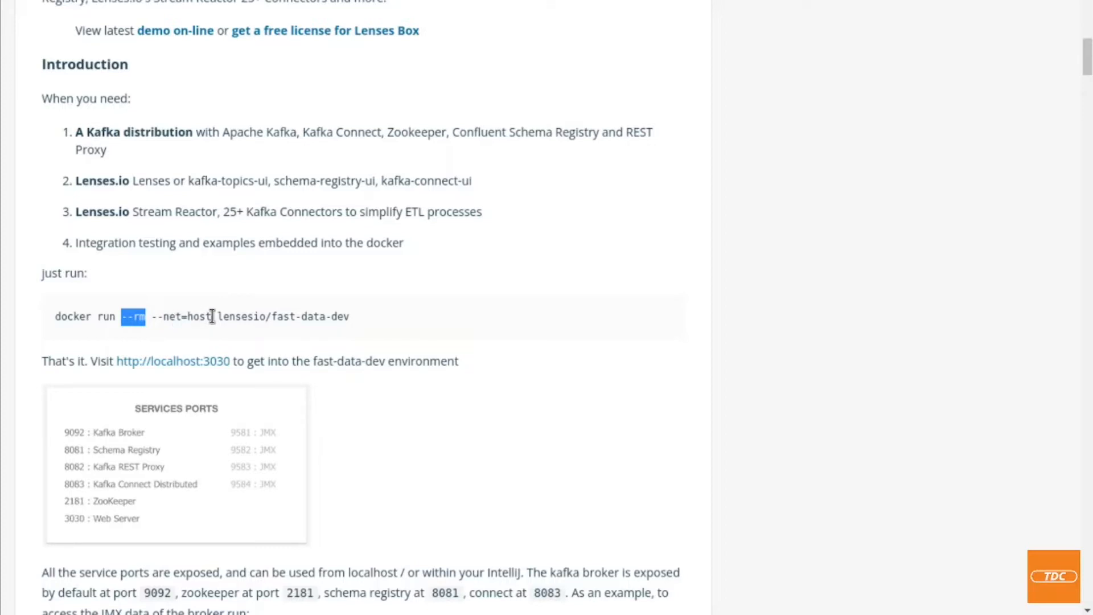
mouse_move(239, 319)
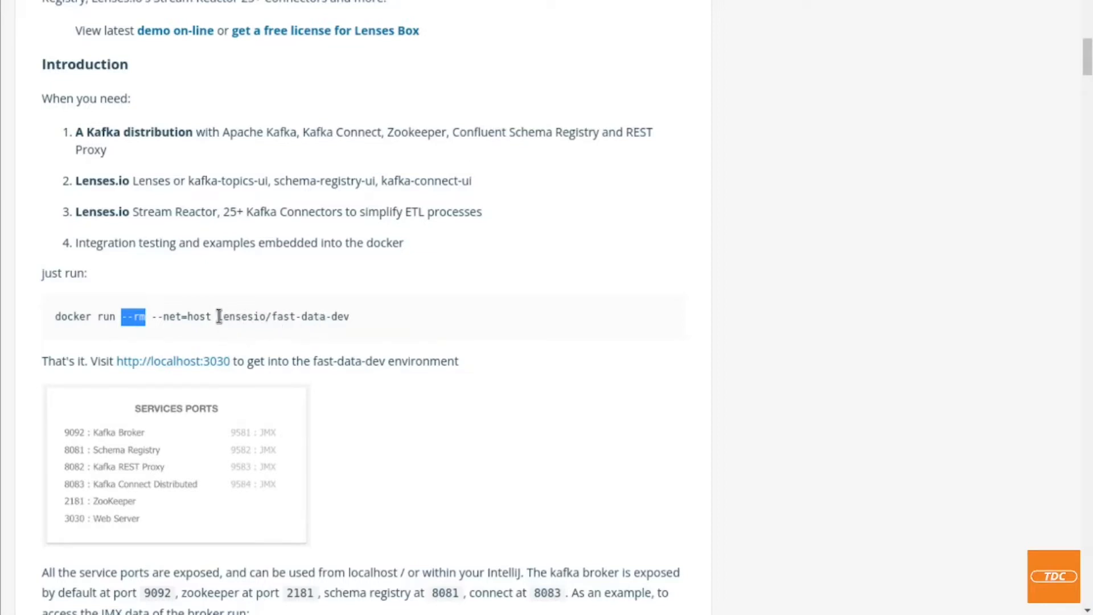
double_click(241, 316)
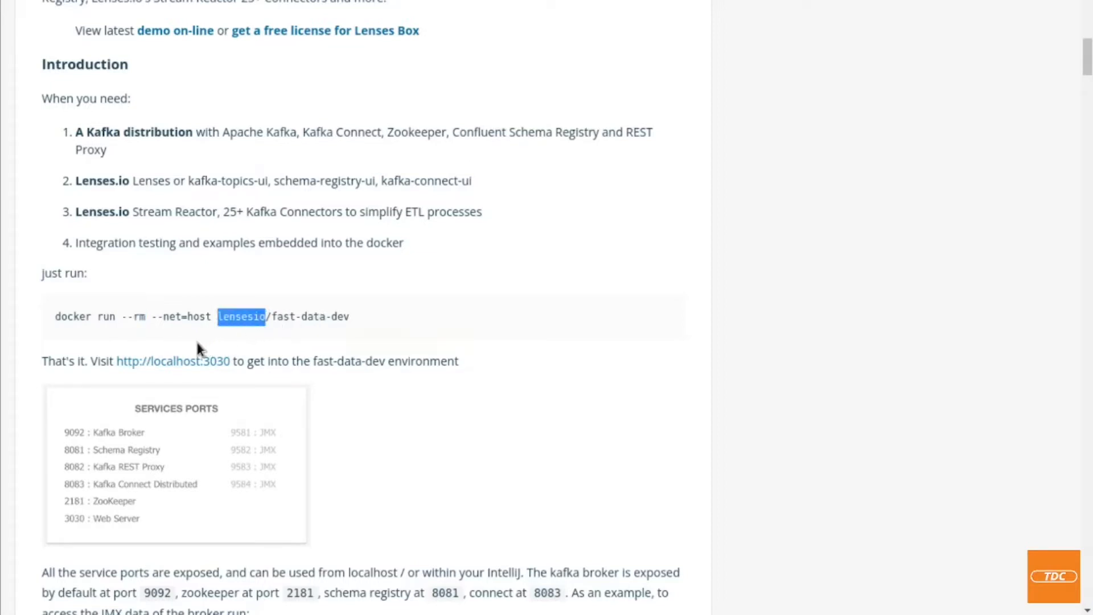
mouse_move(139, 241)
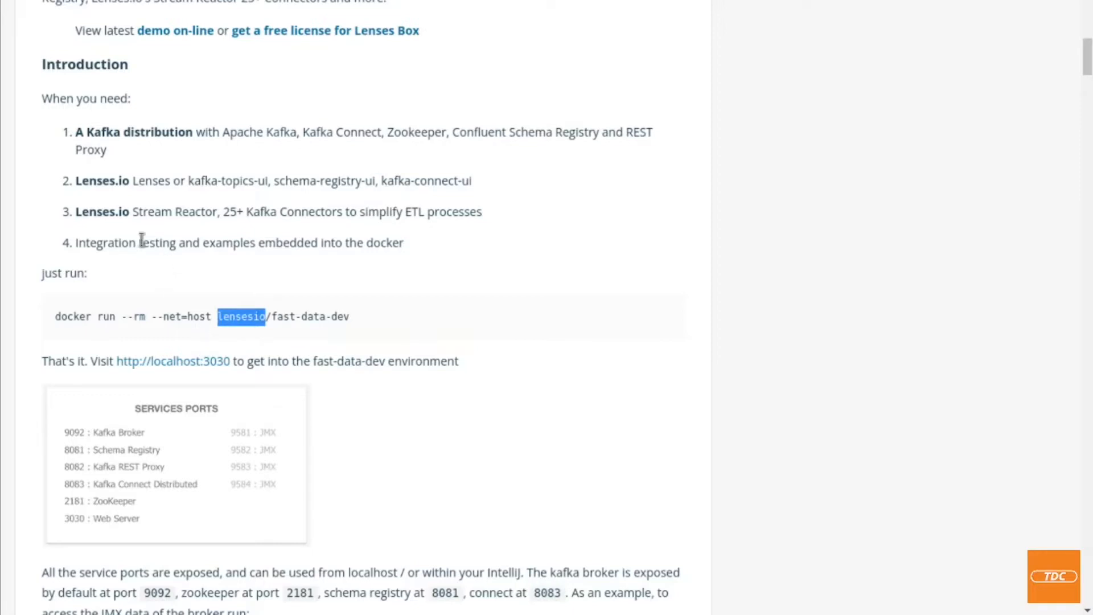
scroll(up, 3)
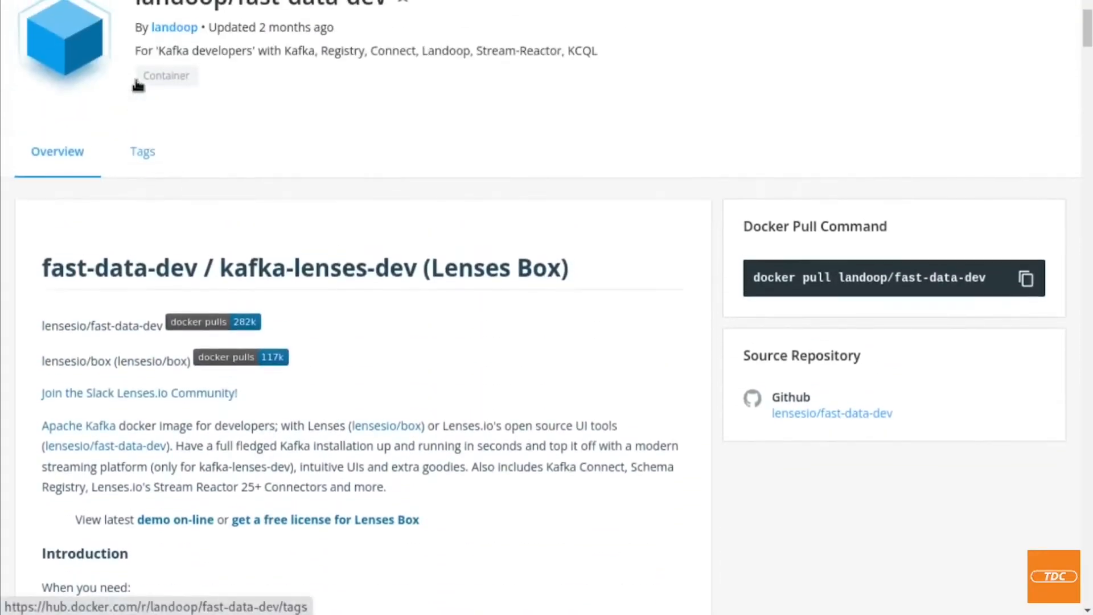
scroll(down, 3)
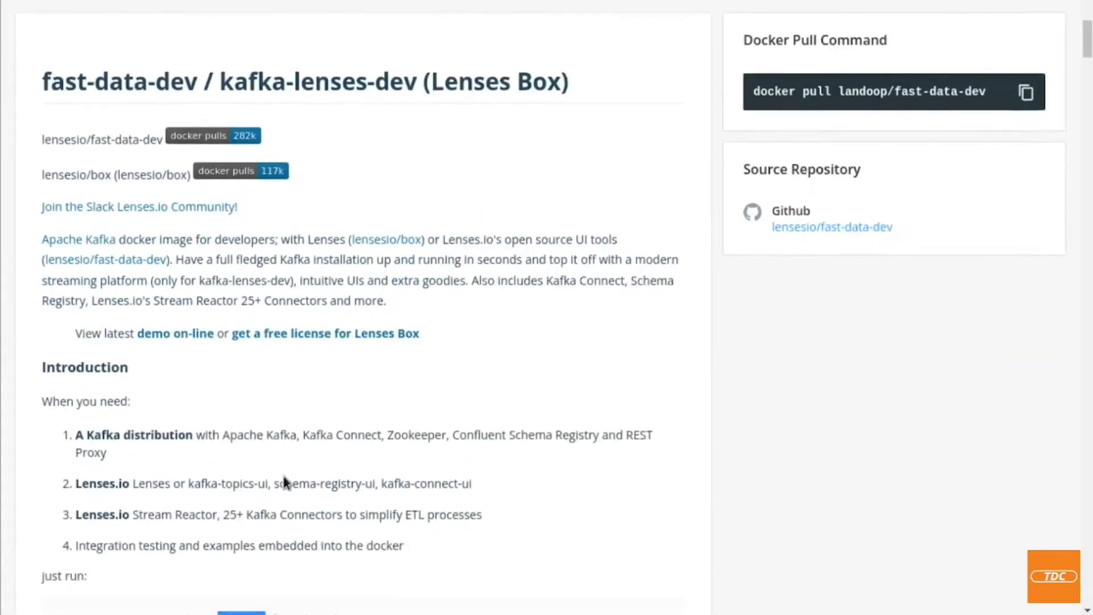
scroll(down, 3)
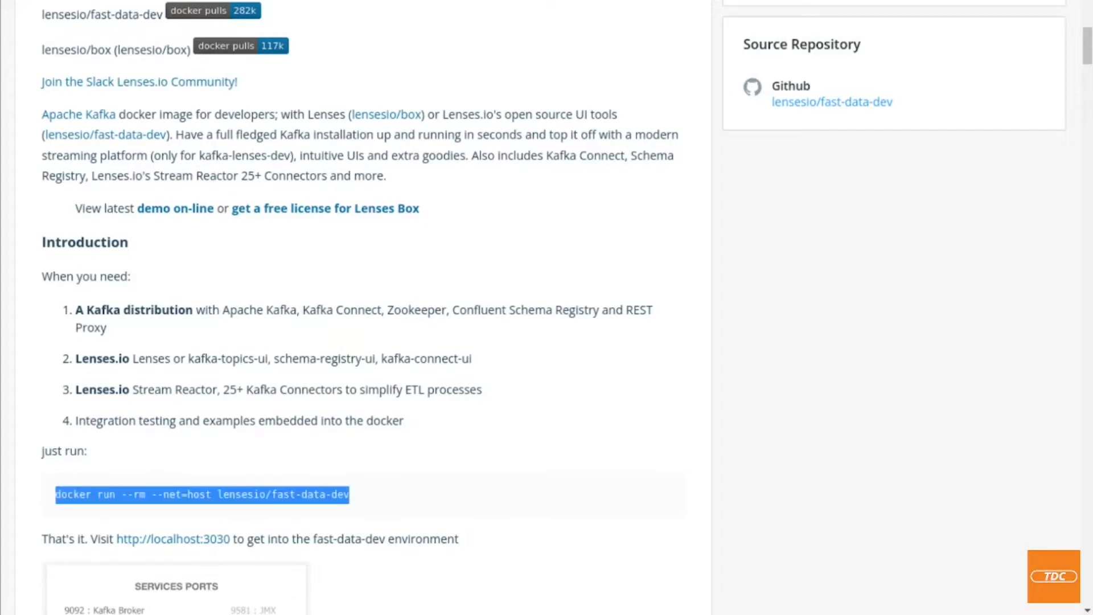
mouse_move(114, 518)
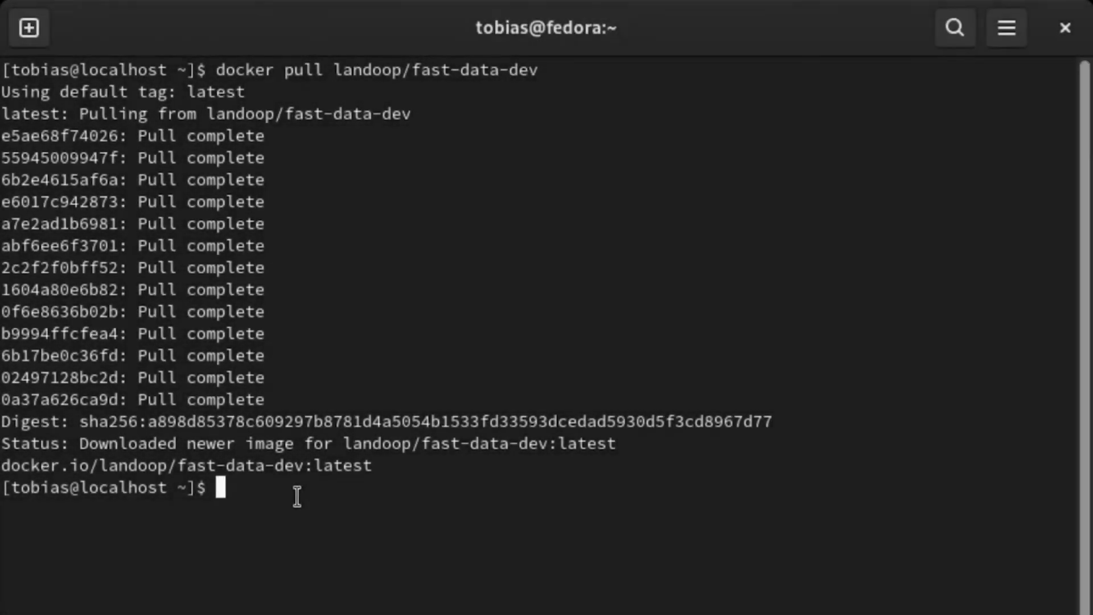
- Clear the screen and compose docker run --rm --net=host landoop/fast-data-dev, swapping lensesio for landoop
text(clear)
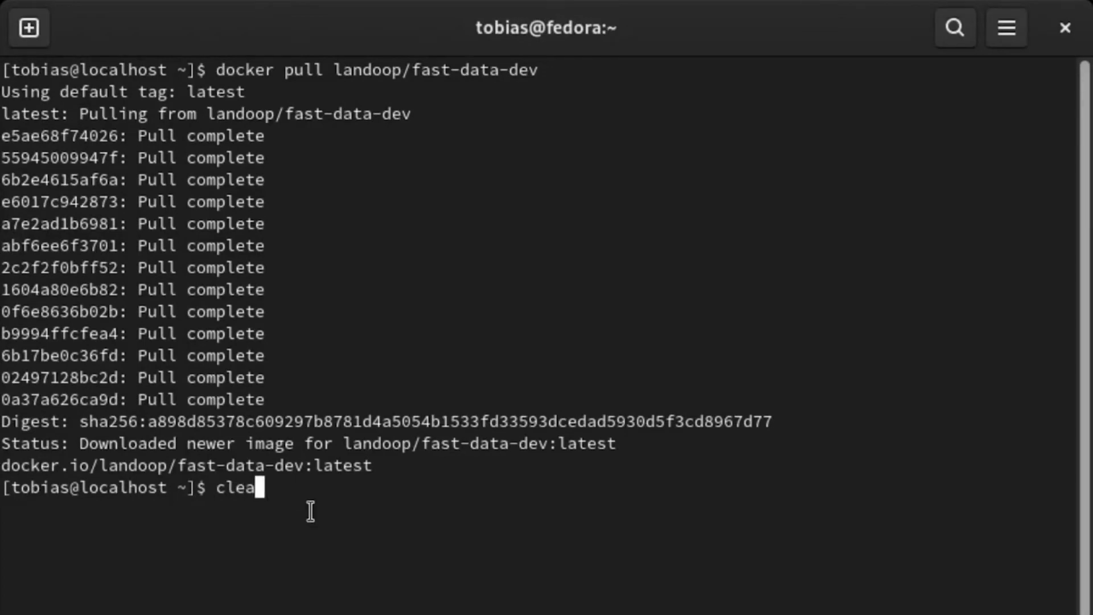
key(Return)
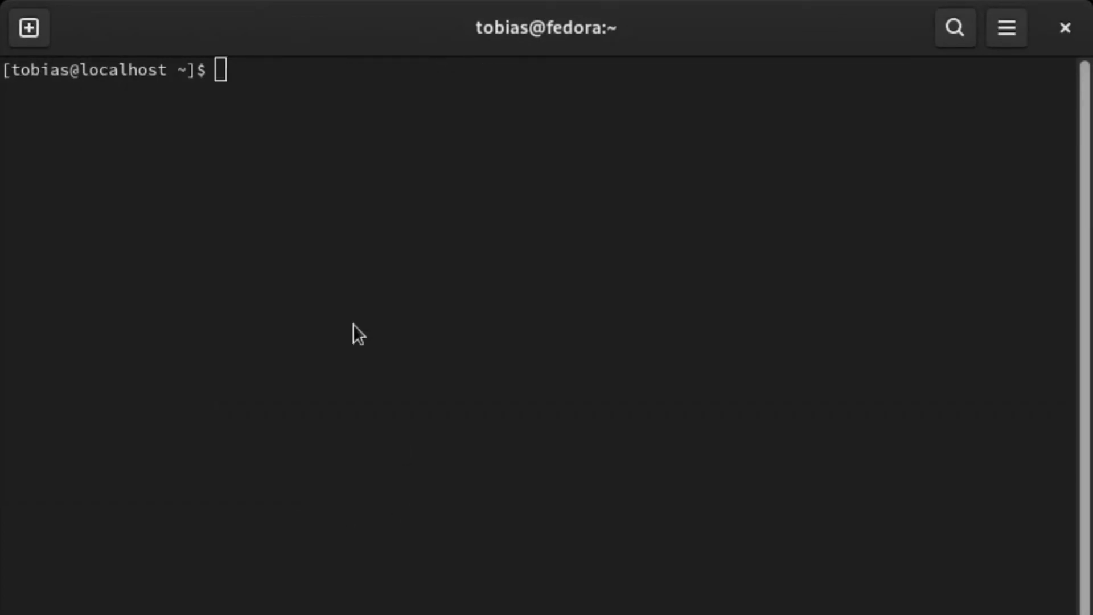
text(docker run --rm --net=host lensesio/fast-data-dev)
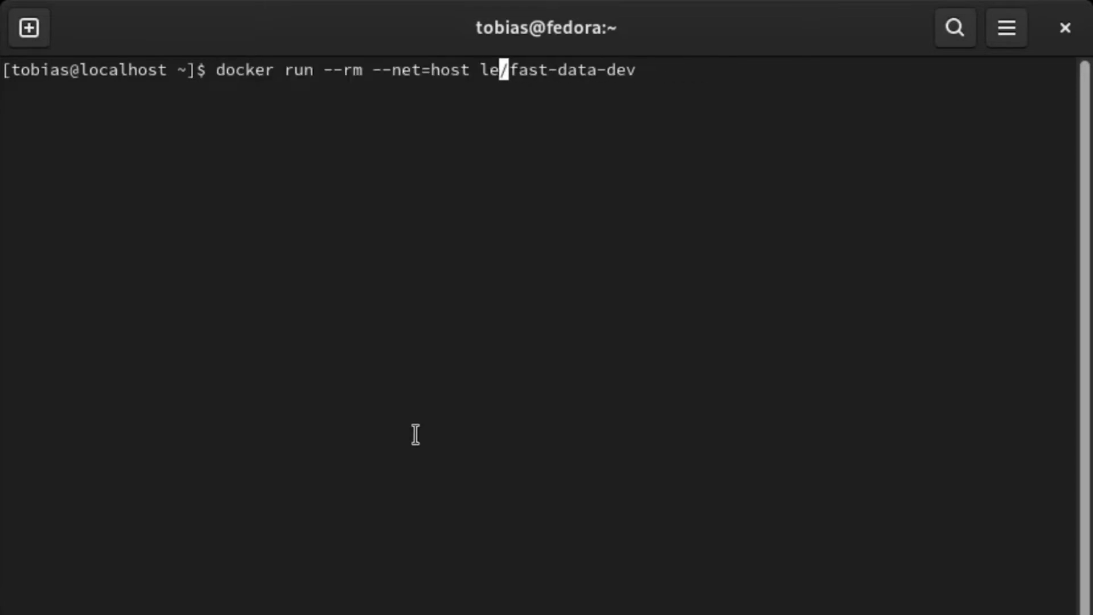
key(BackSpace)
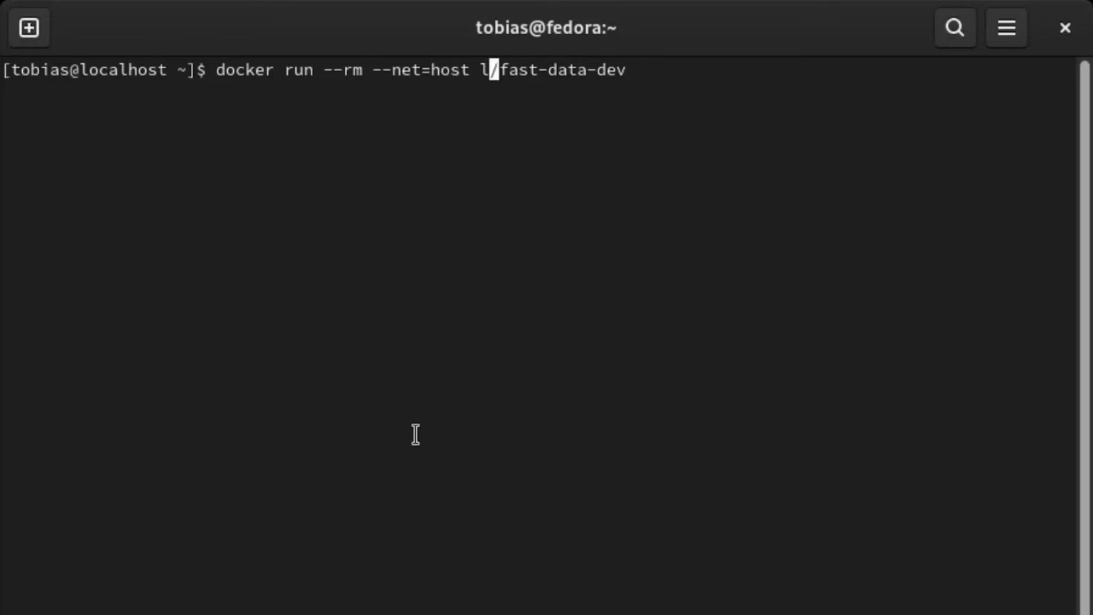
text(landoop)
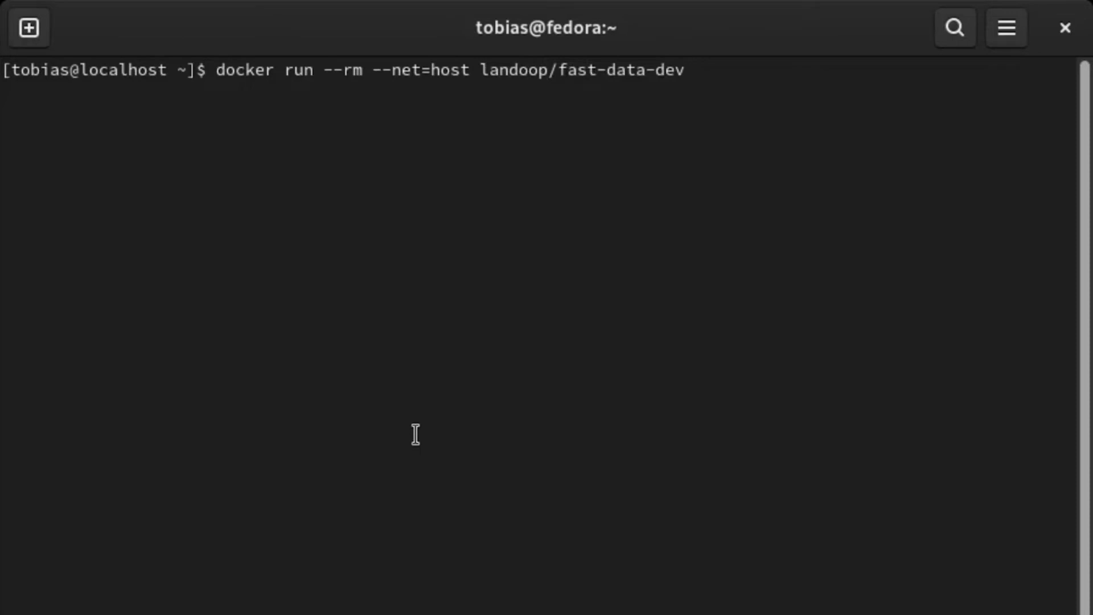
- Start the fast-data-dev container and review its startup log of RUNNING services
key(Return)
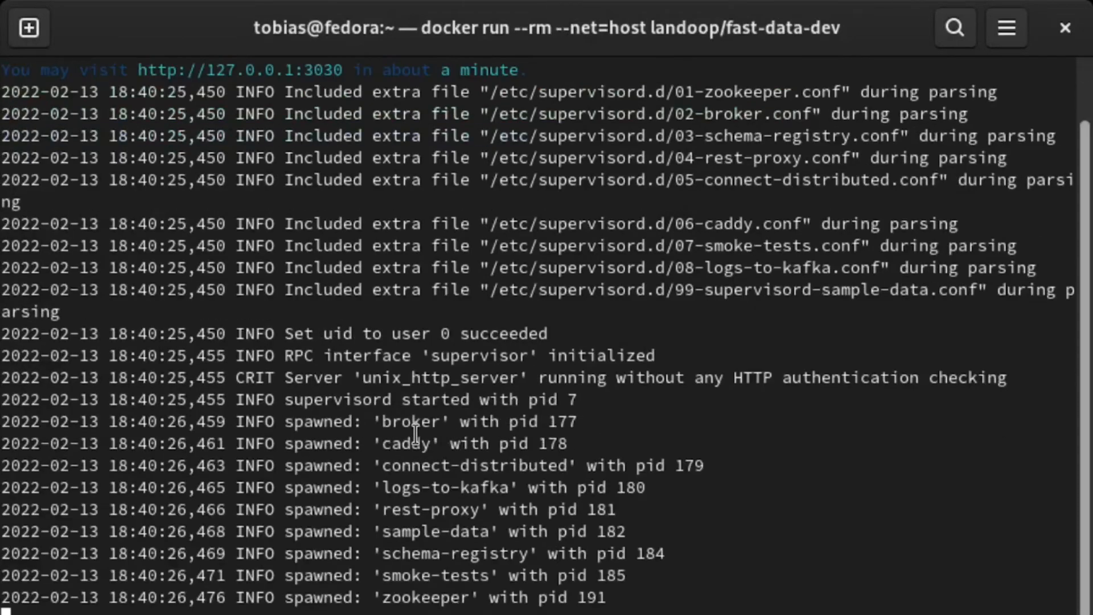
scroll(down, 3)
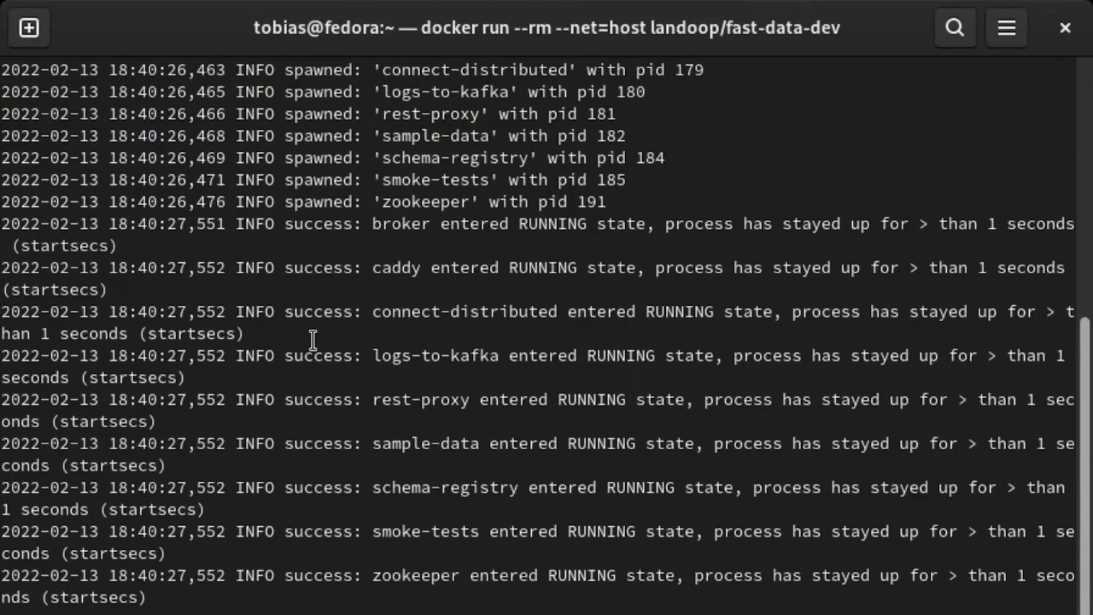
scroll(up, 3)
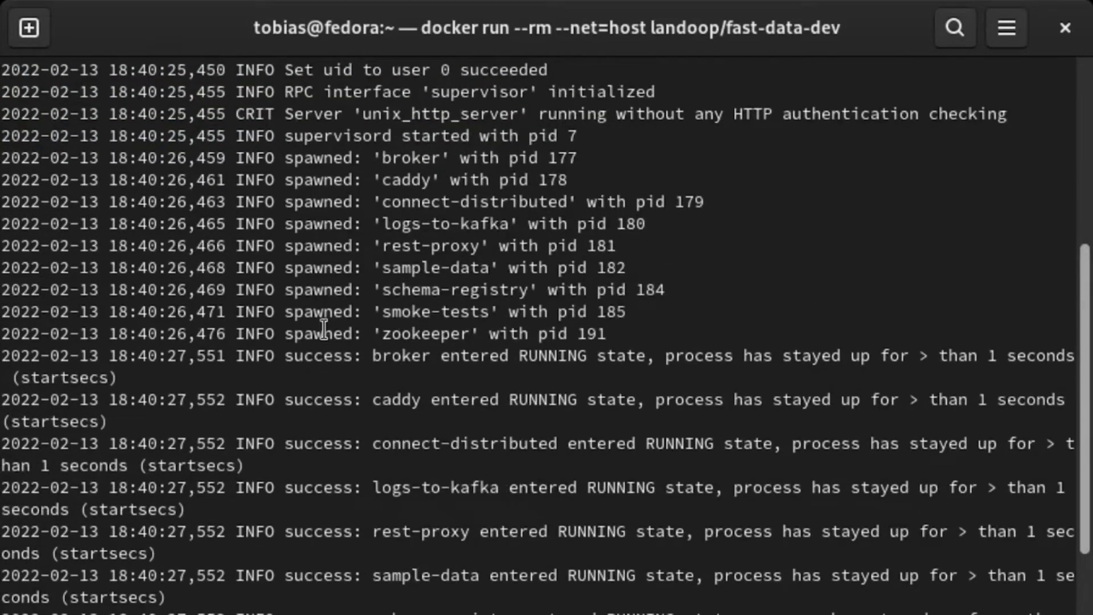
mouse_move(394, 341)
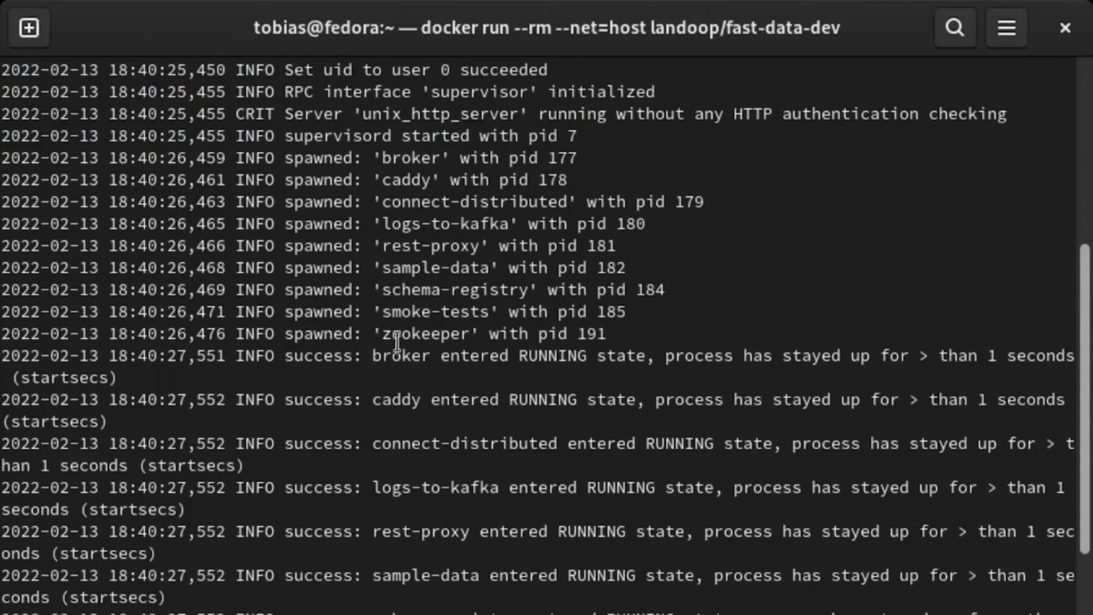
mouse_move(408, 268)
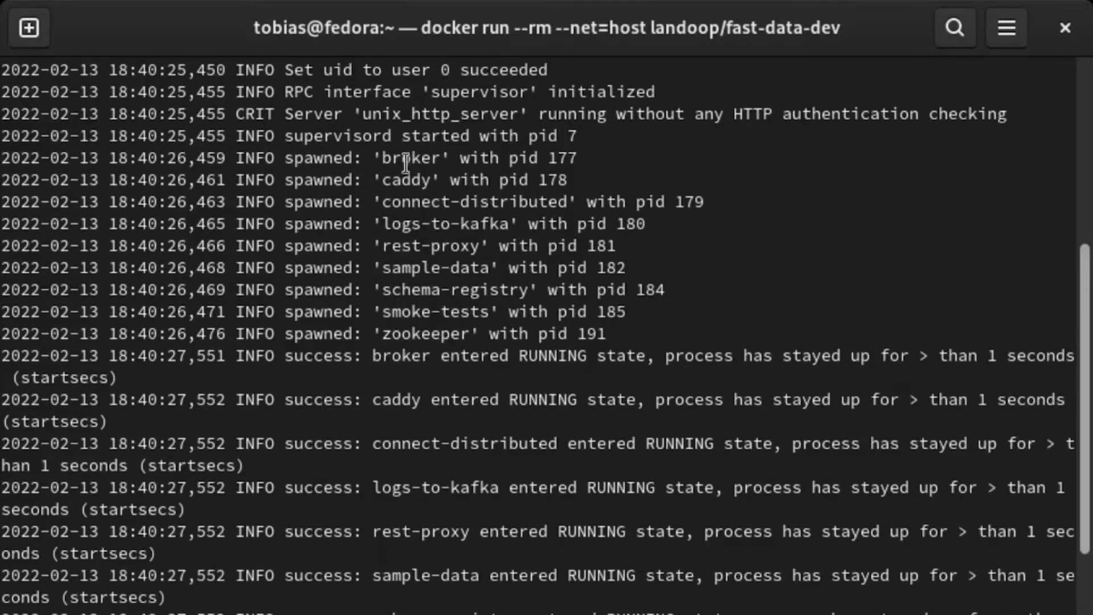
mouse_move(297, 444)
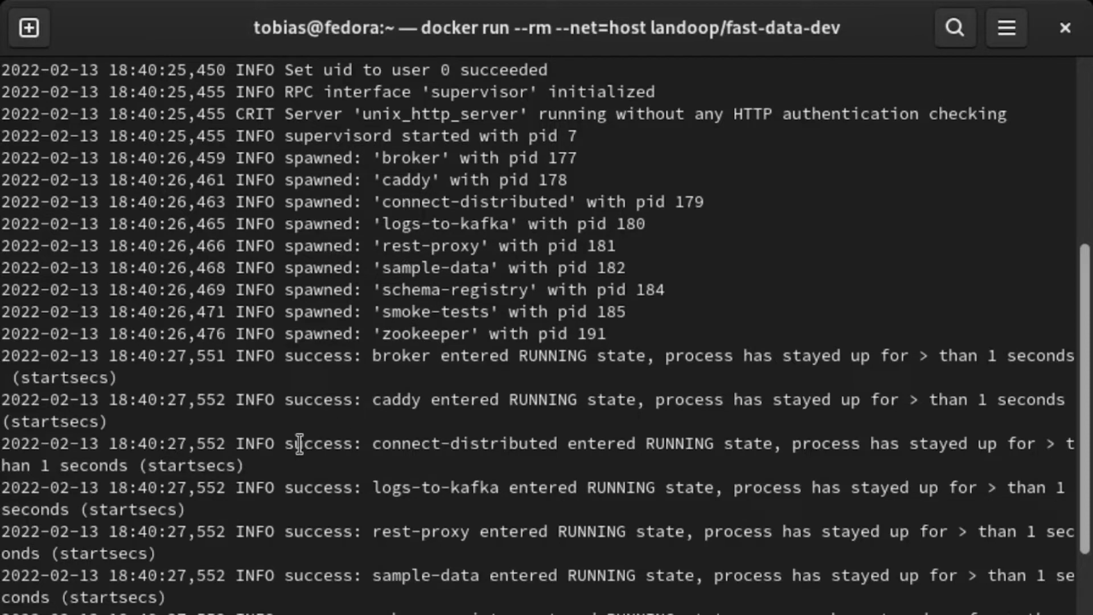
mouse_move(307, 483)
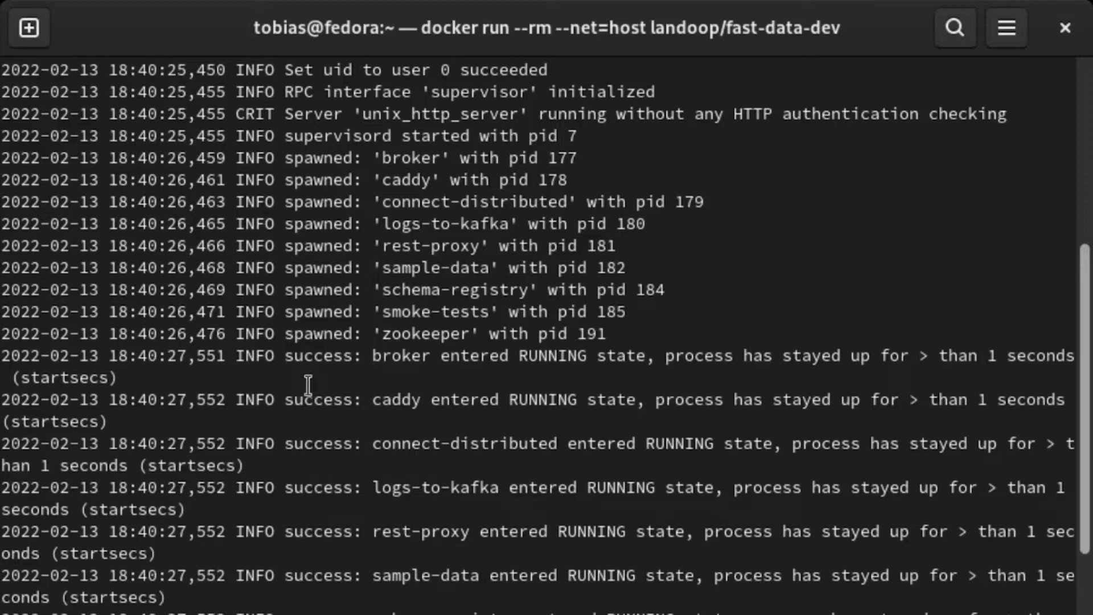
scroll(down, 3)
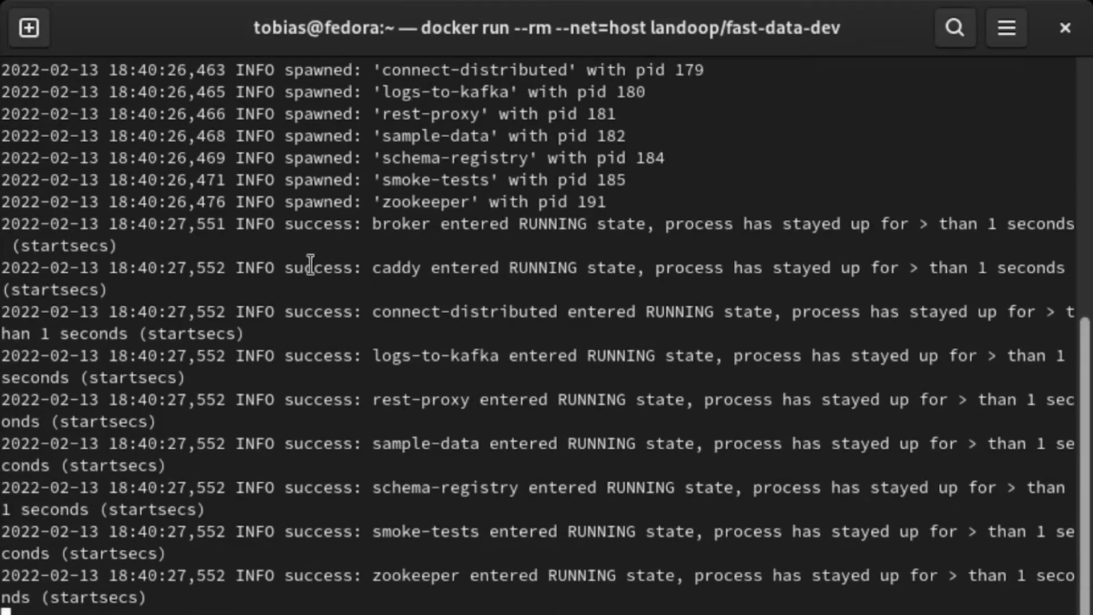
mouse_move(291, 604)
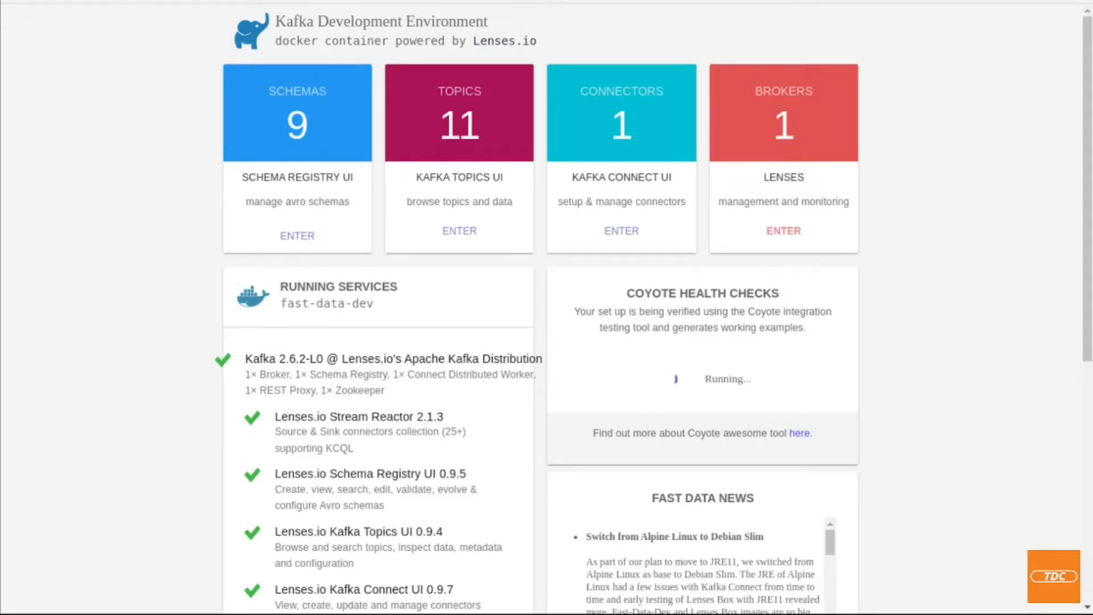
mouse_move(157, 173)
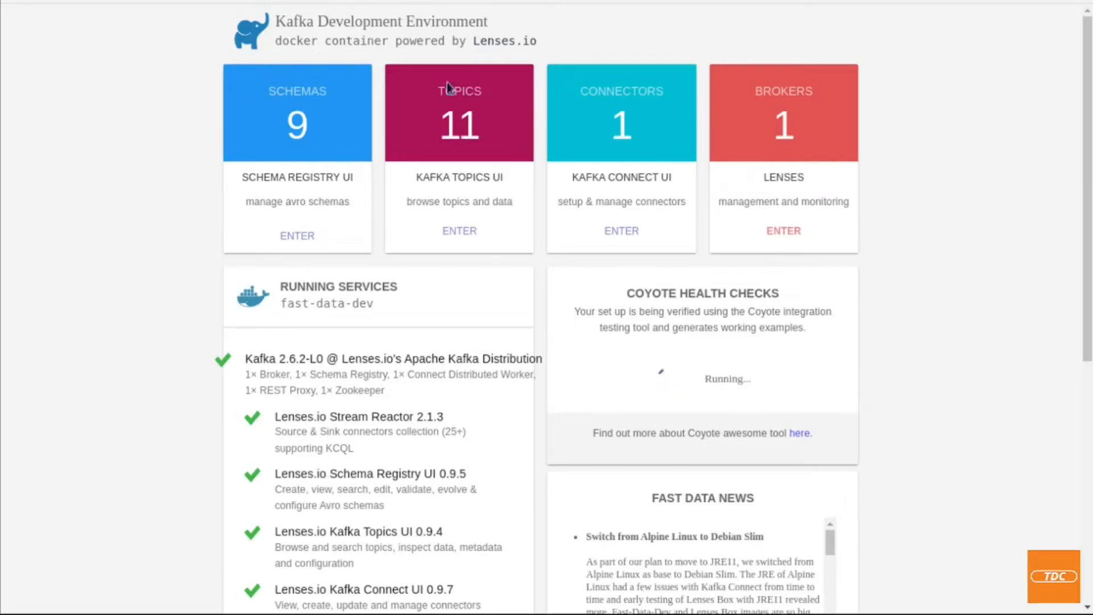
mouse_move(232, 369)
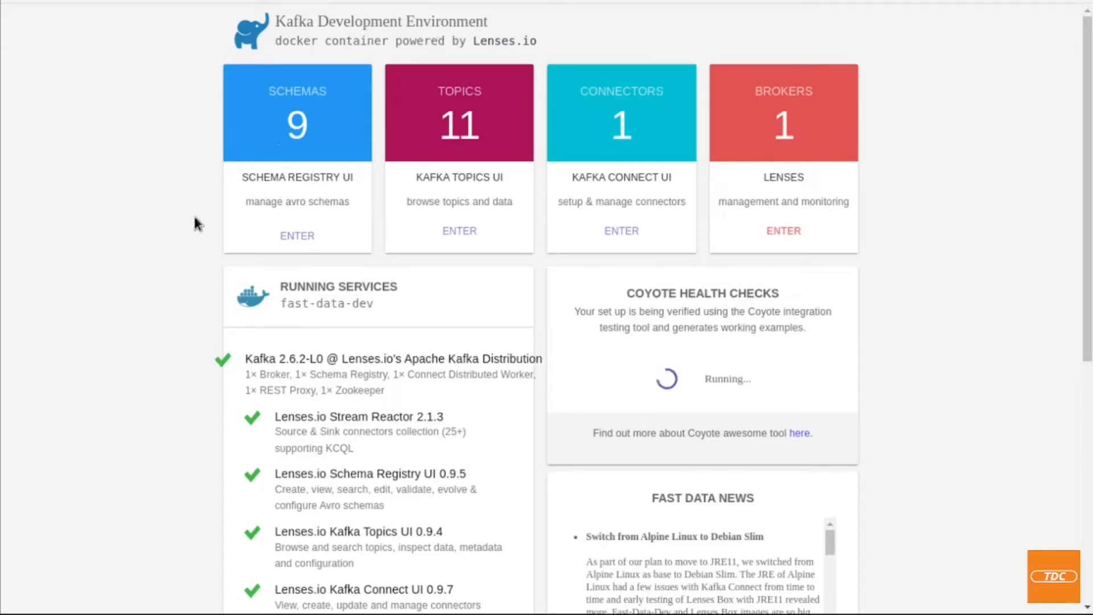
mouse_move(275, 147)
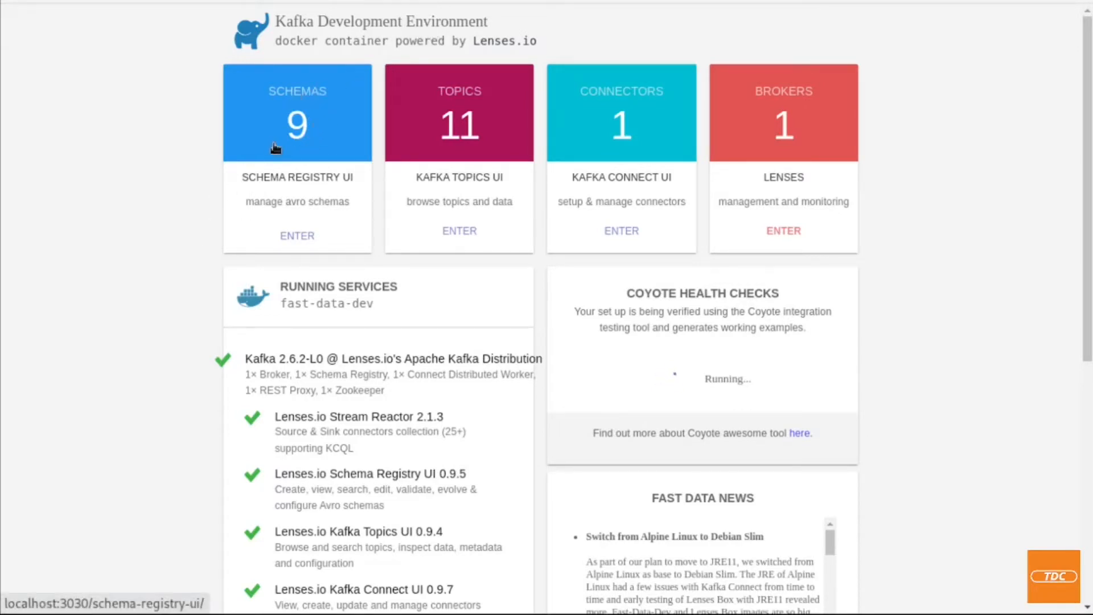
mouse_move(487, 108)
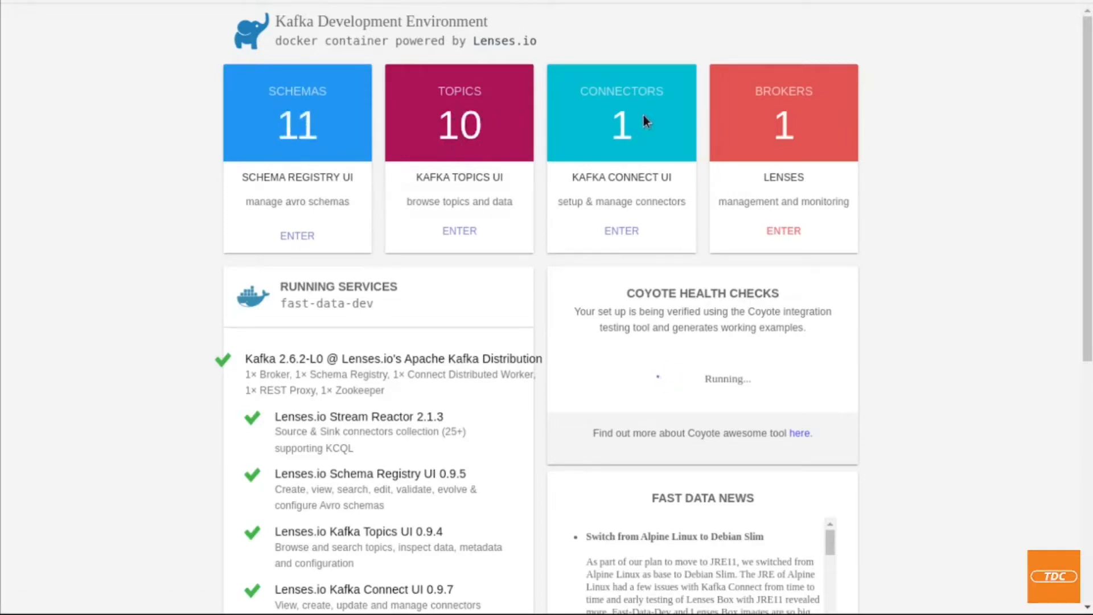
mouse_move(75, 438)
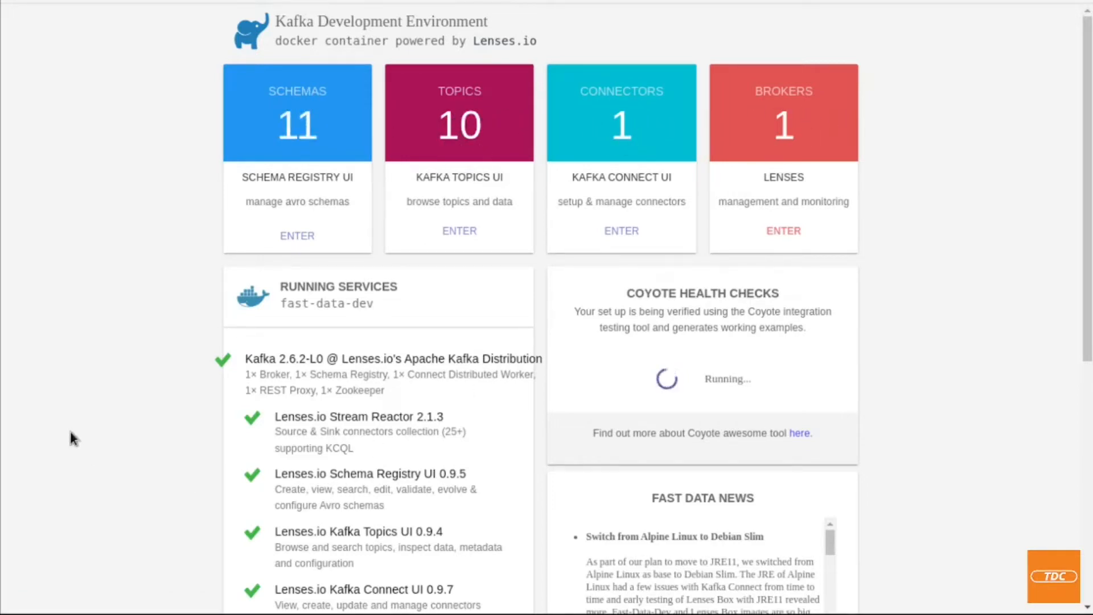
- Review the fast-data-dev landing page and enter the Kafka Topics UI
scroll(down, 3)
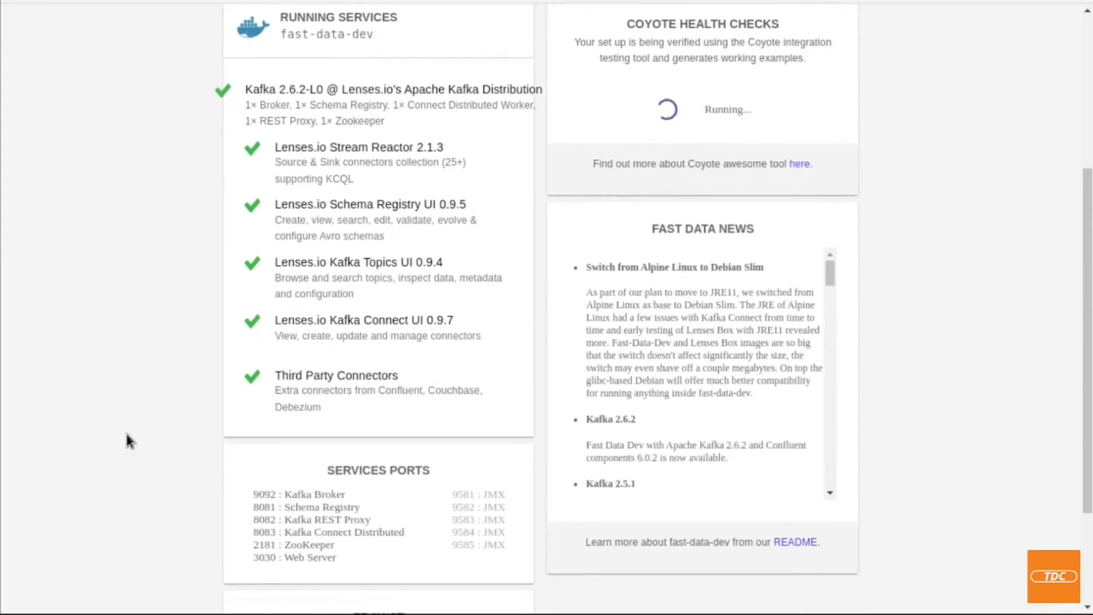
scroll(down, 3)
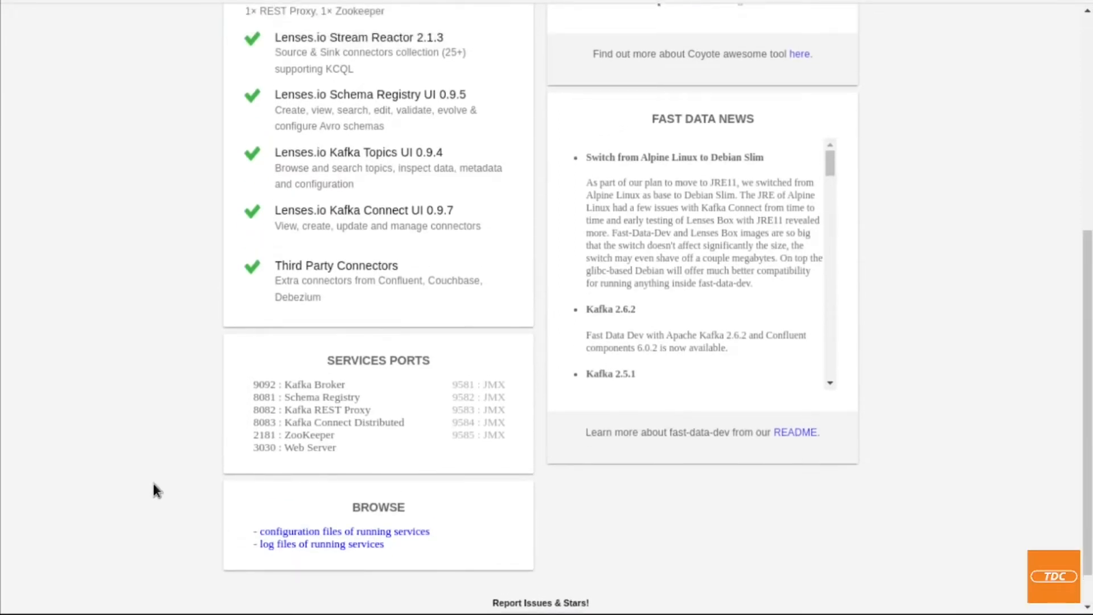
scroll(up, 3)
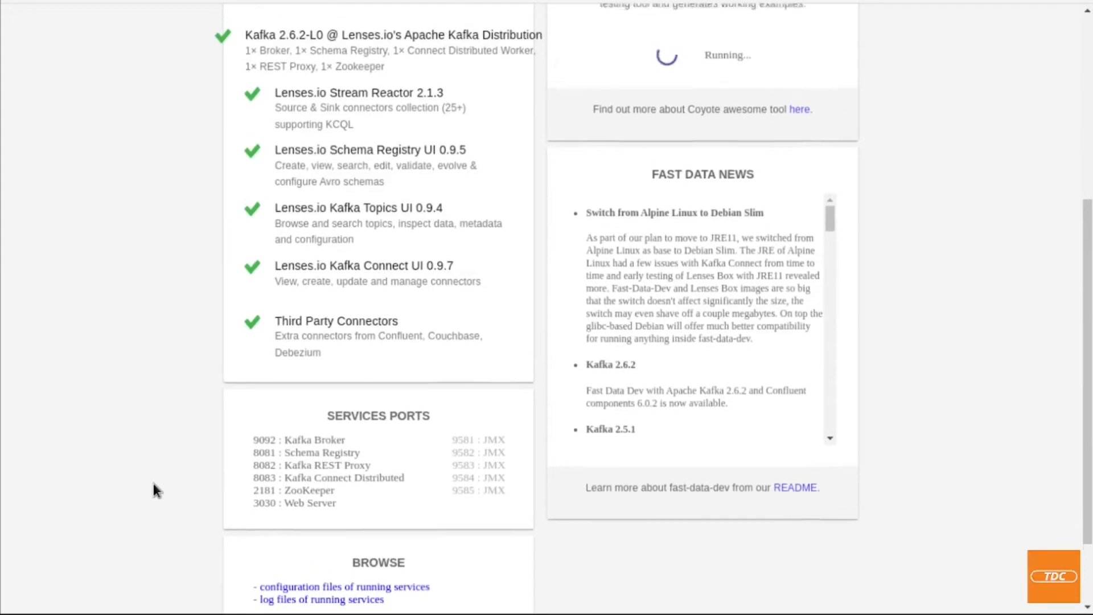
scroll(up, 3)
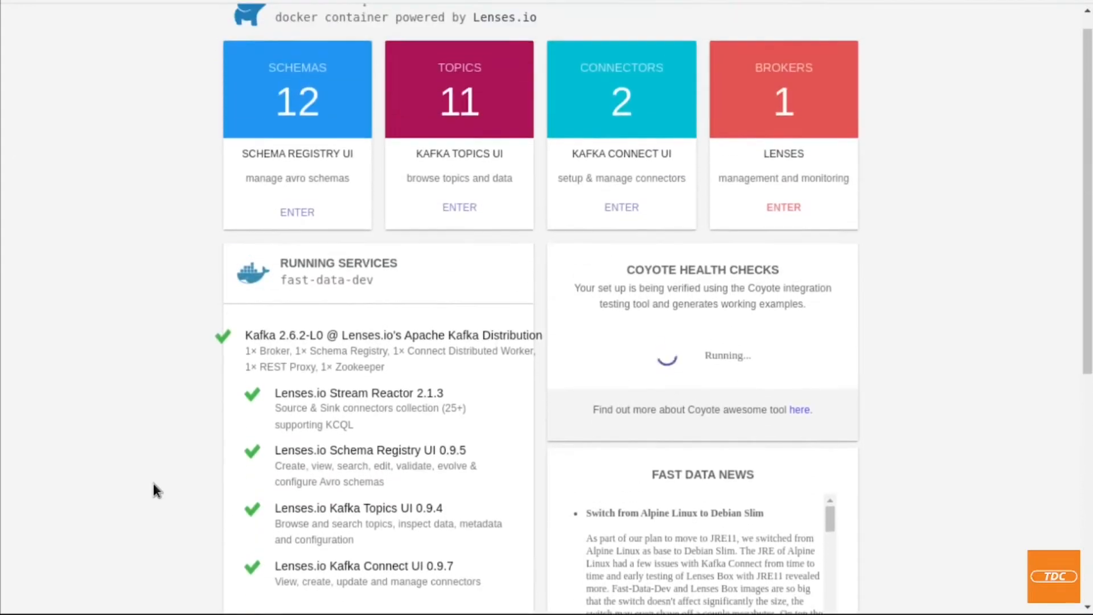
scroll(up, 3)
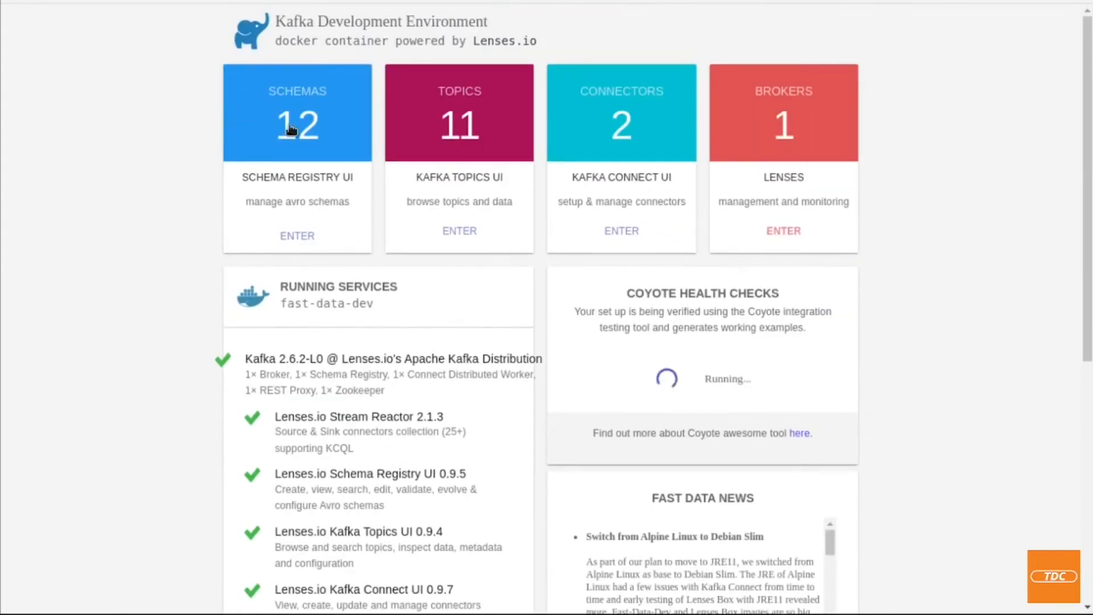
mouse_move(441, 96)
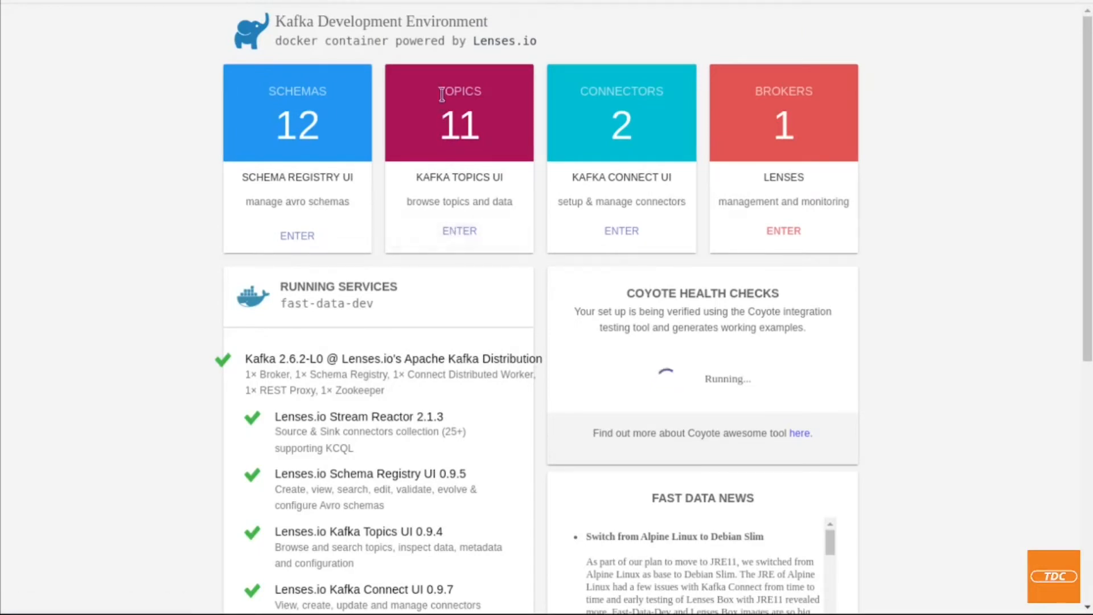
click(459, 231)
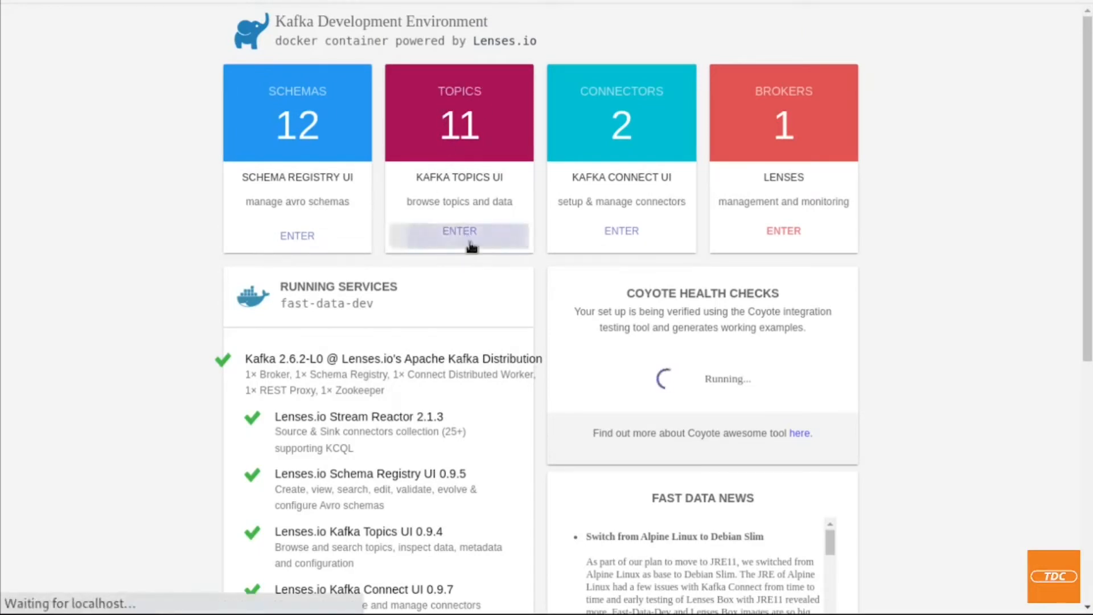
- Load Kafka Topics UI showing seven topics including nyc_yellow_taxi_trip_data, 11 total topics, 1 broker
click(459, 231)
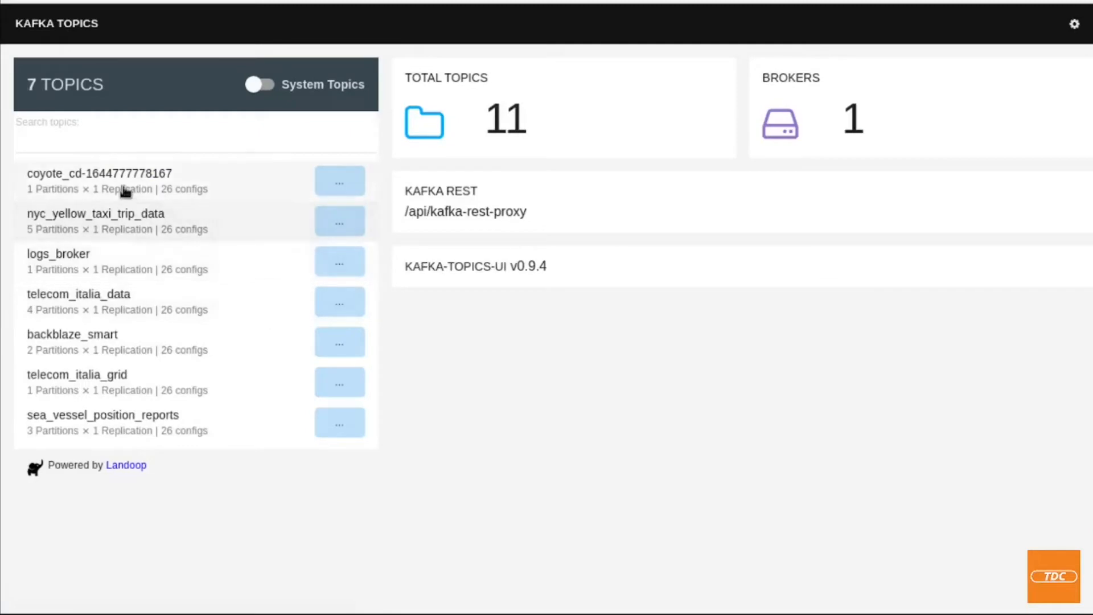
mouse_move(89, 440)
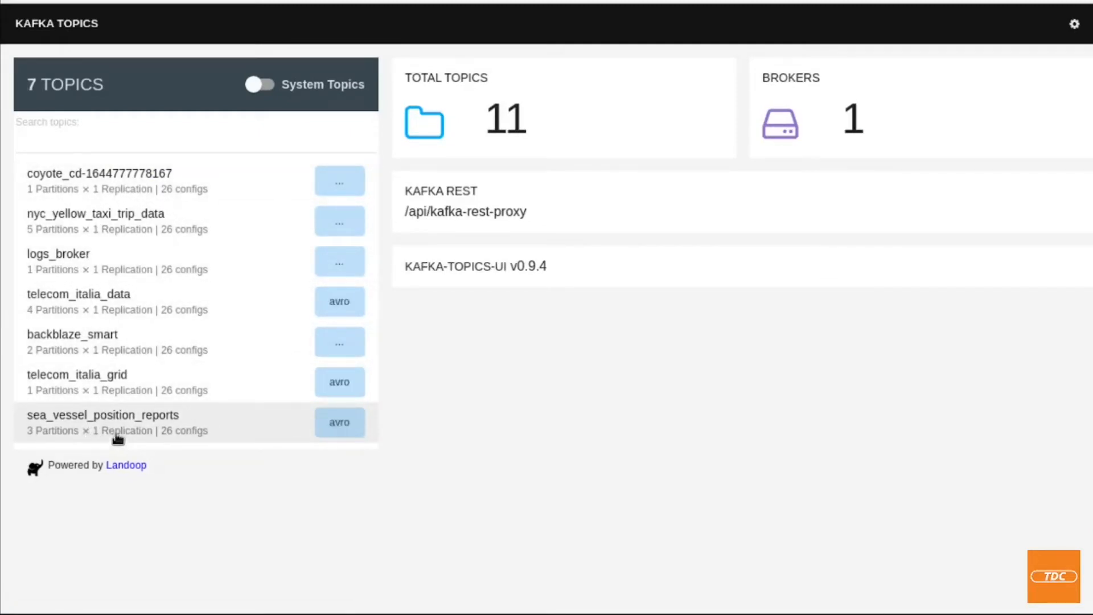
mouse_move(195, 373)
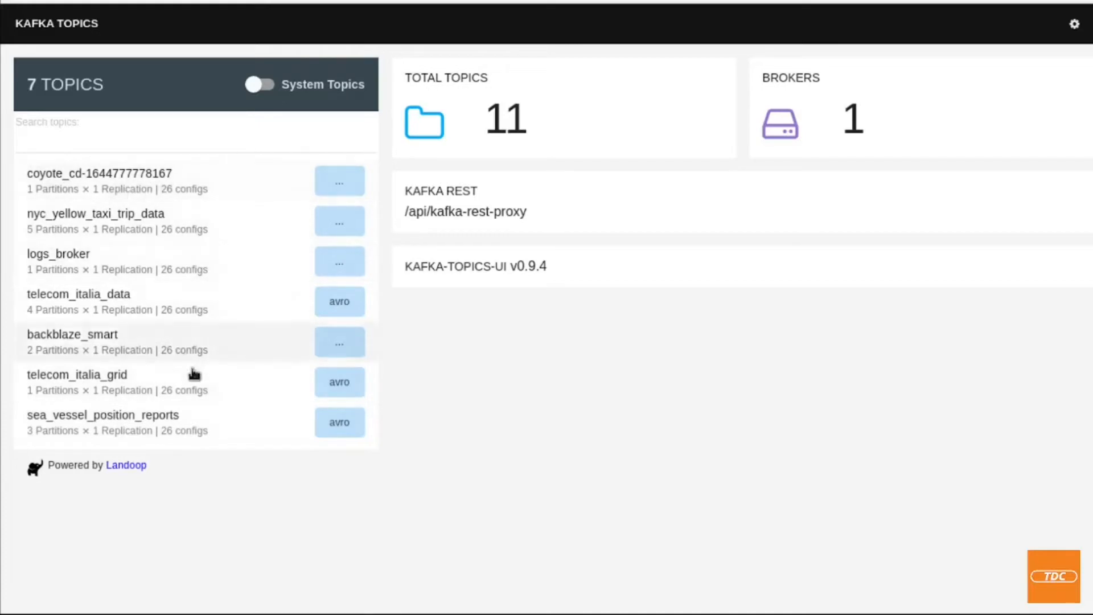
mouse_move(446, 125)
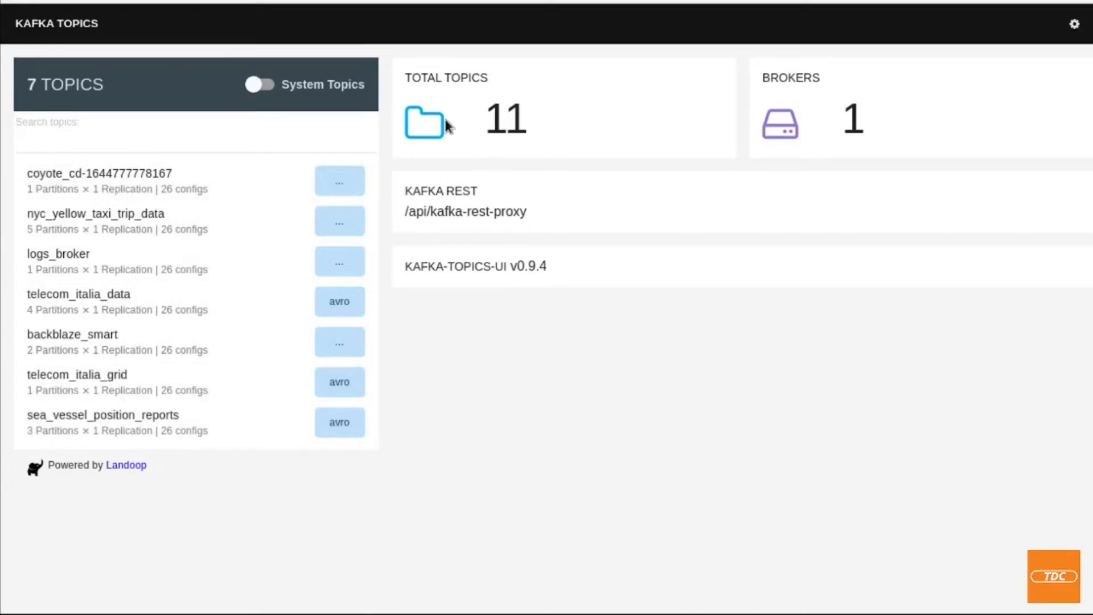
mouse_move(374, 491)
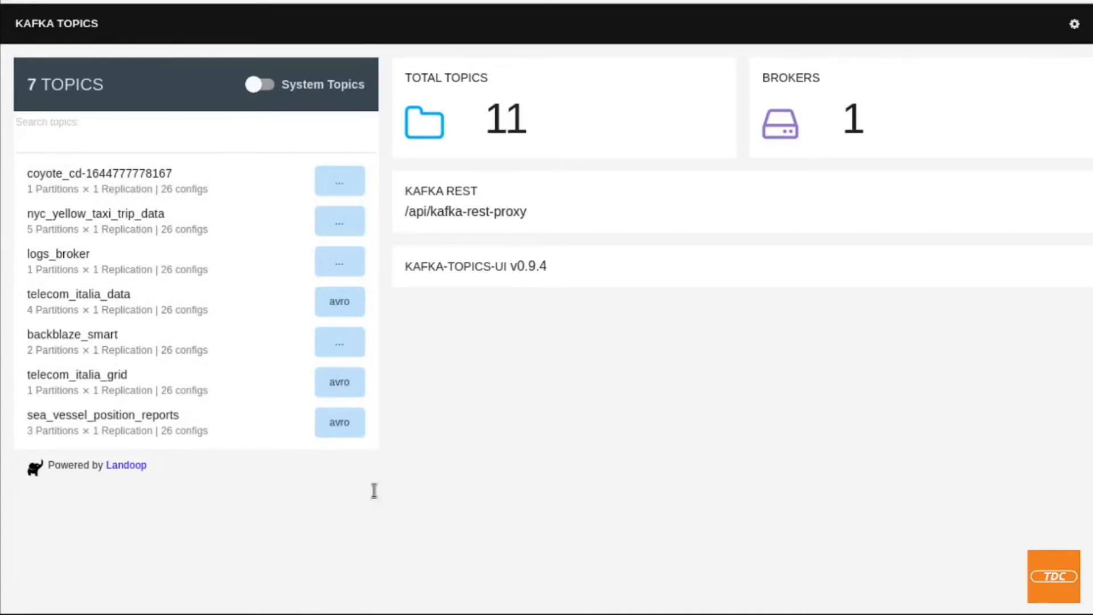
mouse_move(170, 537)
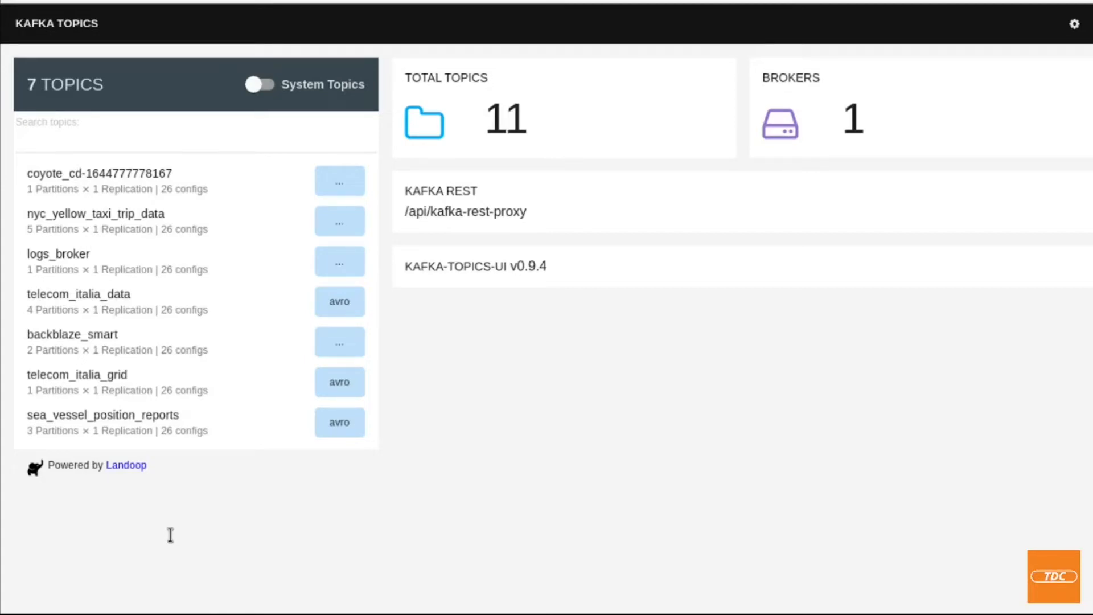
mouse_move(294, 502)
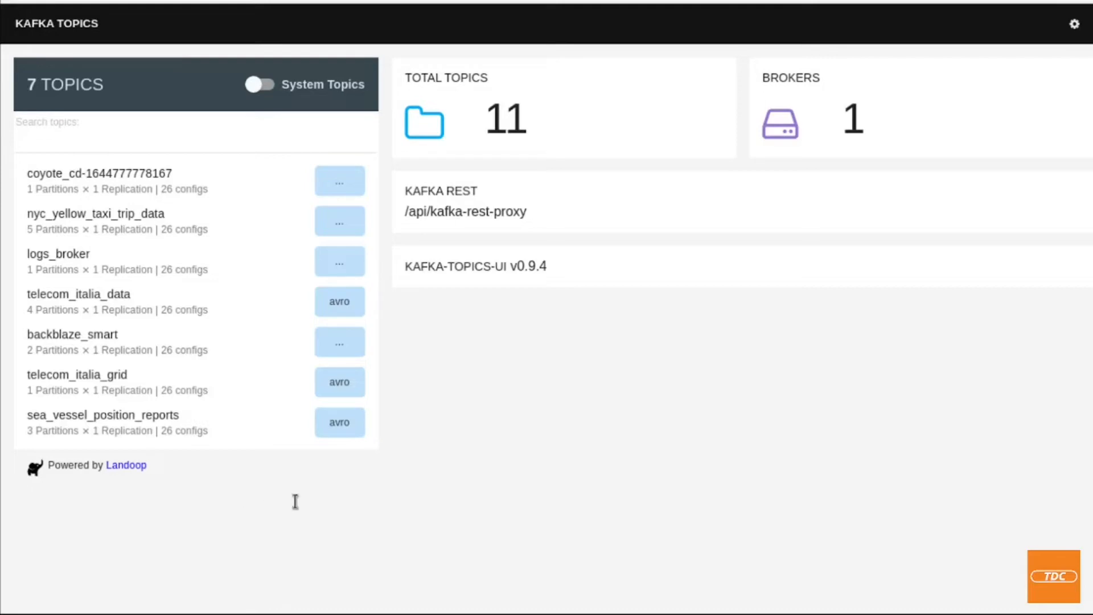
mouse_move(517, 409)
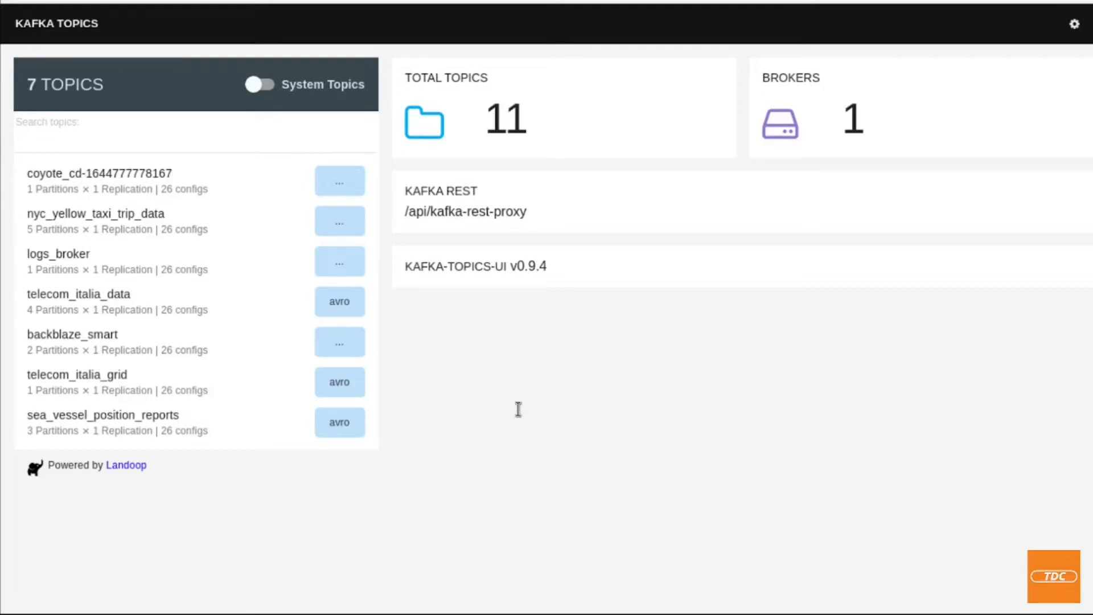
mouse_move(128, 87)
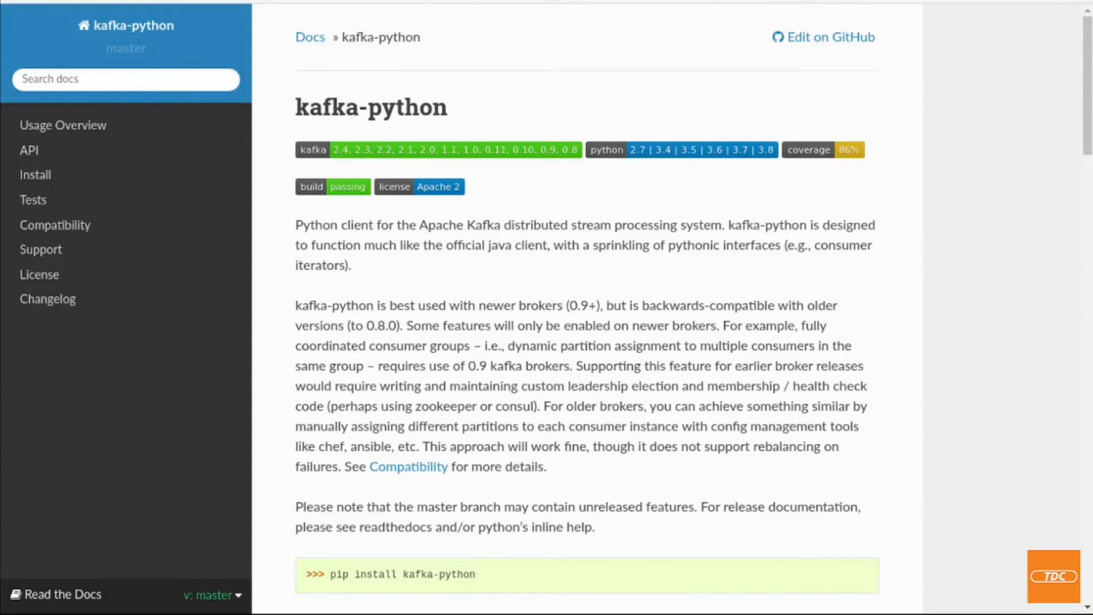
mouse_move(345, 115)
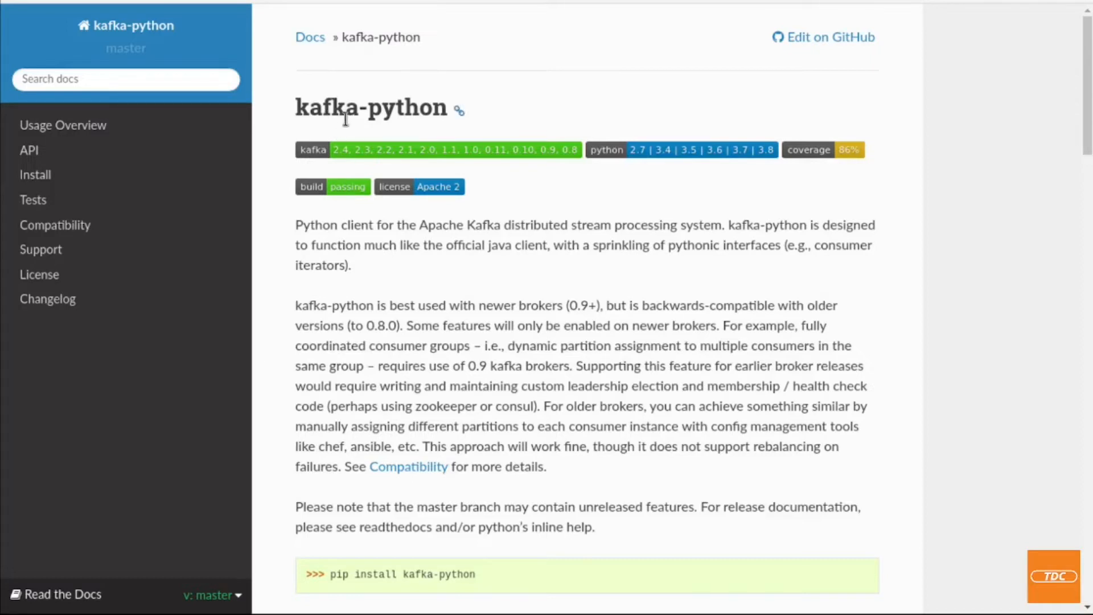
mouse_move(269, 7)
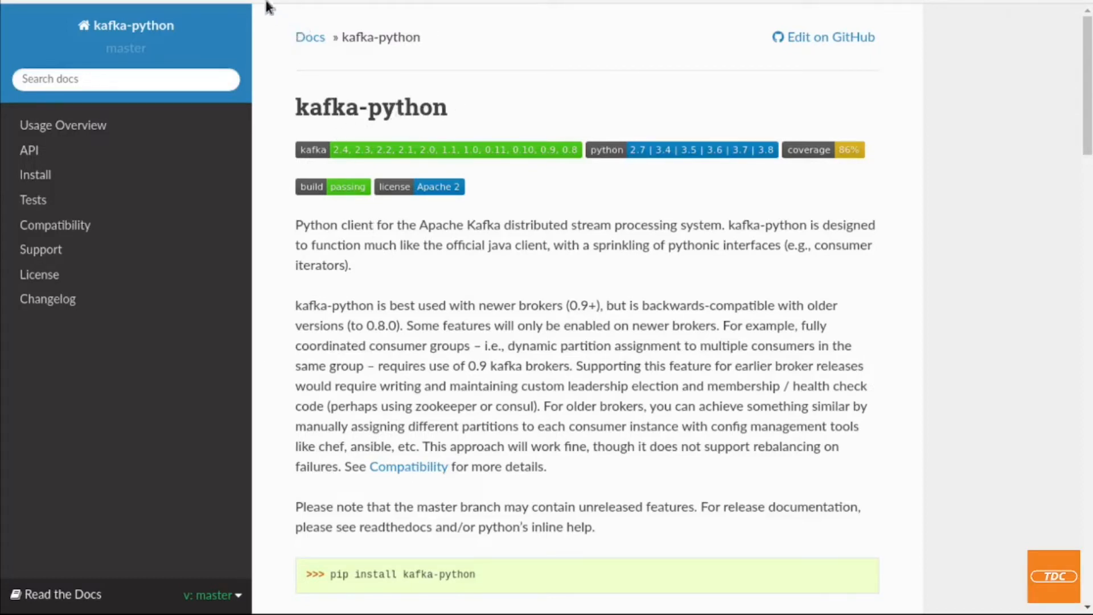
mouse_move(370, 370)
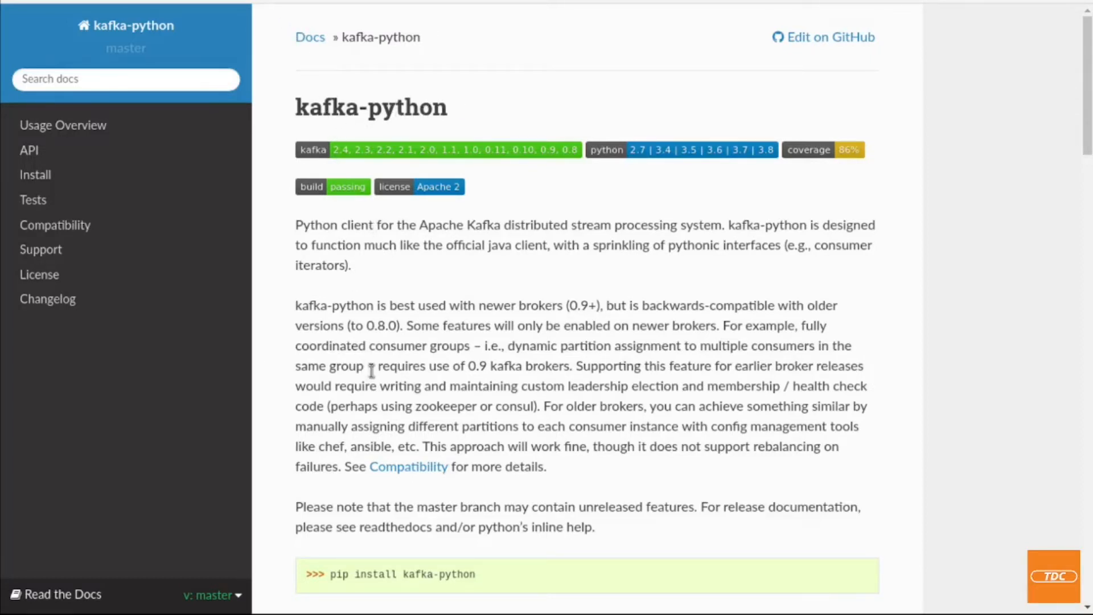
- Read through the kafka-python KafkaConsumer examples down to the KafkaProducer heading
scroll(down, 3)
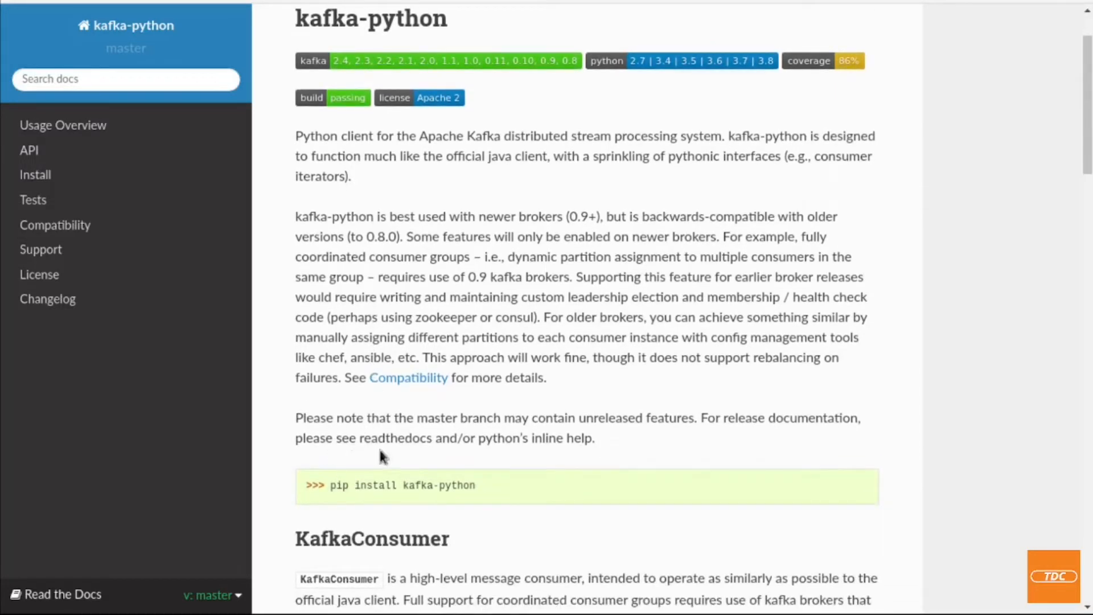
mouse_move(339, 503)
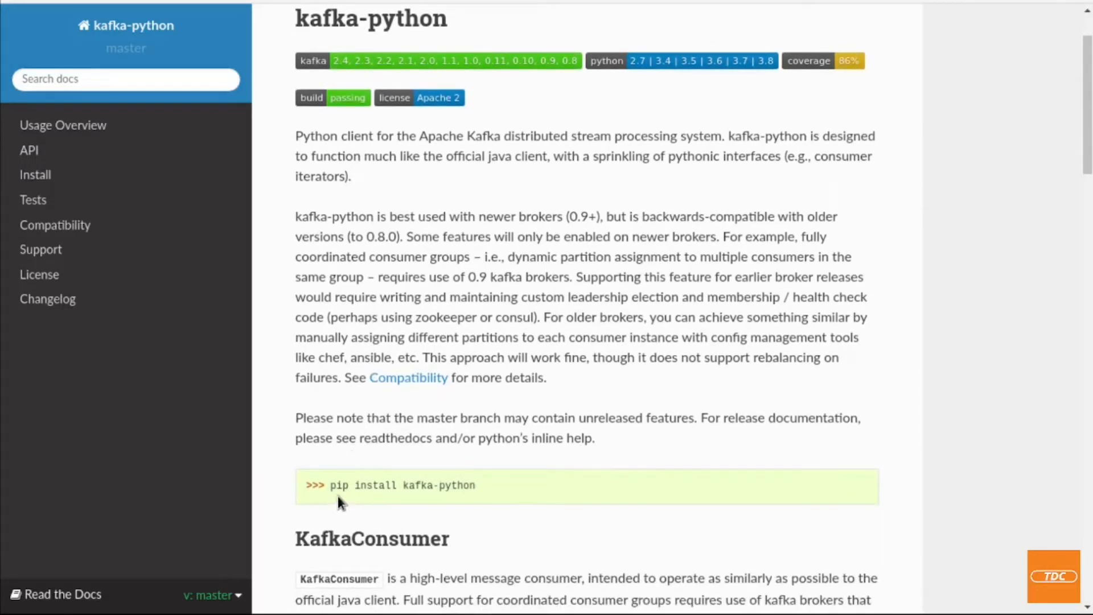
mouse_move(407, 480)
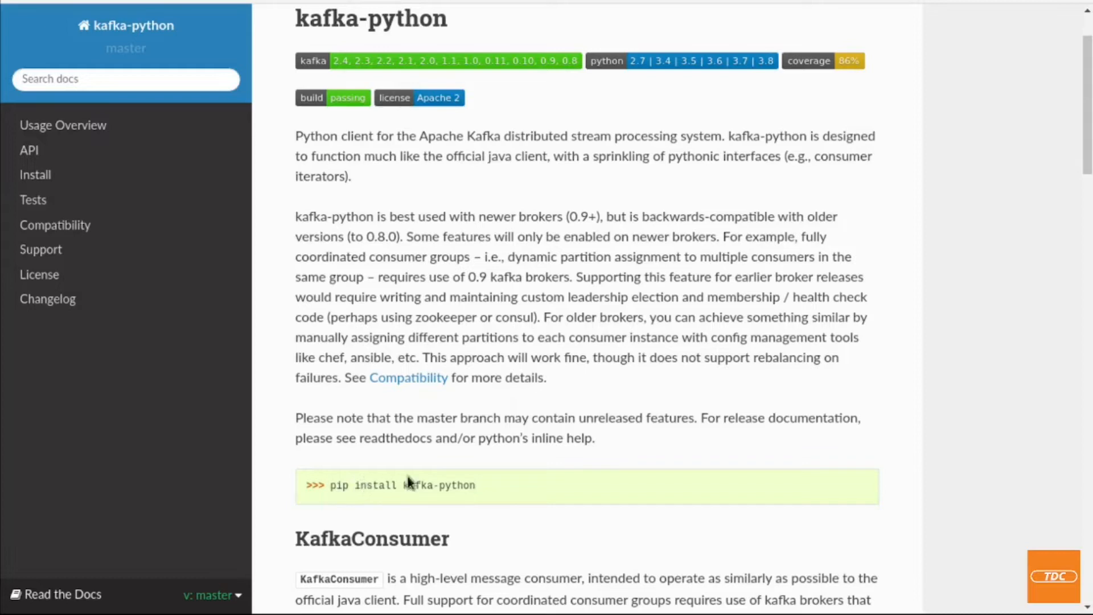
scroll(down, 3)
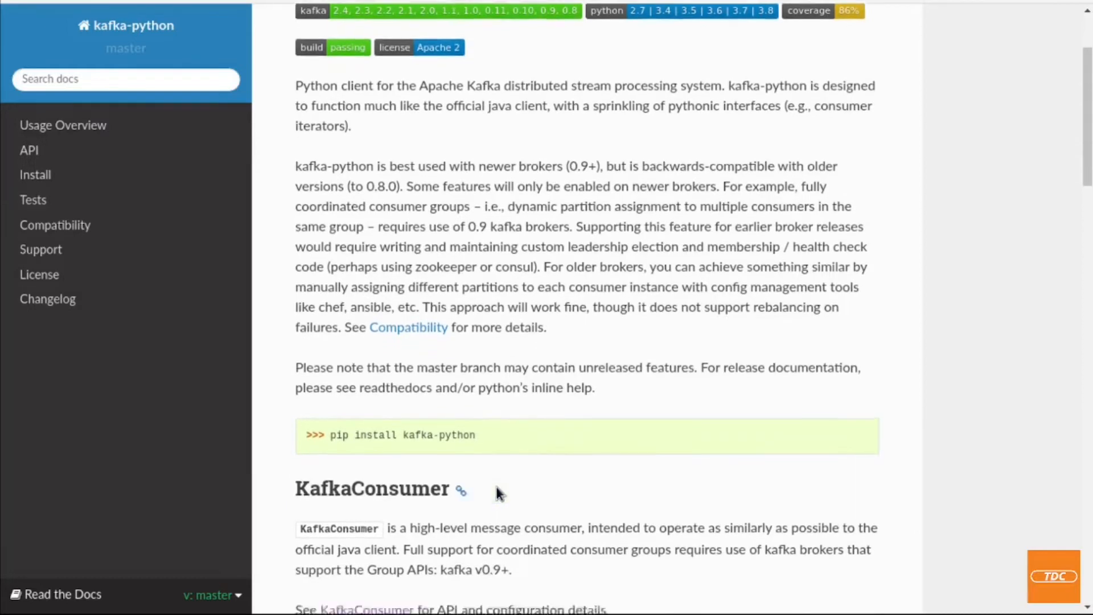
scroll(down, 3)
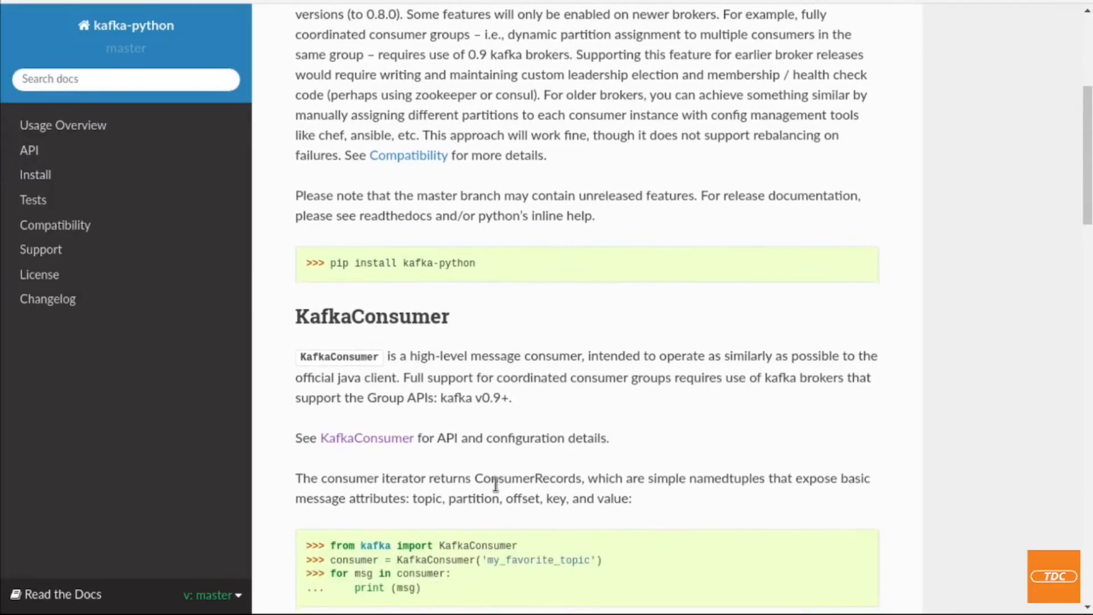
scroll(down, 3)
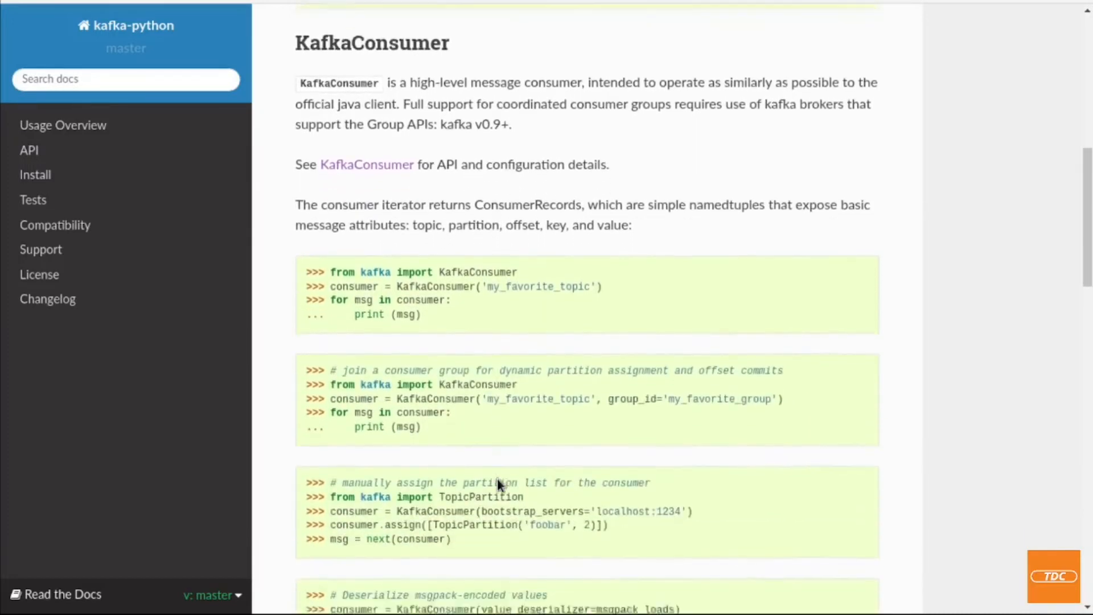
scroll(down, 3)
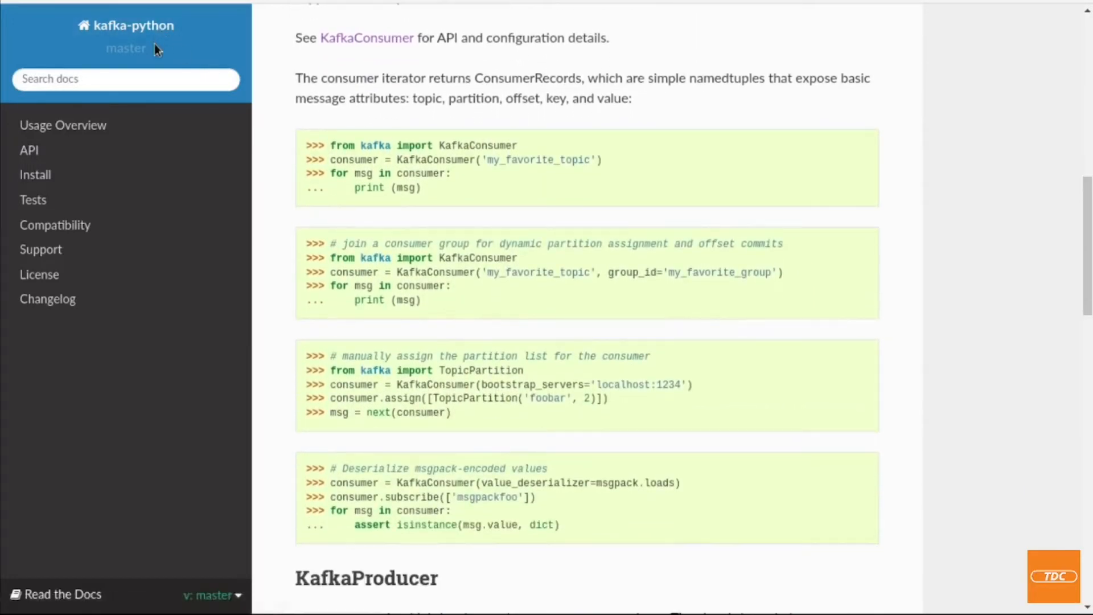
scroll(down, 3)
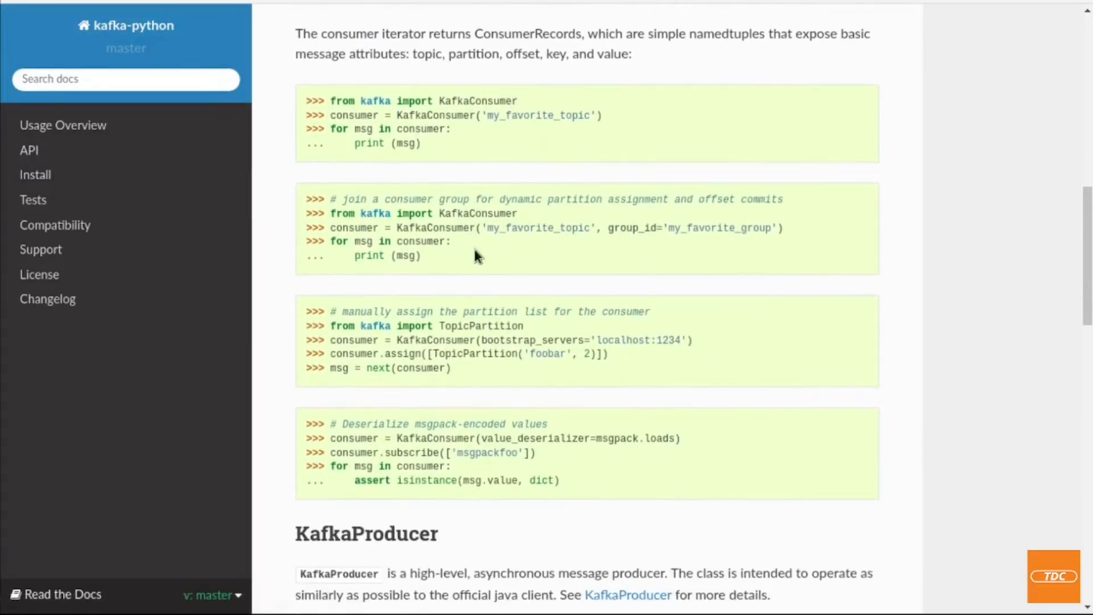
scroll(up, 3)
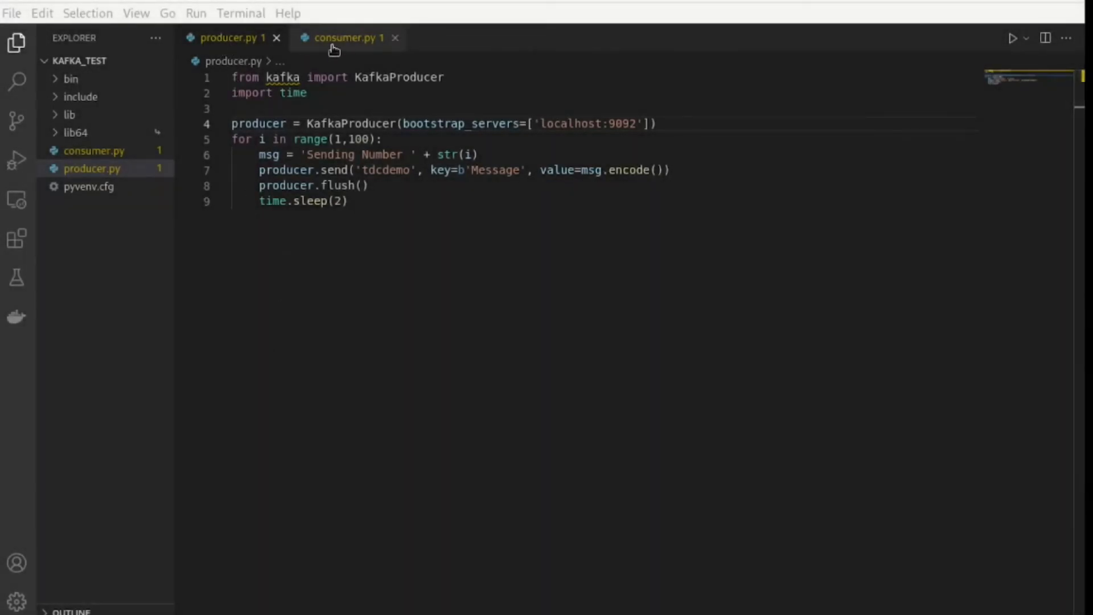
mouse_move(317, 244)
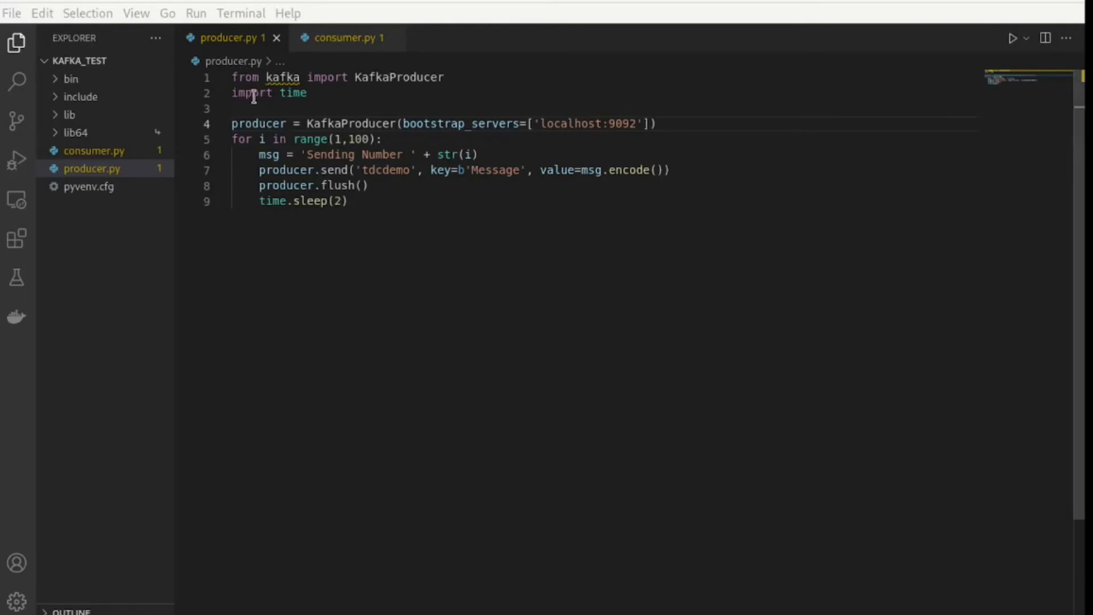
- Review producer.py in VS Code, highlighting the tdcdemo topic it sends numbered messages to
click(327, 93)
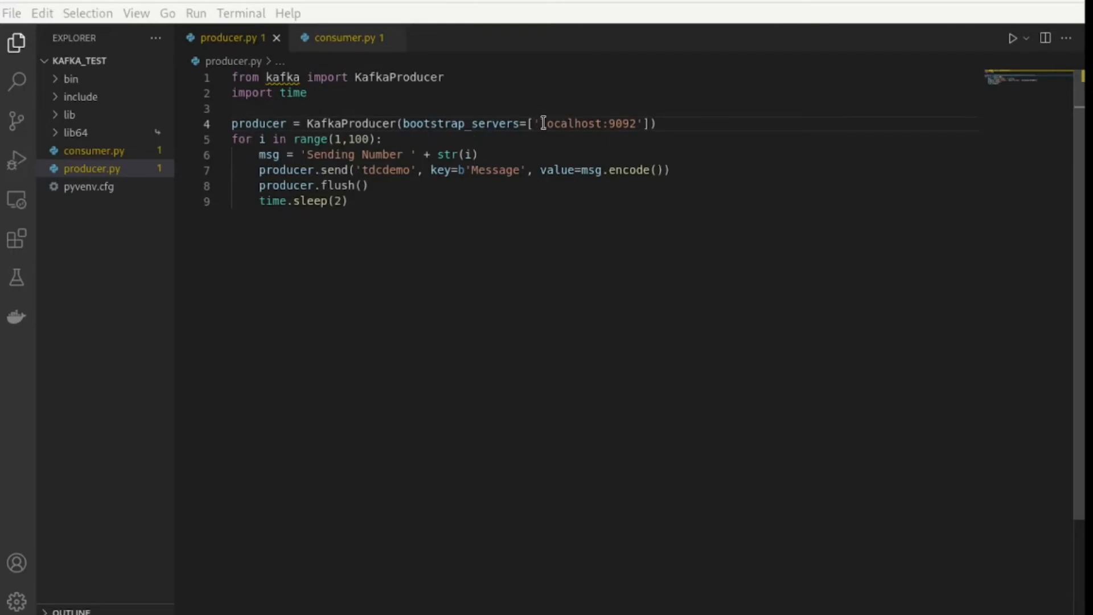
click(639, 123)
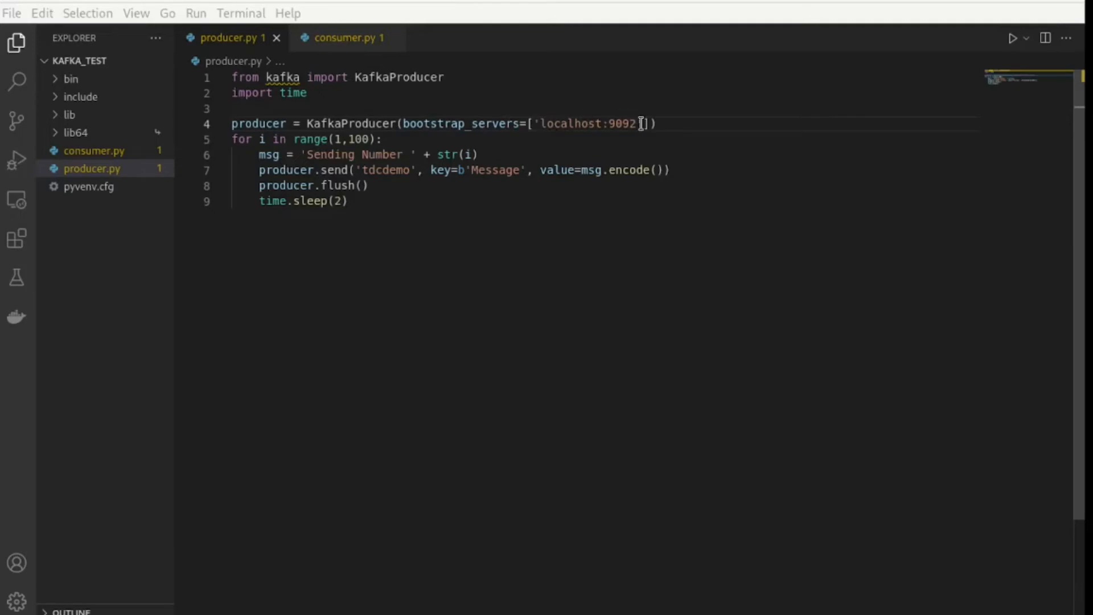
mouse_move(446, 172)
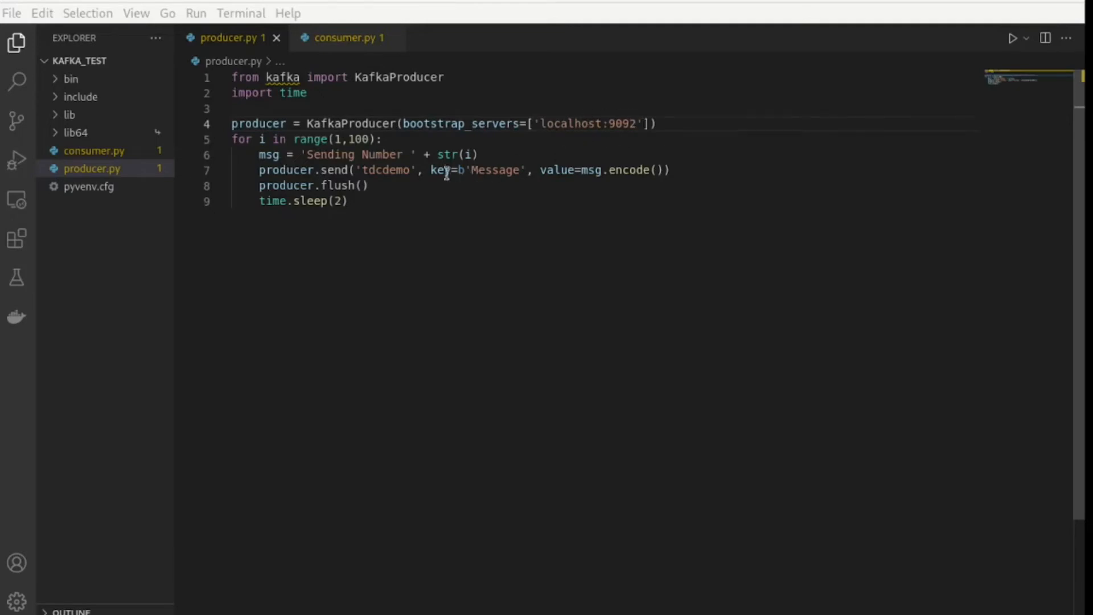
mouse_move(492, 134)
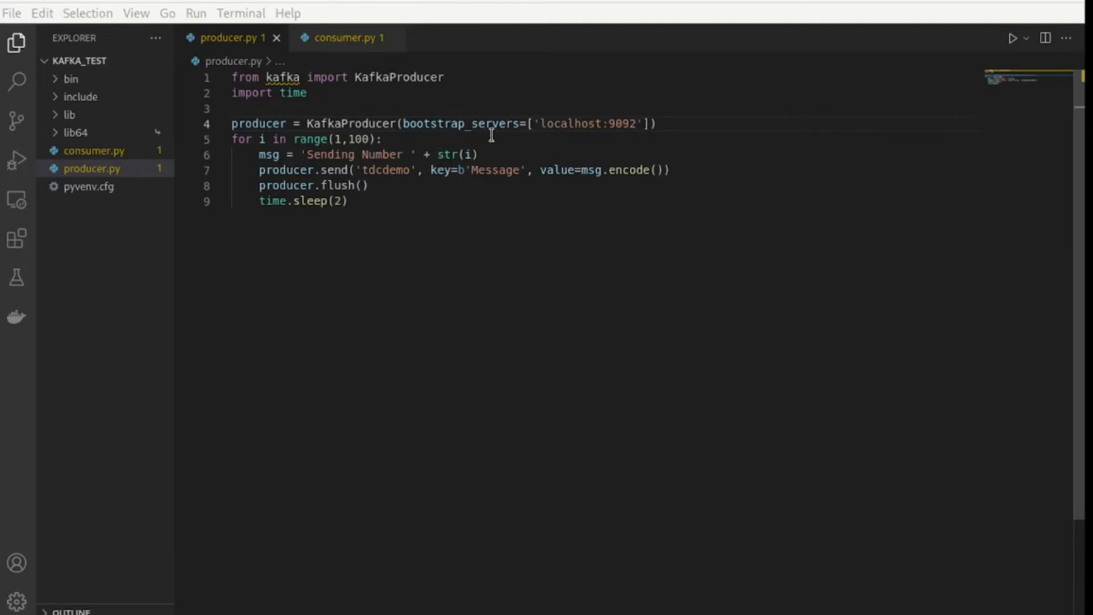
mouse_move(571, 138)
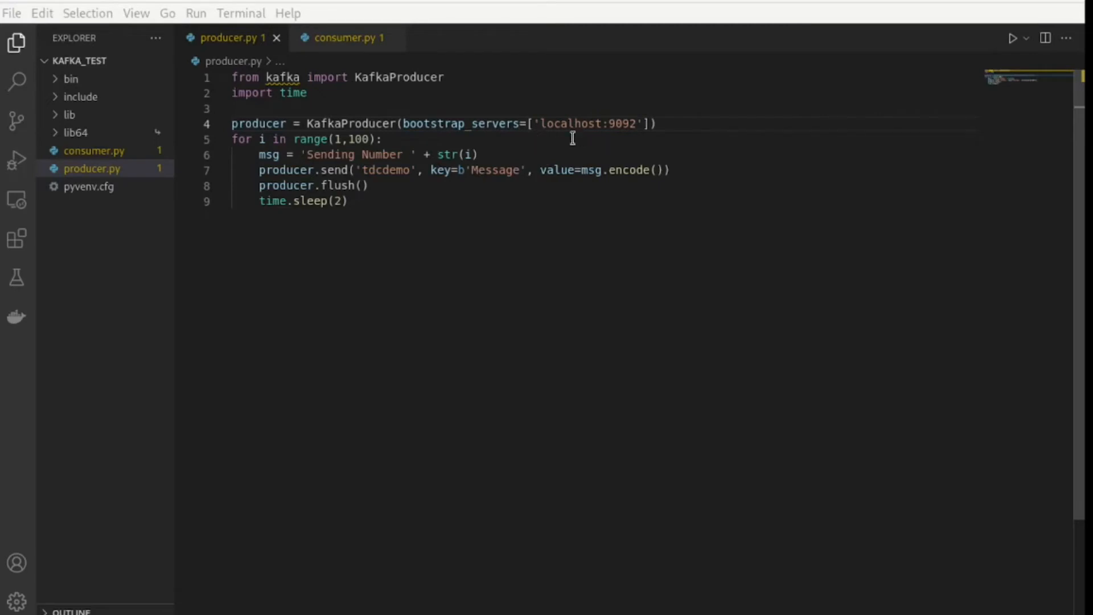
mouse_move(538, 123)
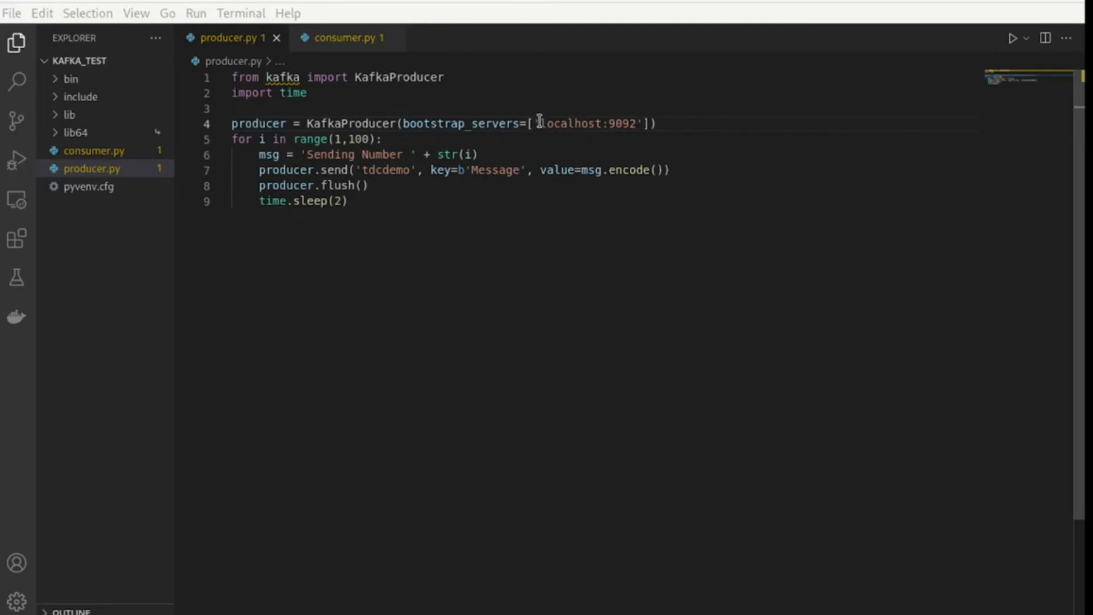
click(613, 123)
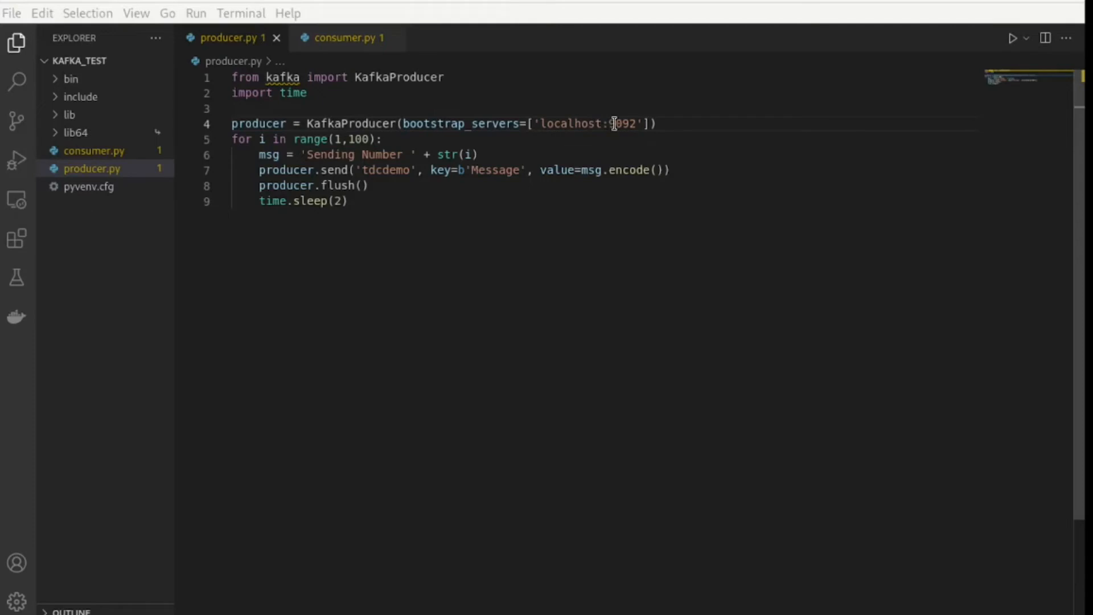
mouse_move(338, 223)
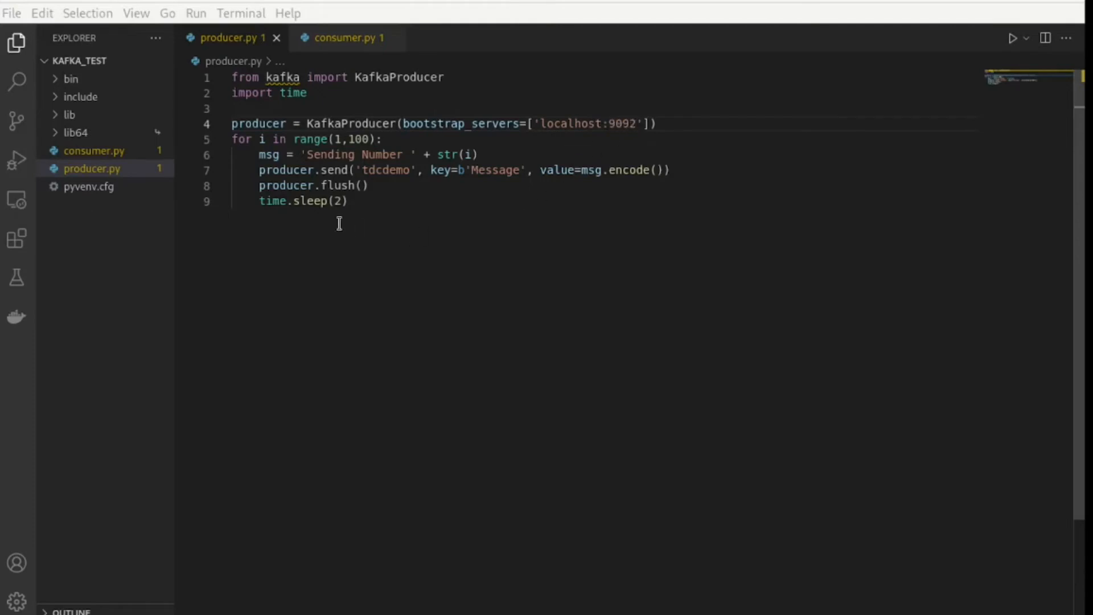
mouse_move(338, 154)
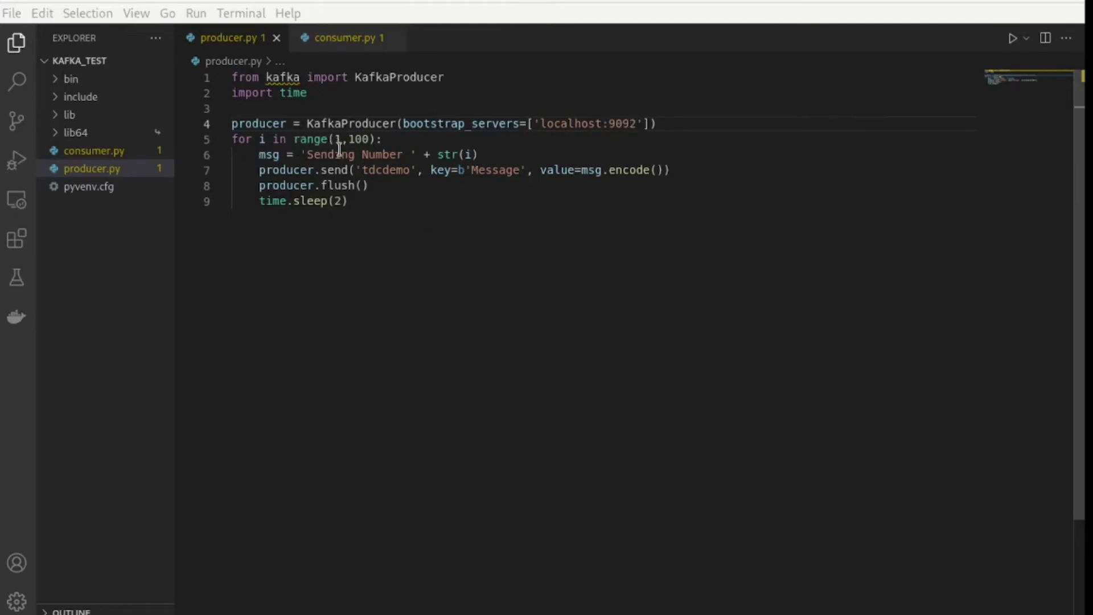
mouse_move(293, 185)
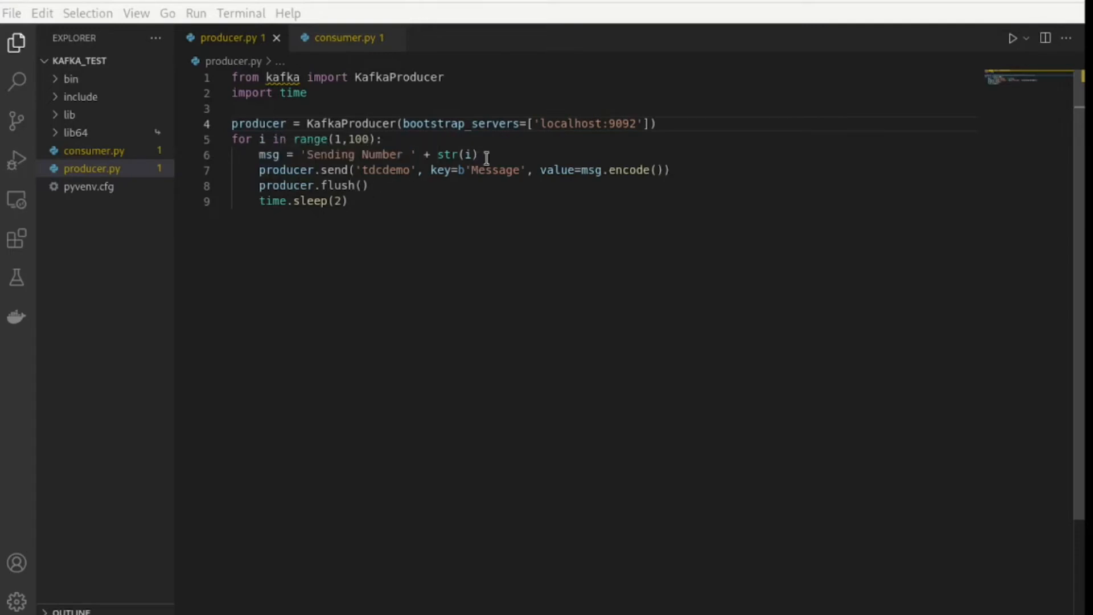
mouse_move(274, 202)
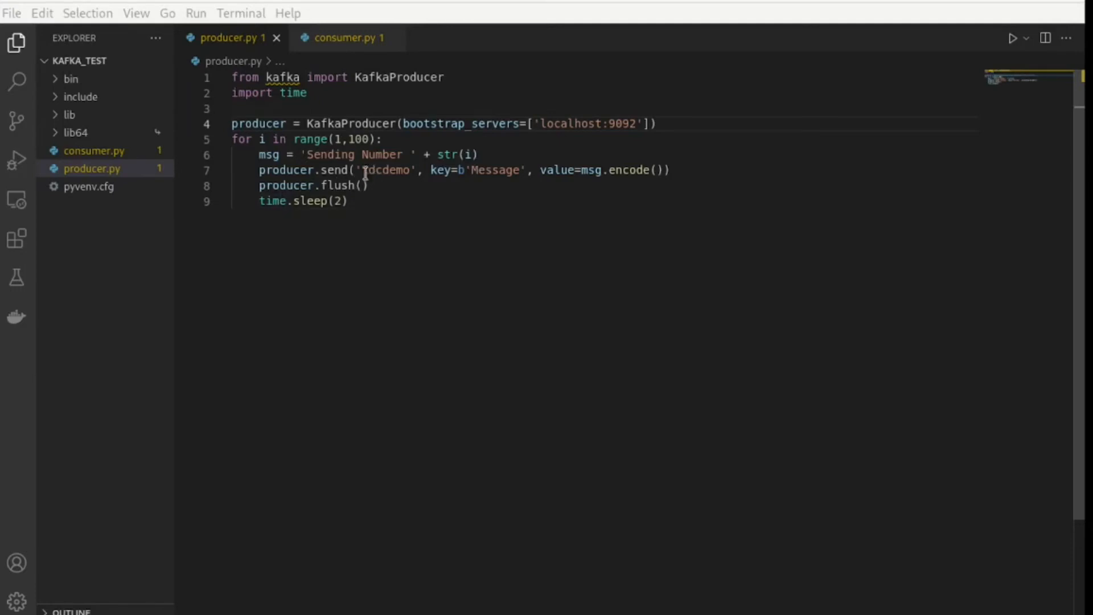
double_click(387, 170)
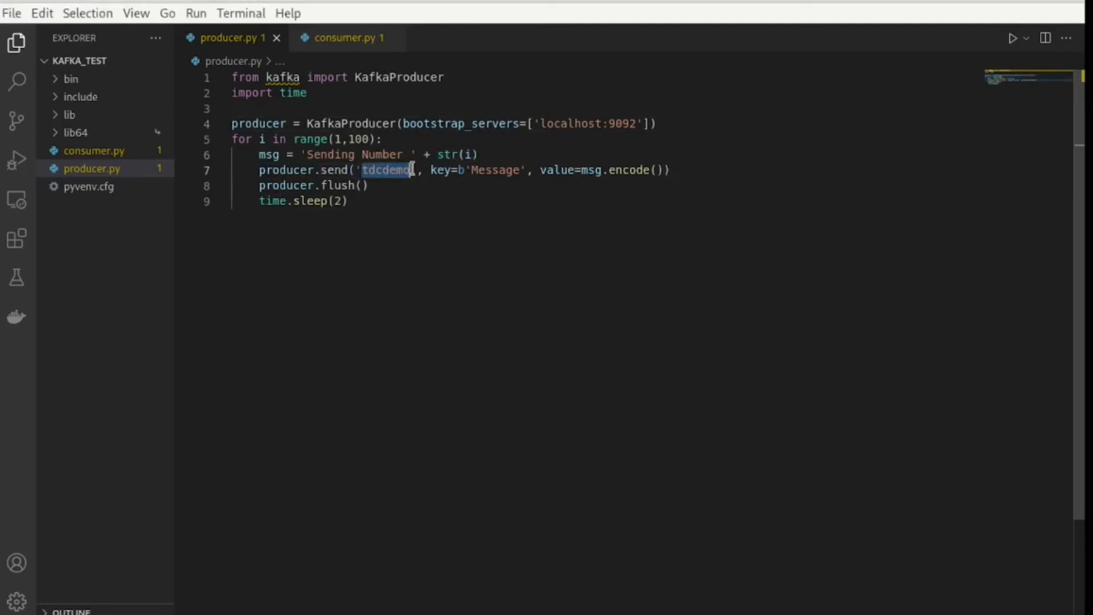
mouse_move(477, 169)
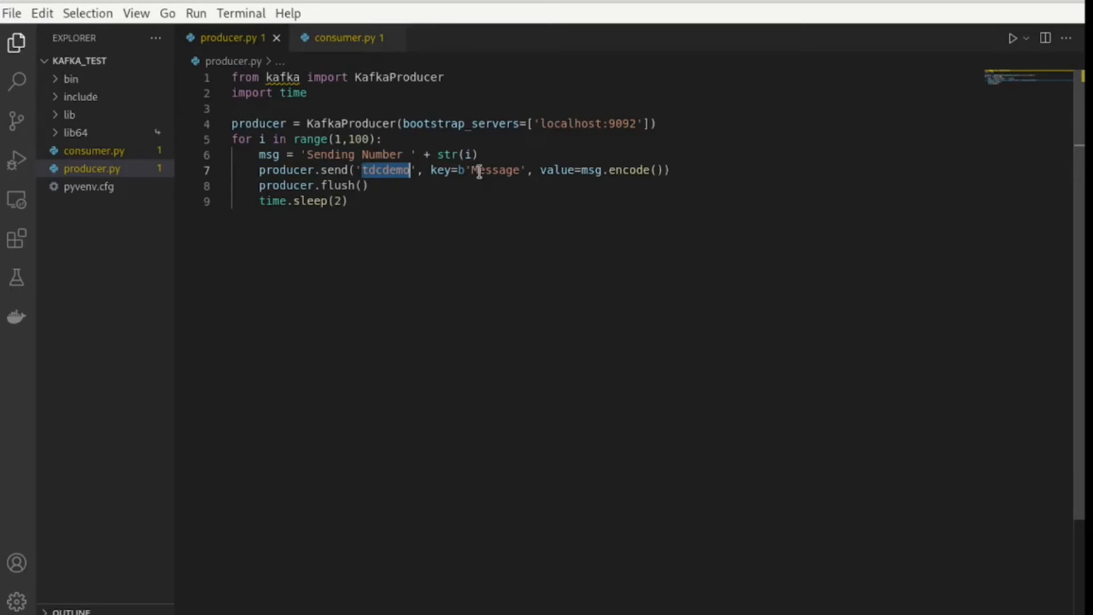
mouse_move(666, 162)
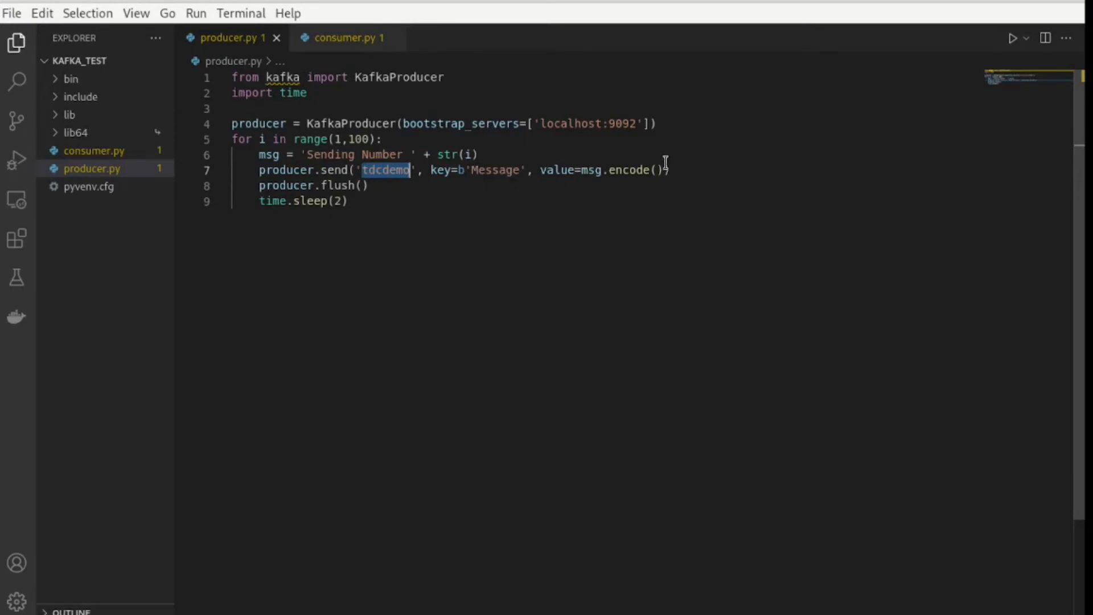
mouse_move(340, 169)
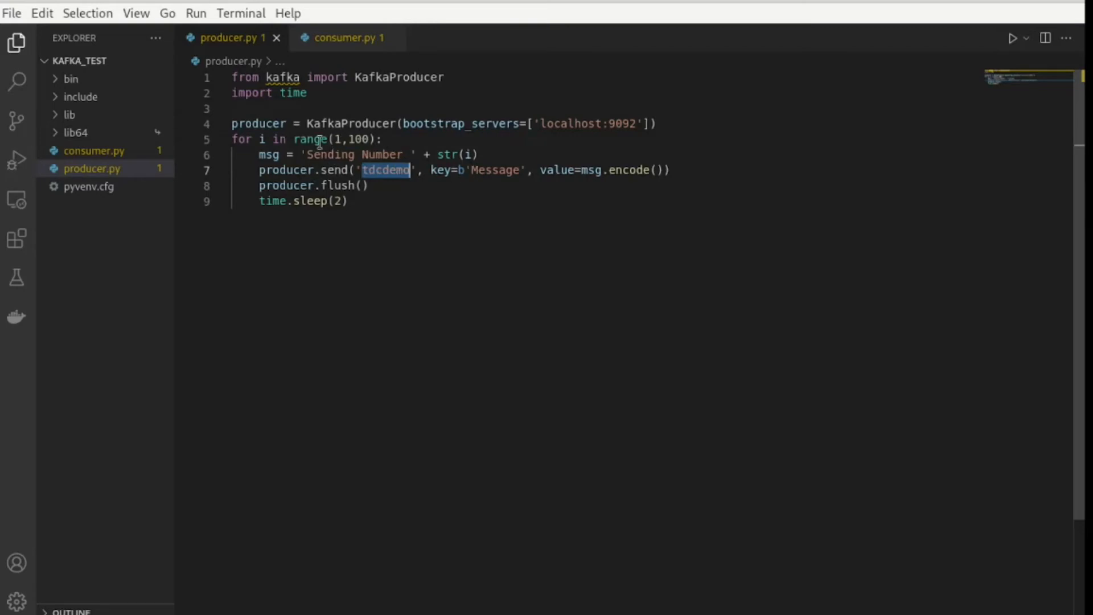
mouse_move(303, 166)
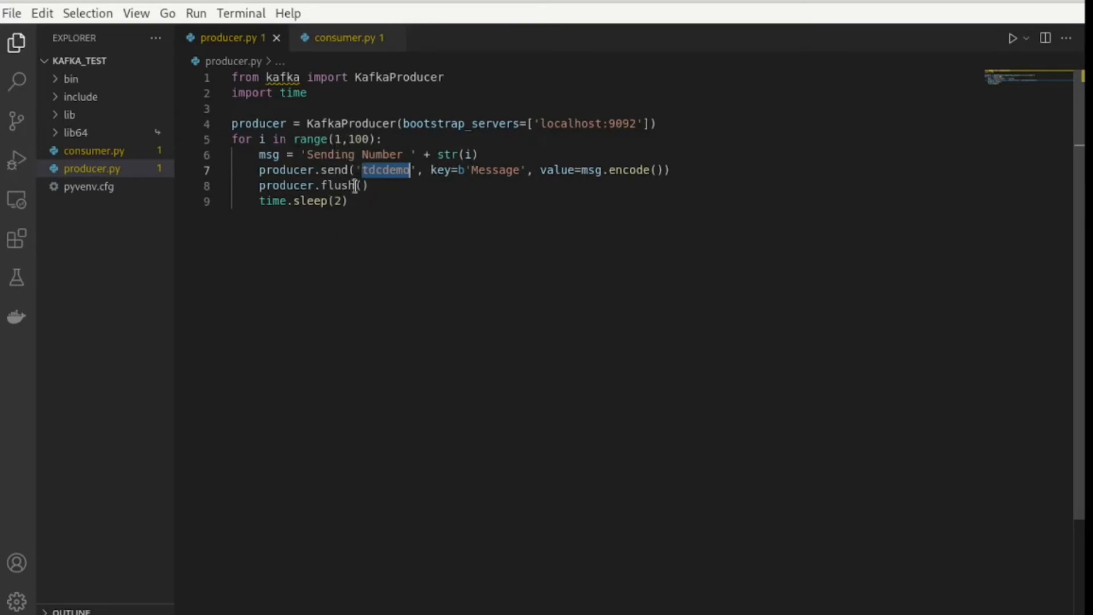
click(362, 203)
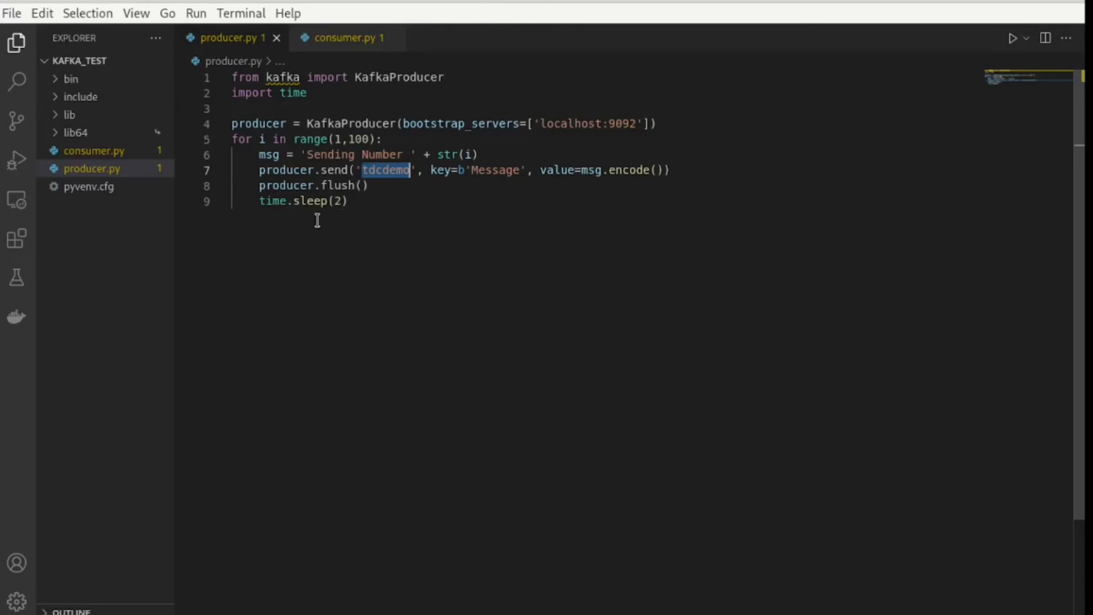
mouse_move(403, 224)
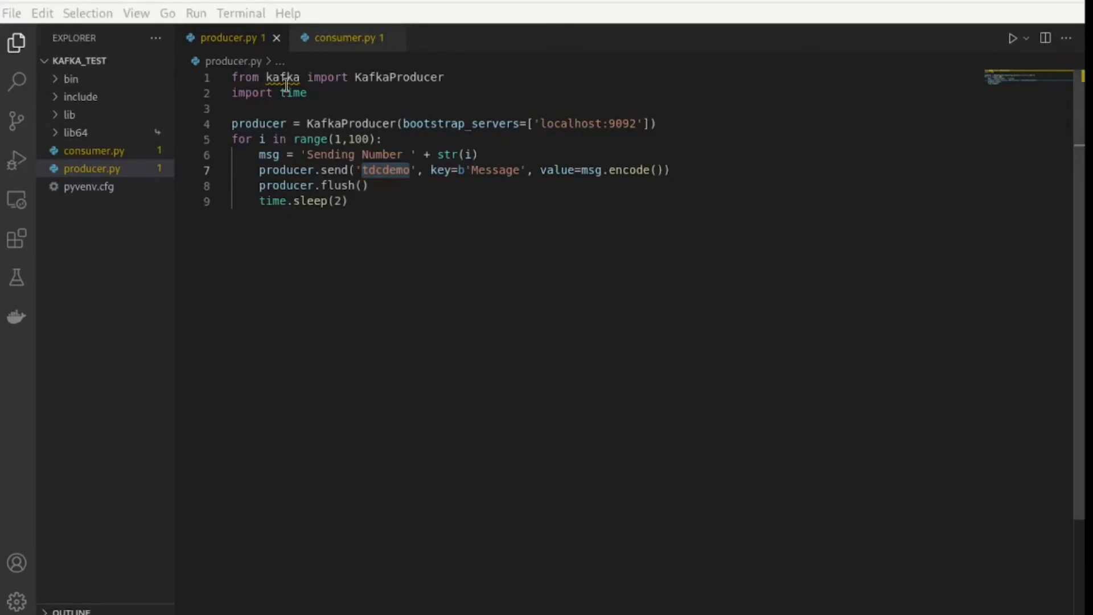
click(347, 38)
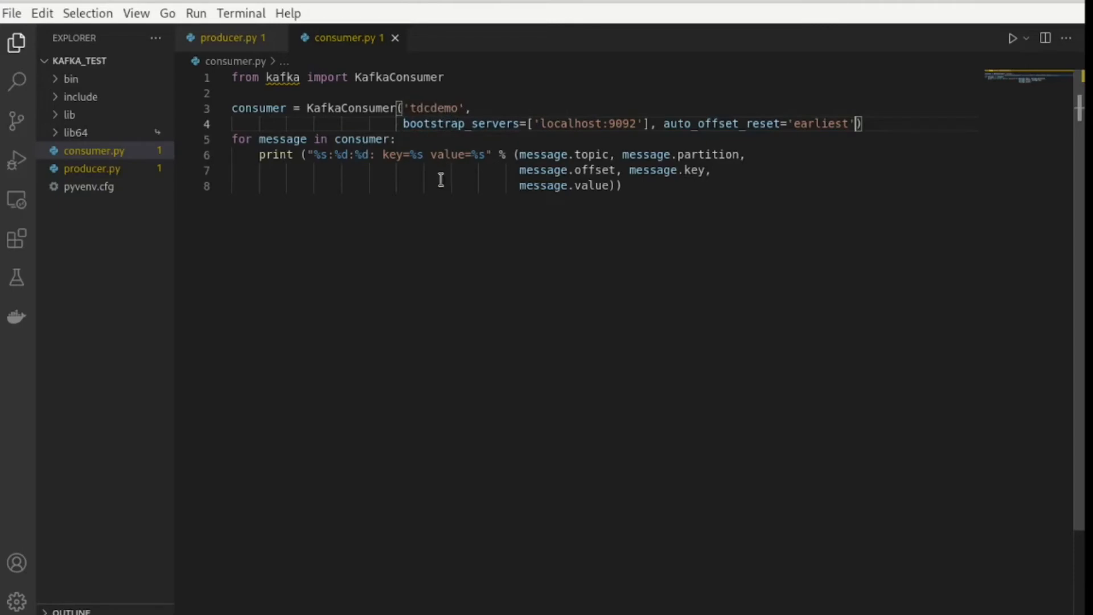
mouse_move(513, 138)
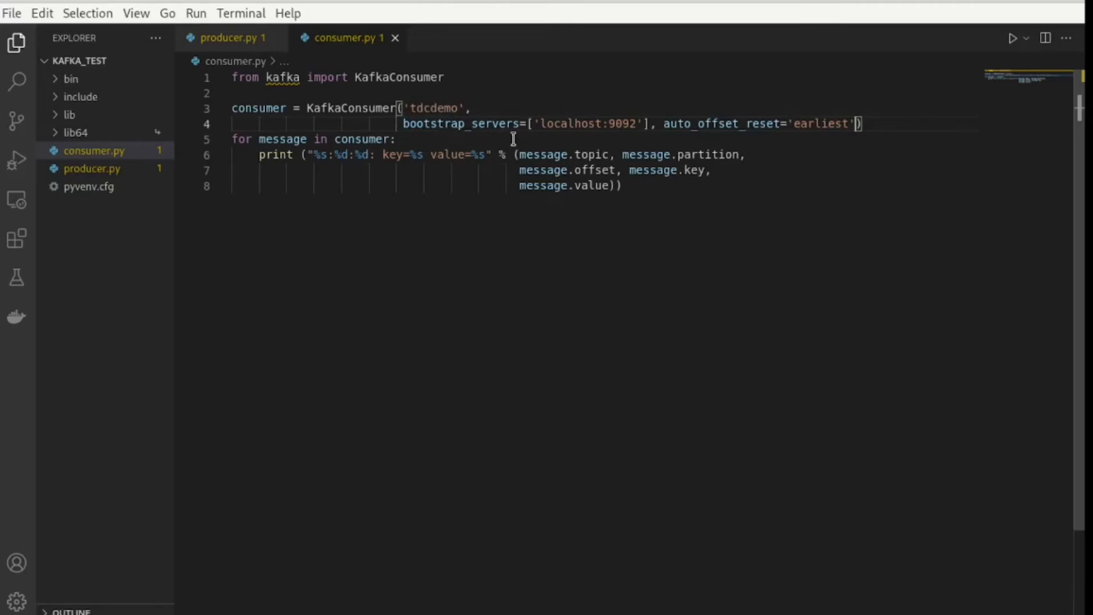
mouse_move(553, 170)
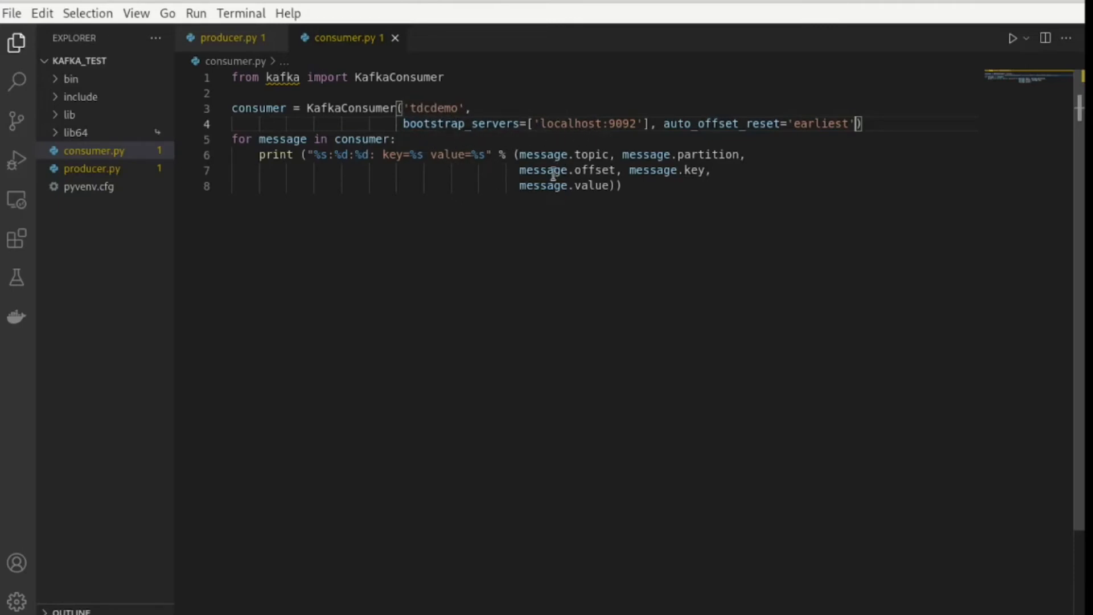
mouse_move(431, 138)
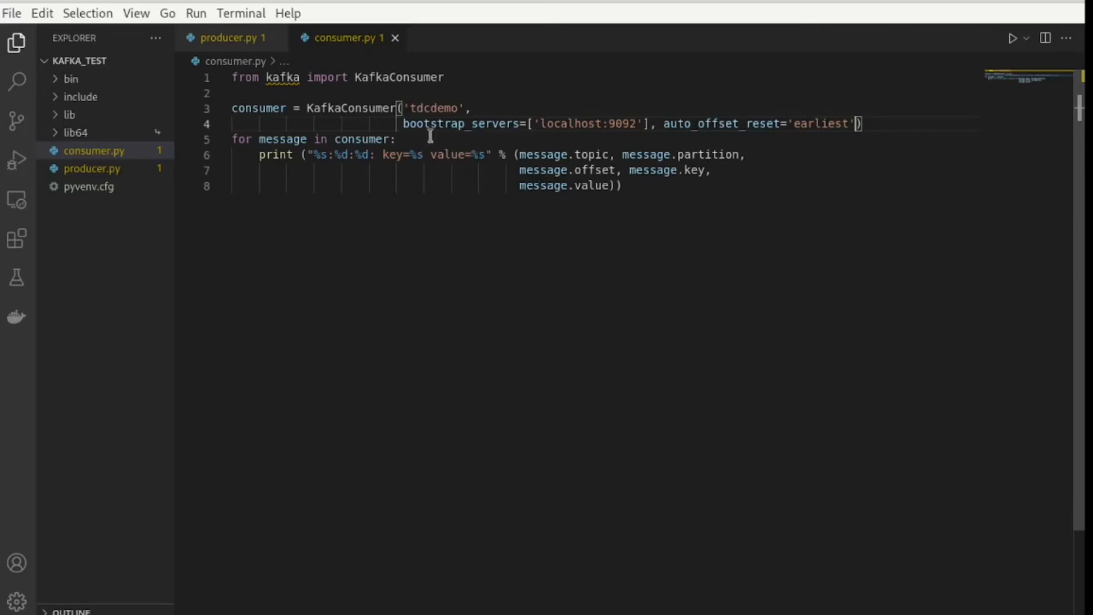
mouse_move(590, 124)
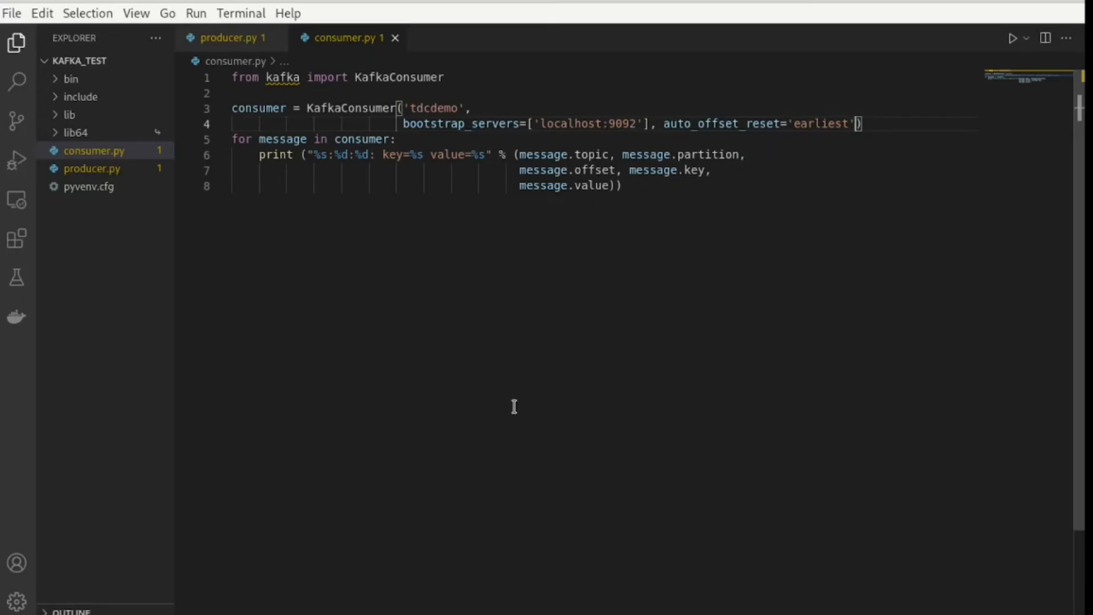
mouse_move(697, 310)
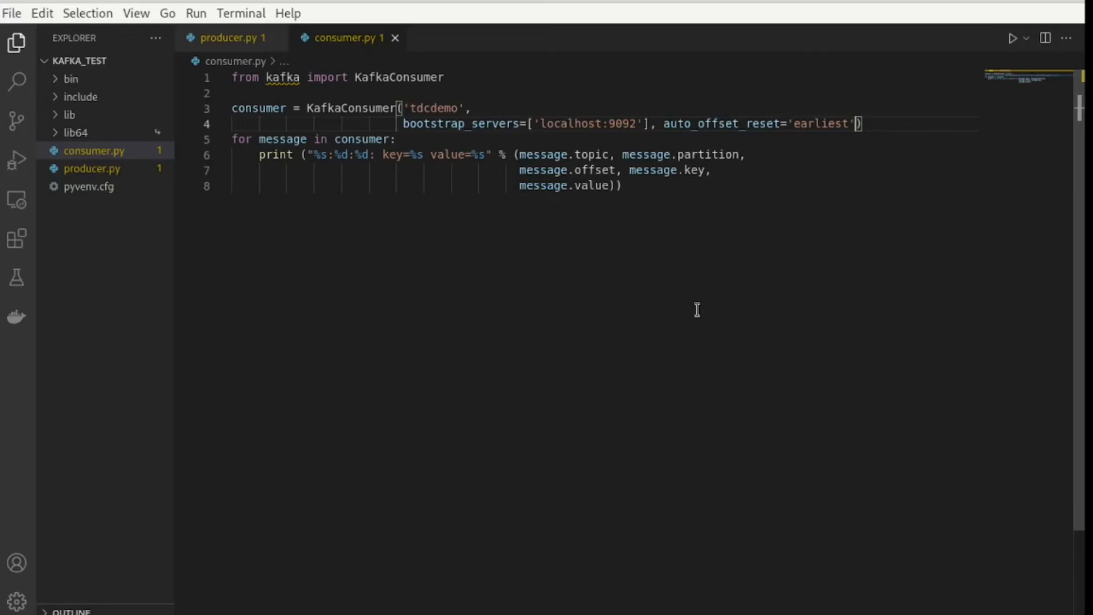
mouse_move(849, 140)
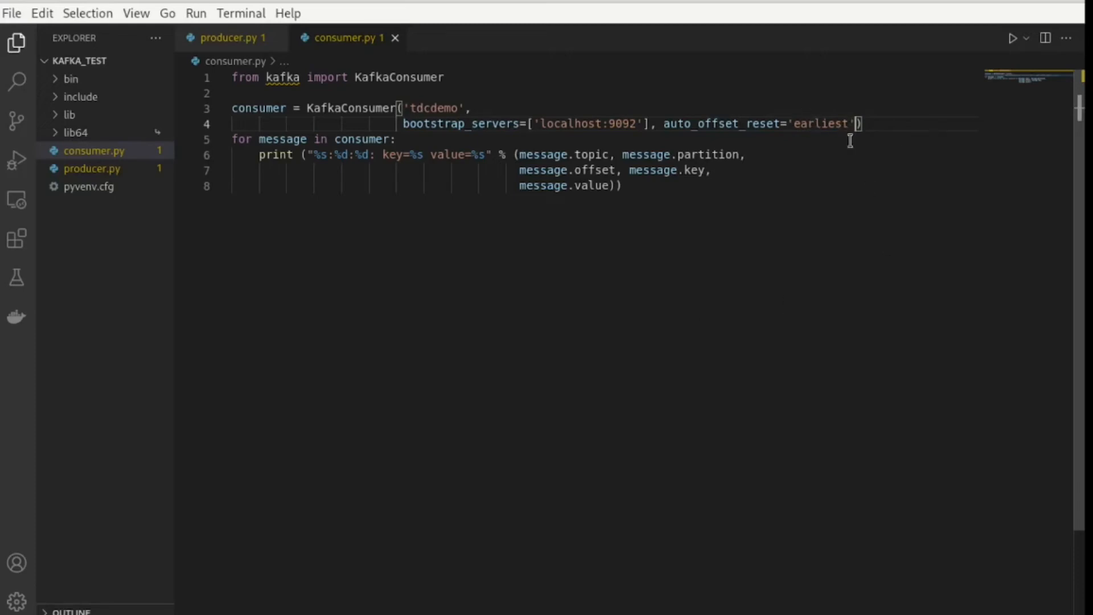
mouse_move(515, 319)
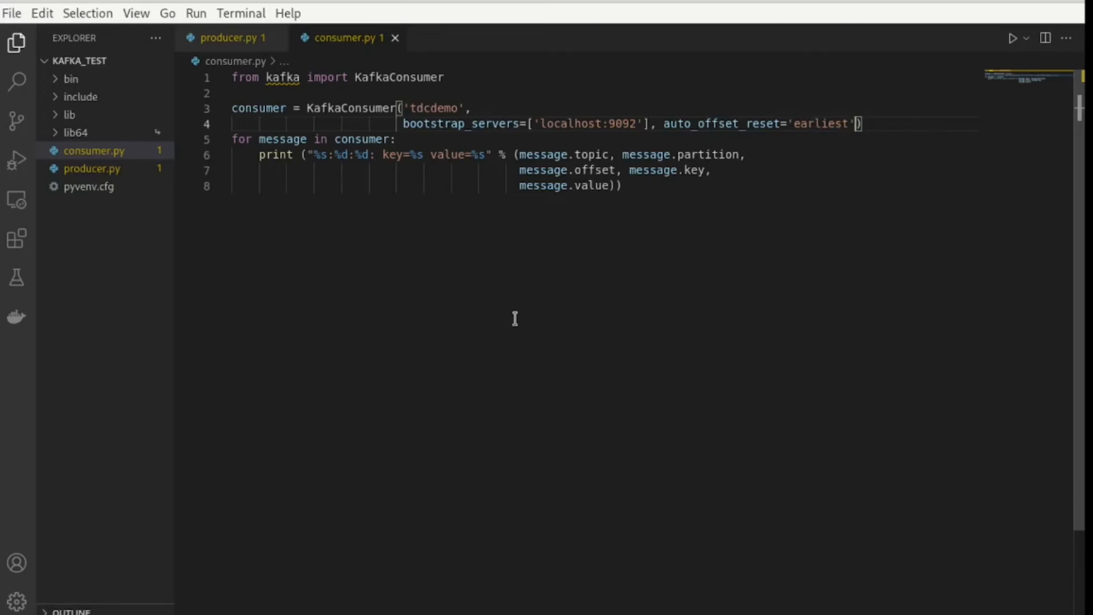
mouse_move(714, 139)
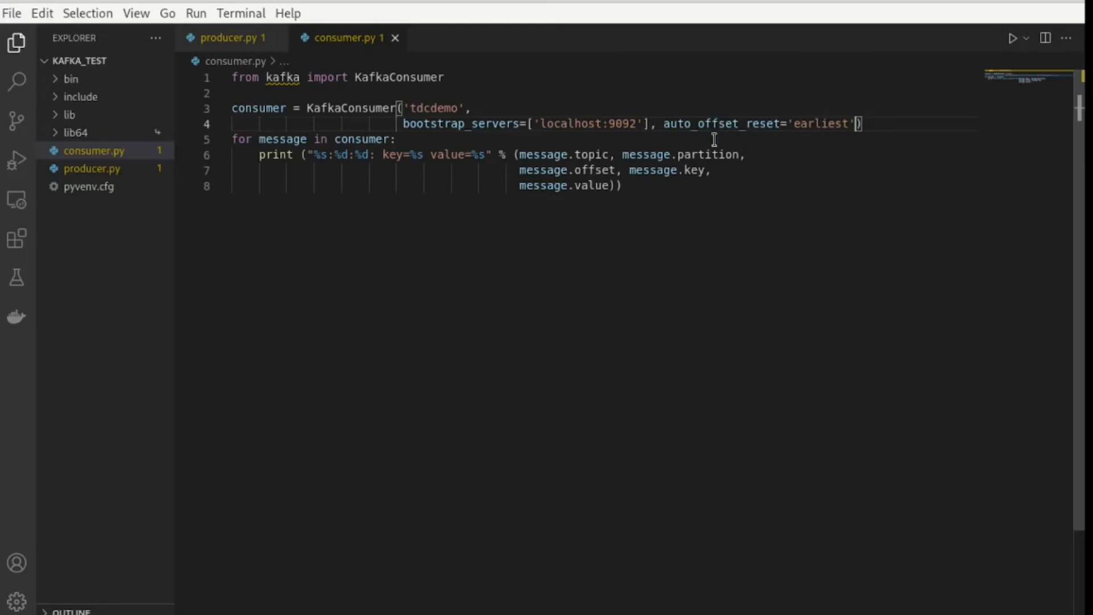
mouse_move(837, 145)
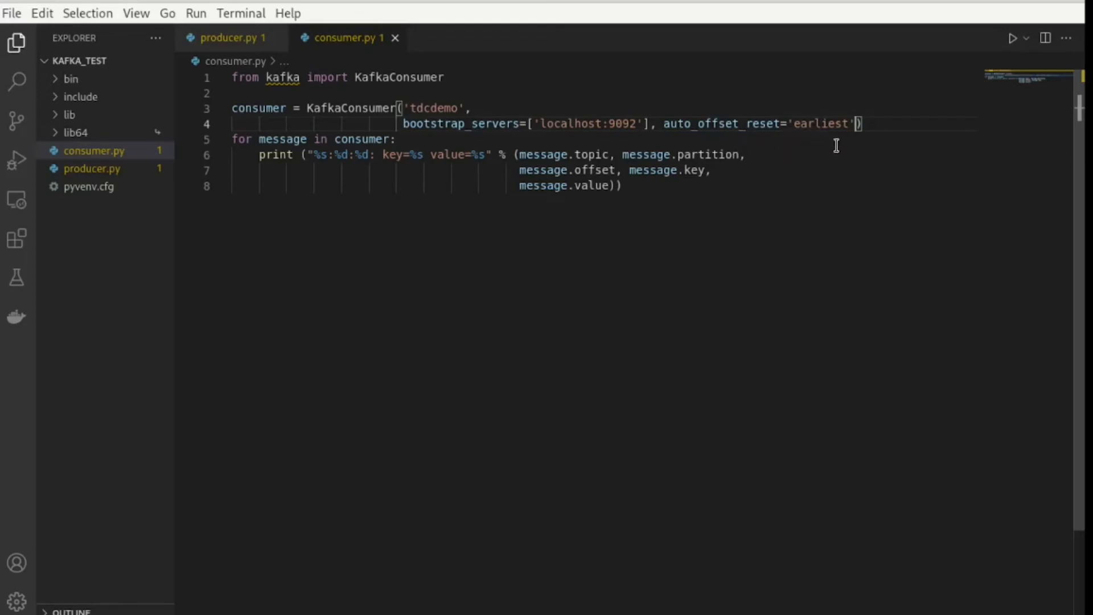
mouse_move(771, 178)
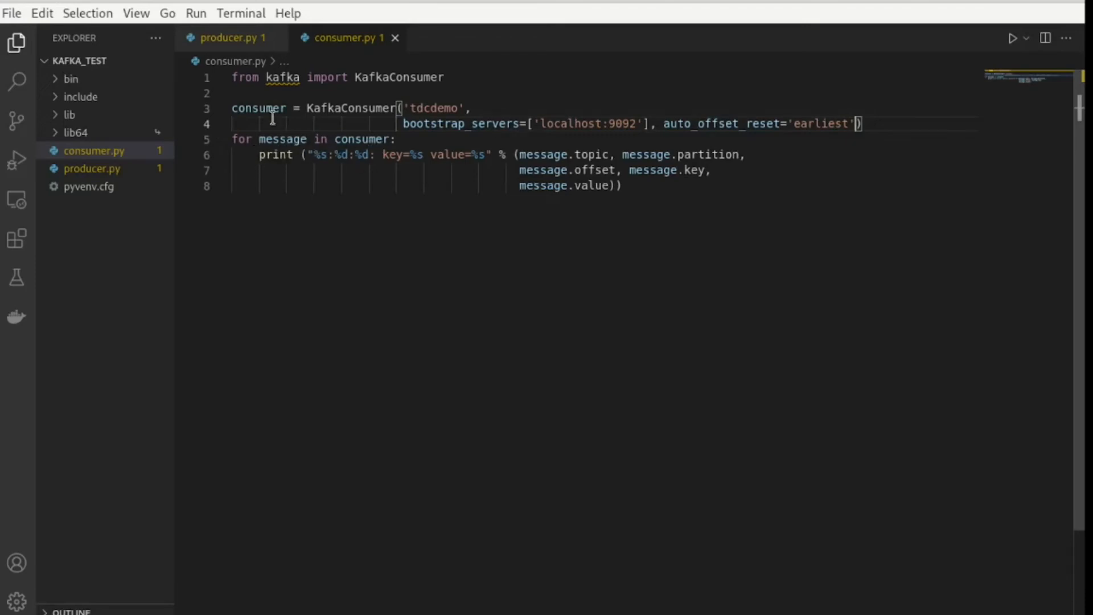
mouse_move(404, 175)
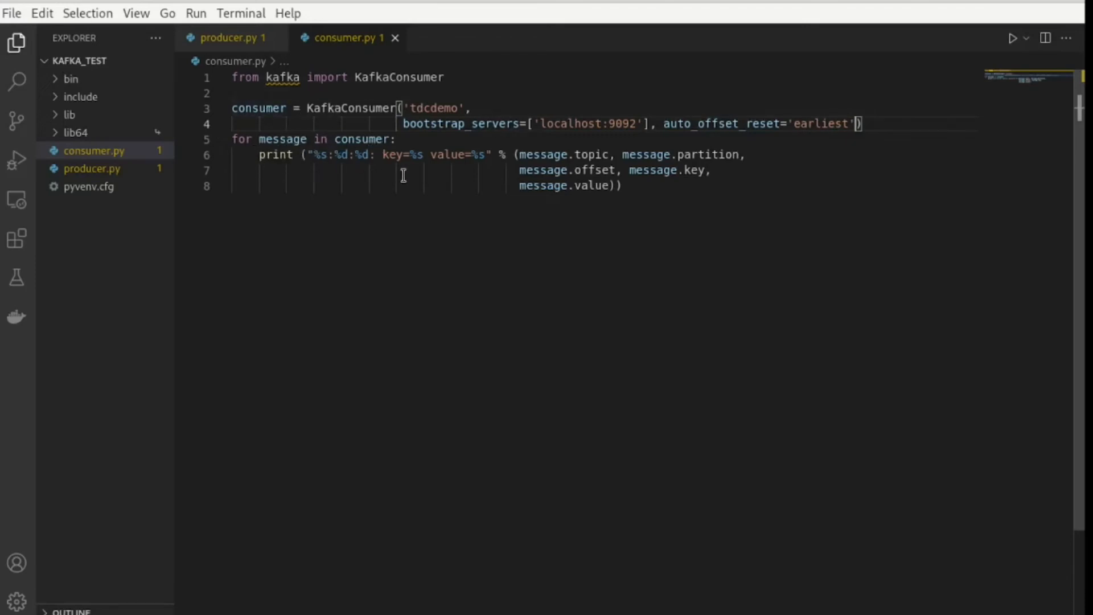
mouse_move(562, 229)
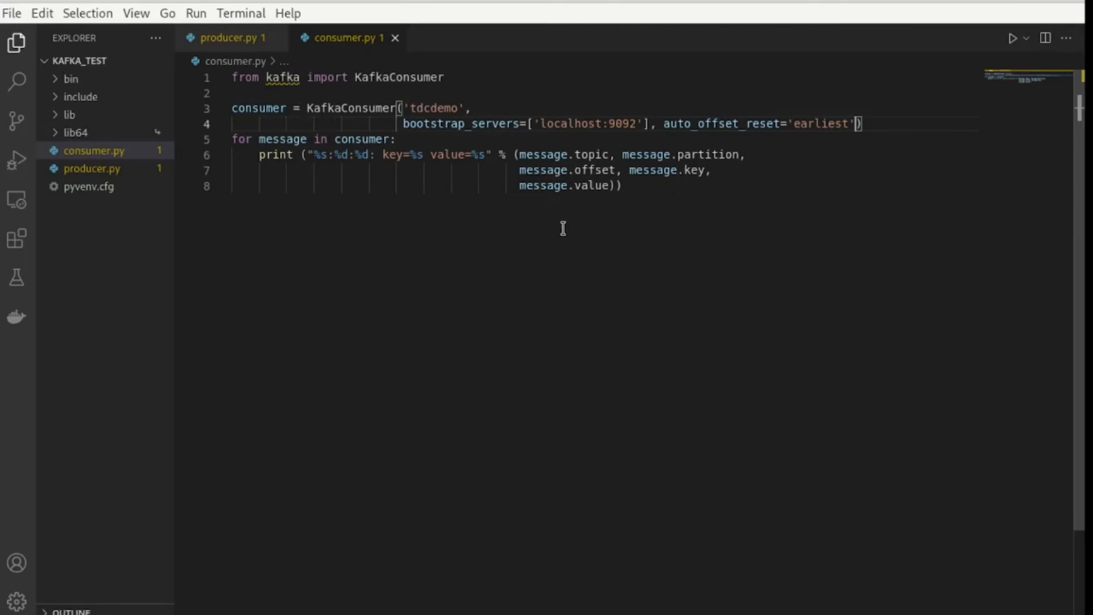
mouse_move(348, 365)
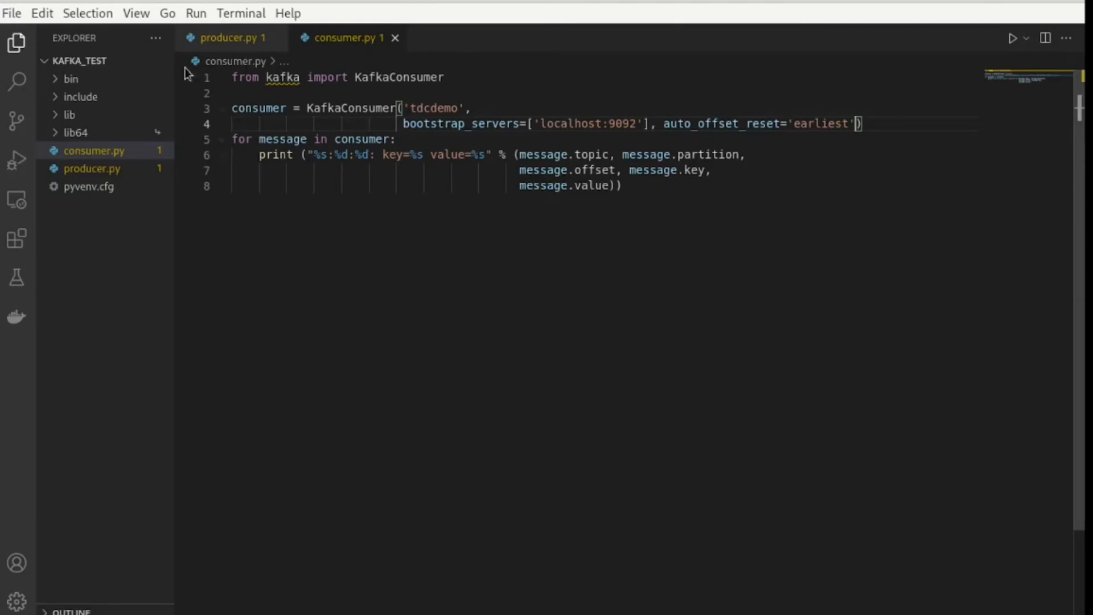
mouse_move(395, 353)
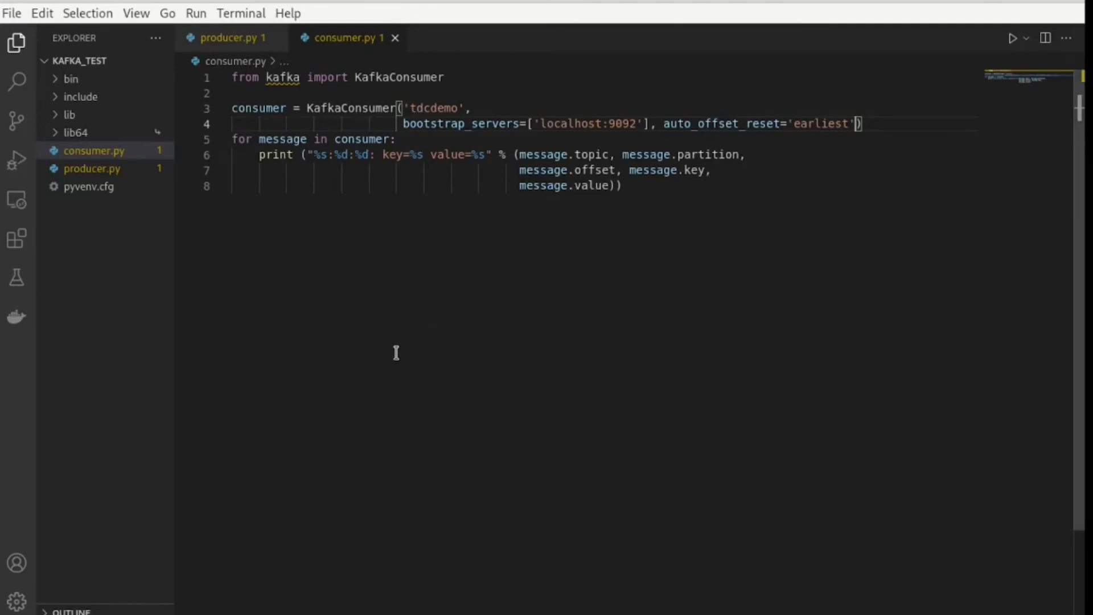
mouse_move(361, 360)
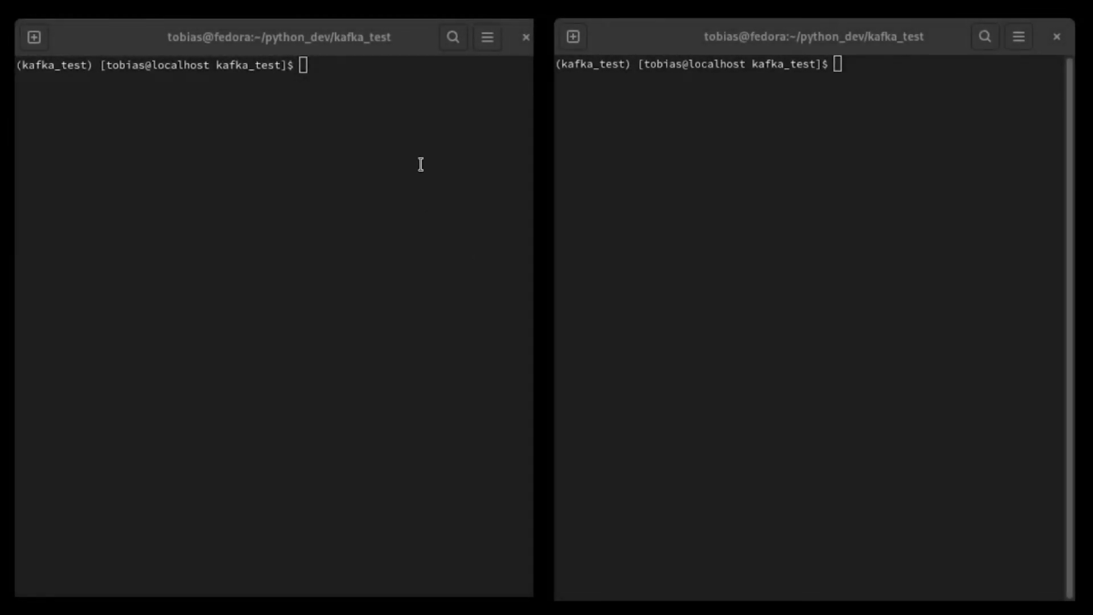
mouse_move(289, 155)
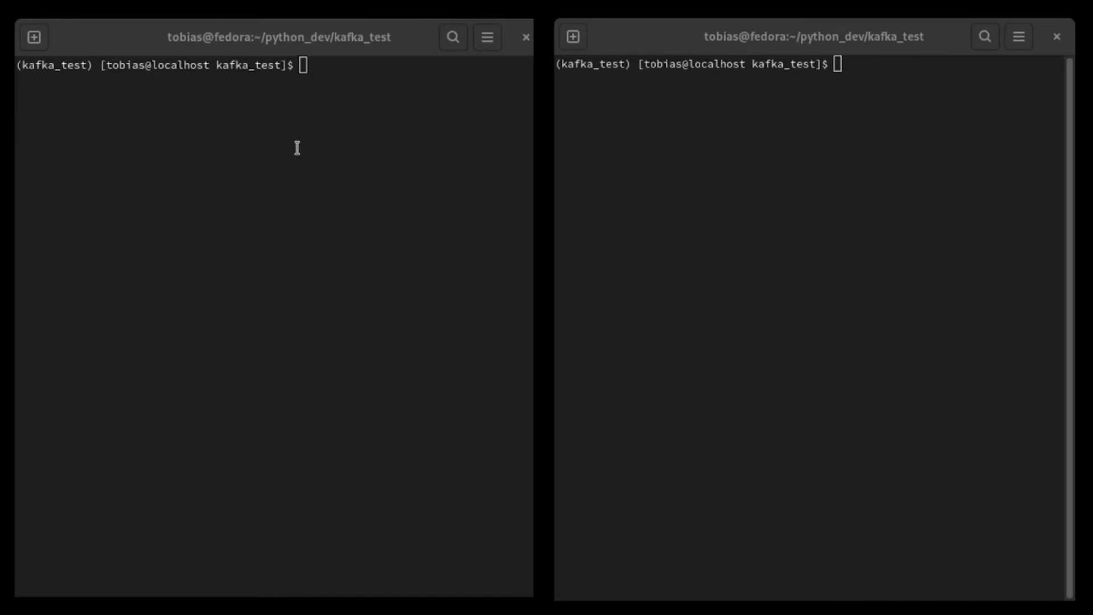
mouse_move(782, 194)
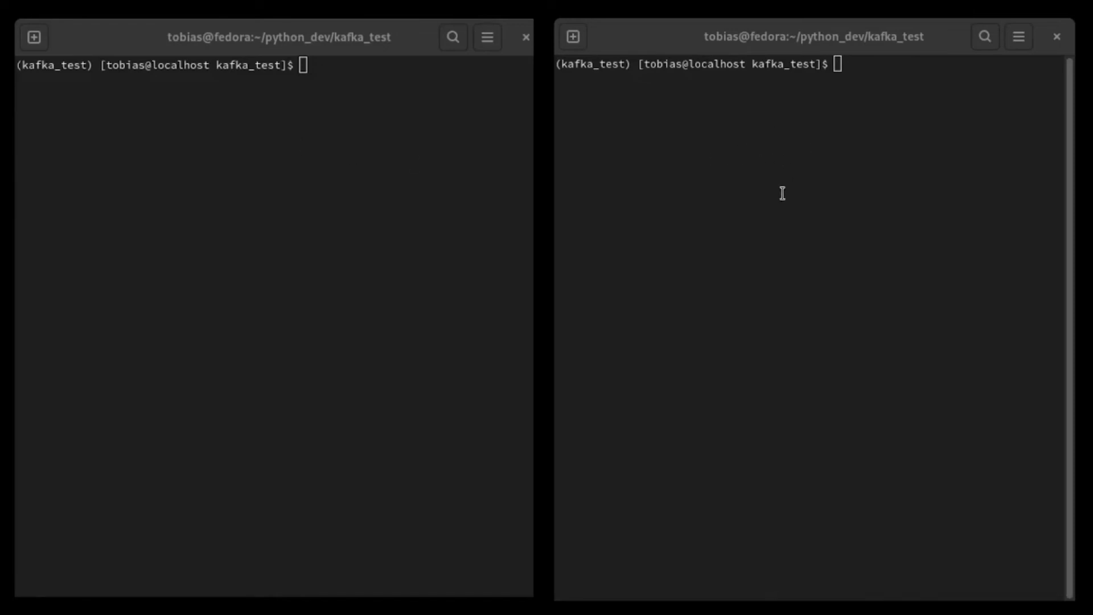
mouse_move(758, 179)
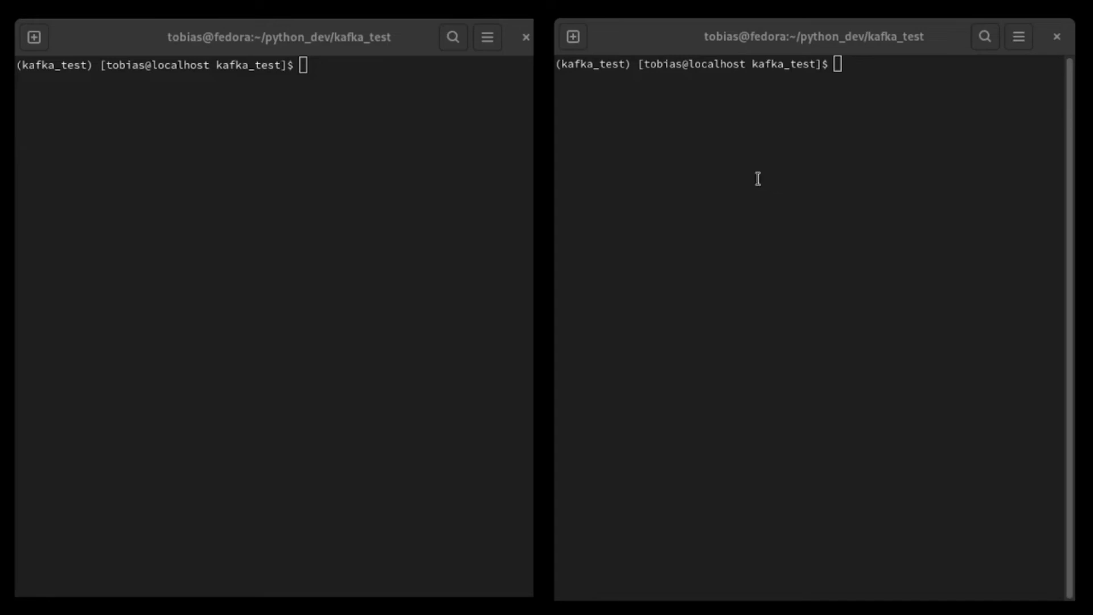
mouse_move(757, 179)
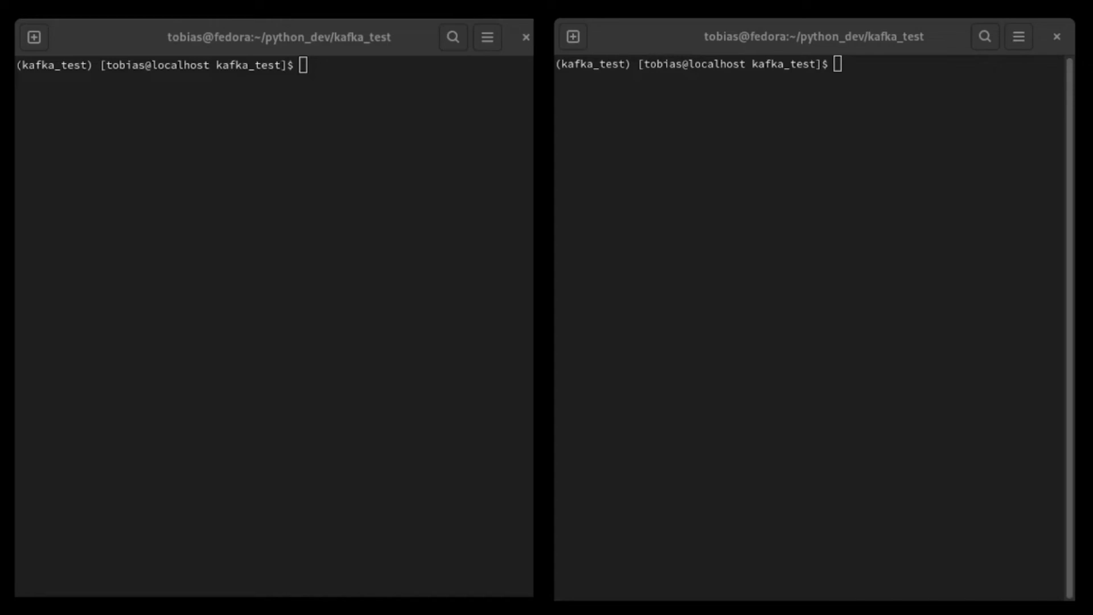
mouse_move(626, 69)
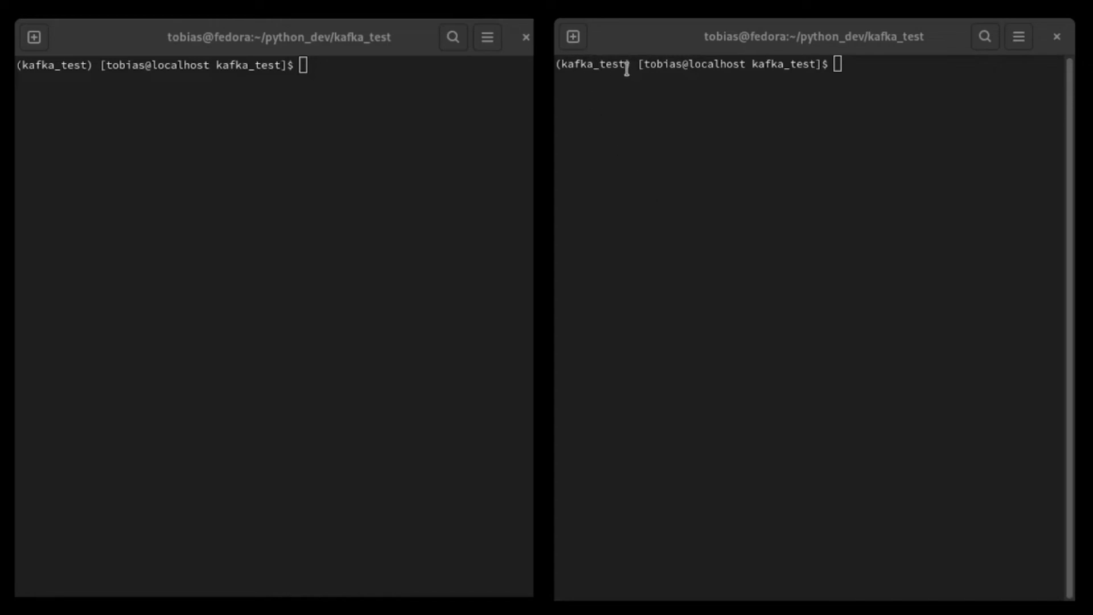
mouse_move(281, 197)
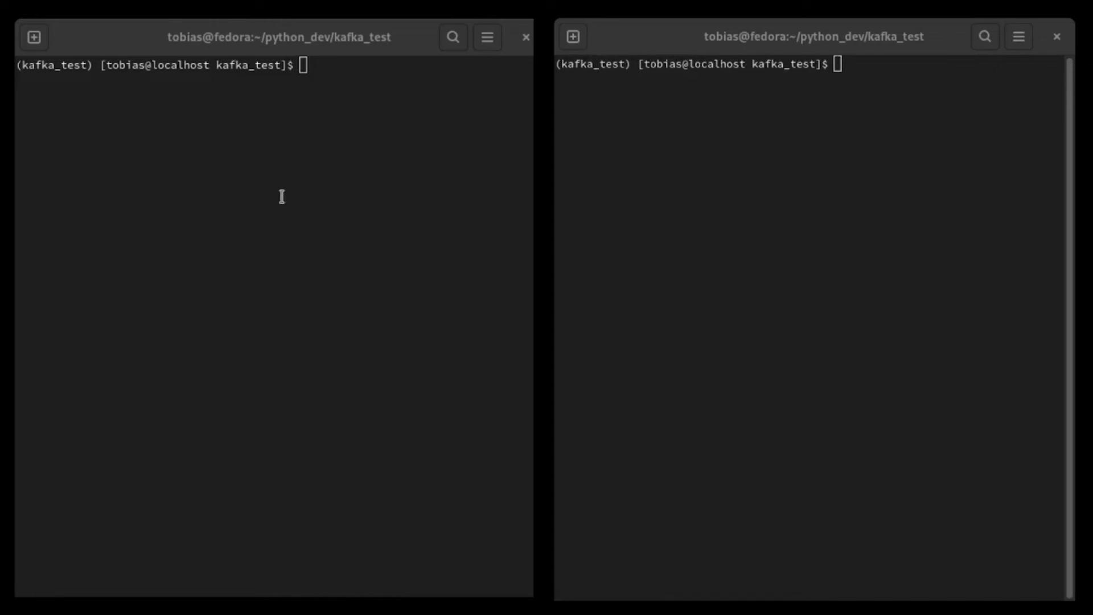
mouse_move(275, 179)
text(ls)
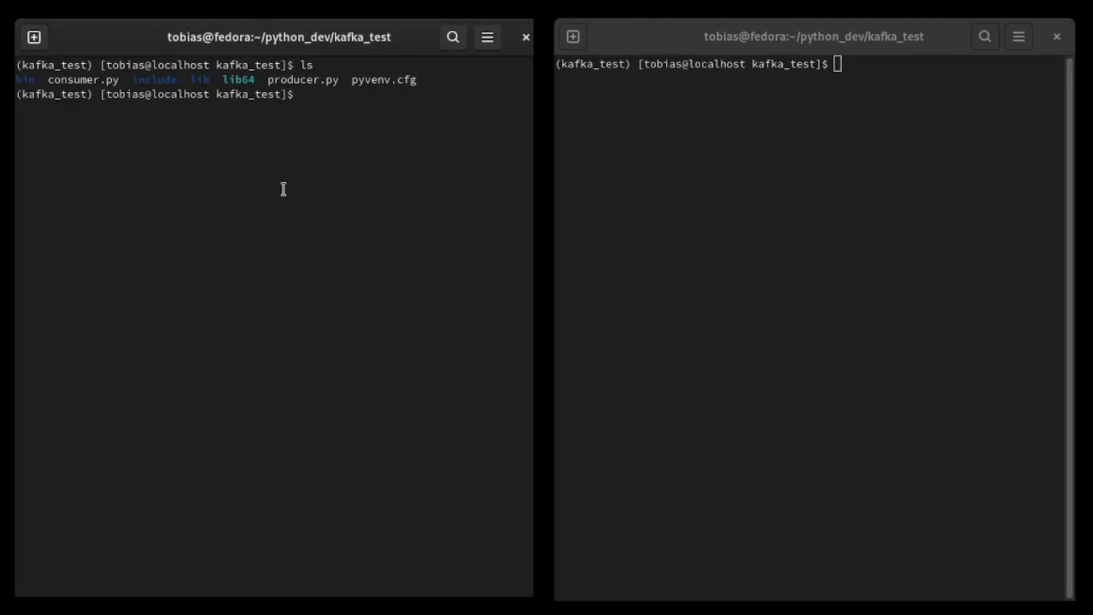
mouse_move(335, 80)
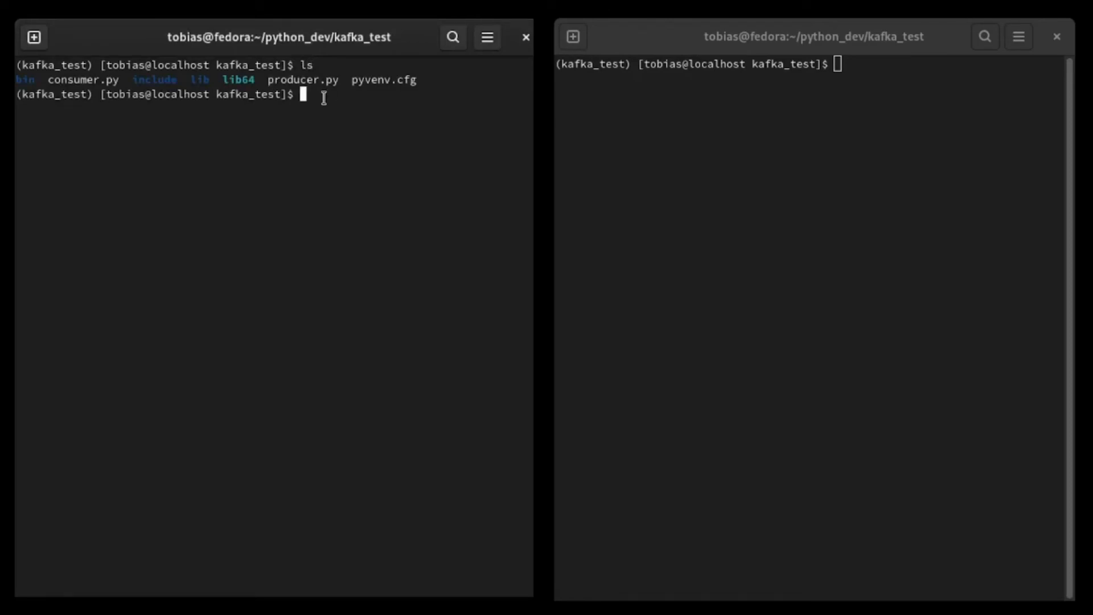
- Run python producer.py in the left terminal via Tab completion
text(python pt)
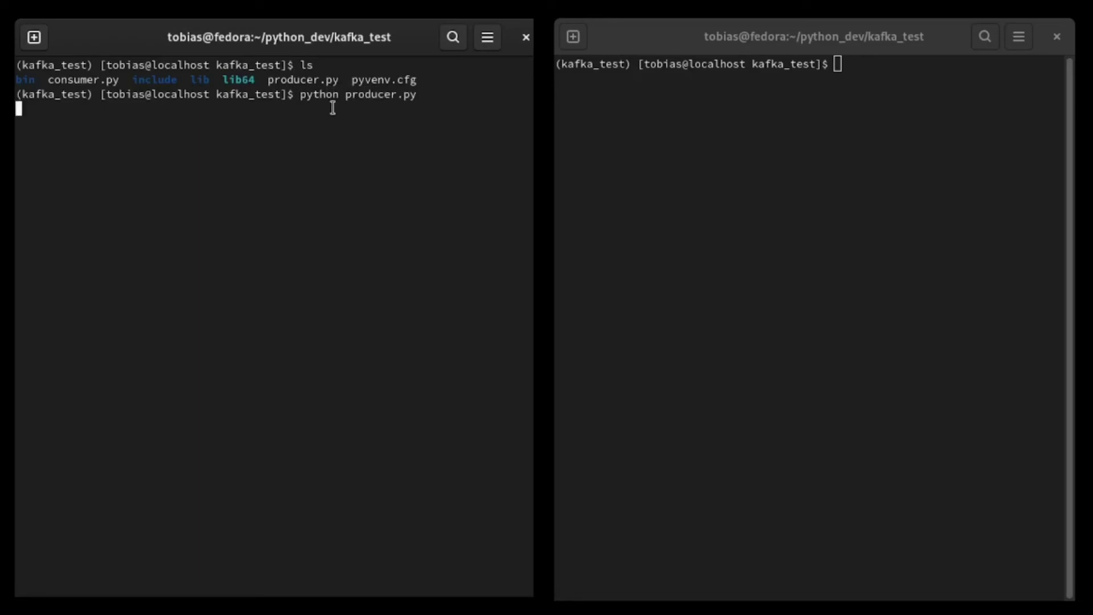
key(Return)
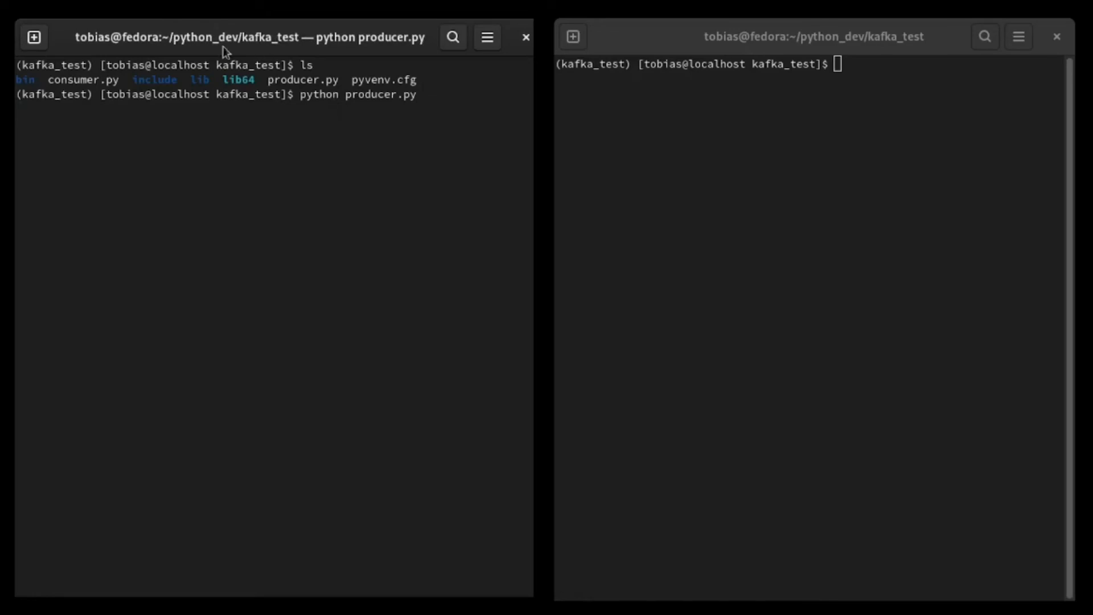
mouse_move(277, 193)
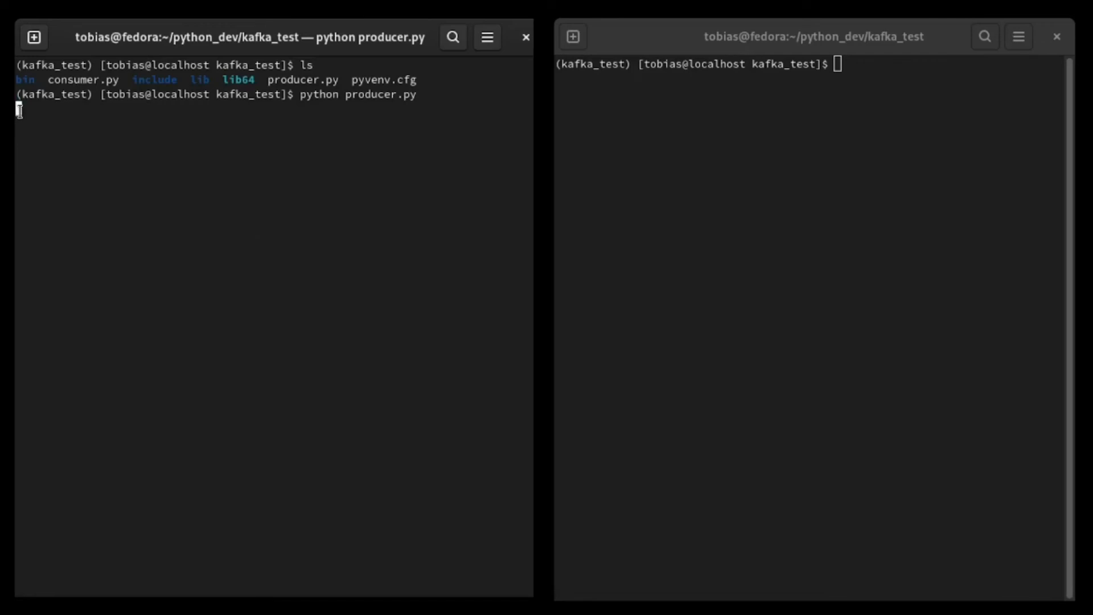
mouse_move(73, 386)
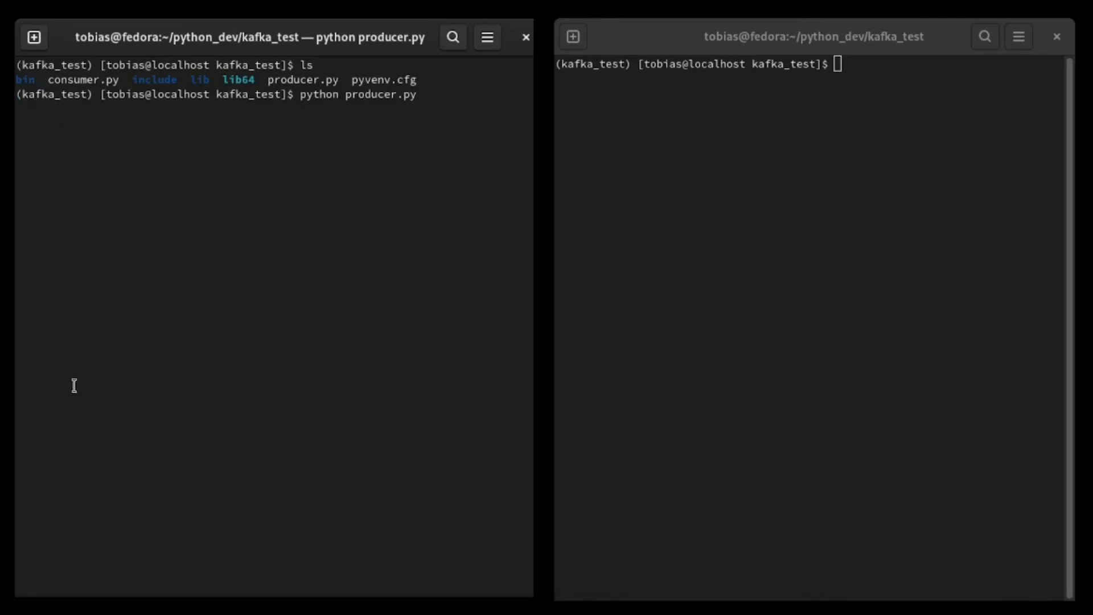
key(Return)
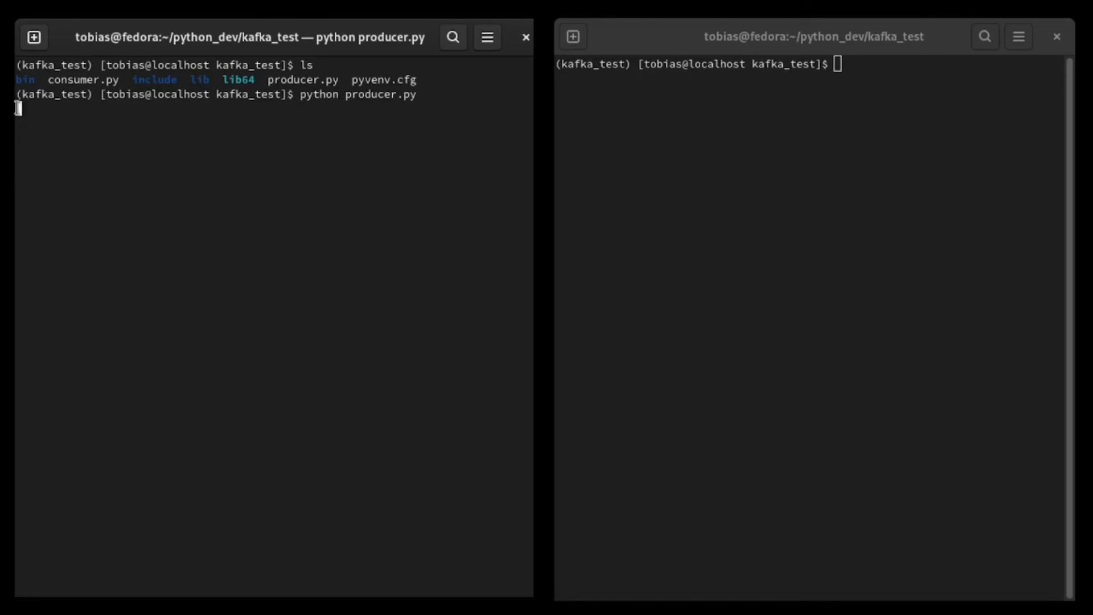
mouse_move(784, 147)
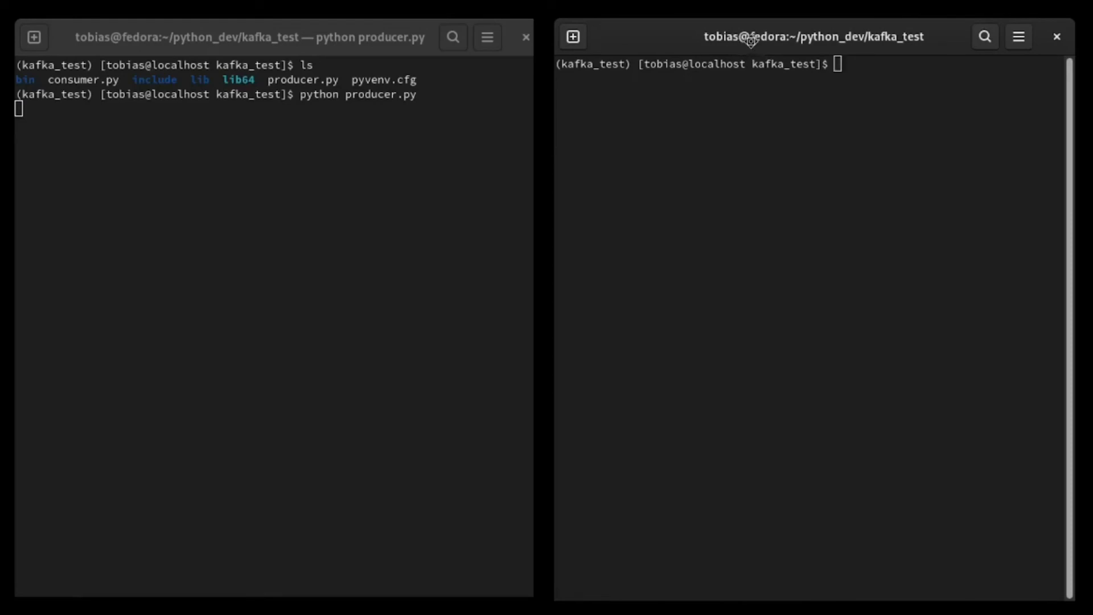
mouse_move(765, 172)
text(ls)
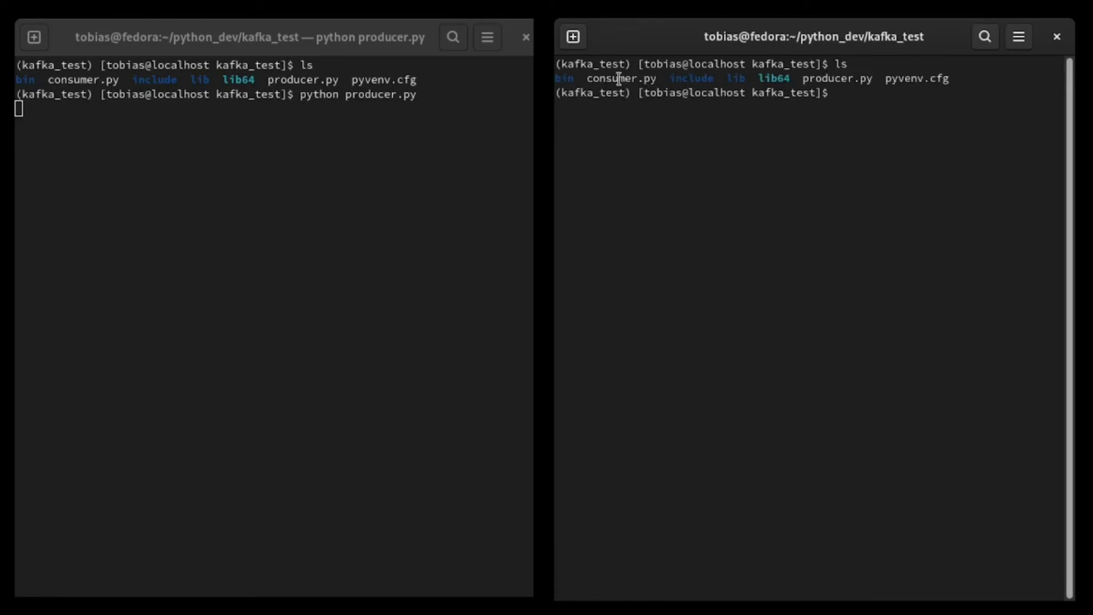
- Run python consumer.py in the right terminal to print the tdcdemo messages
text(python)
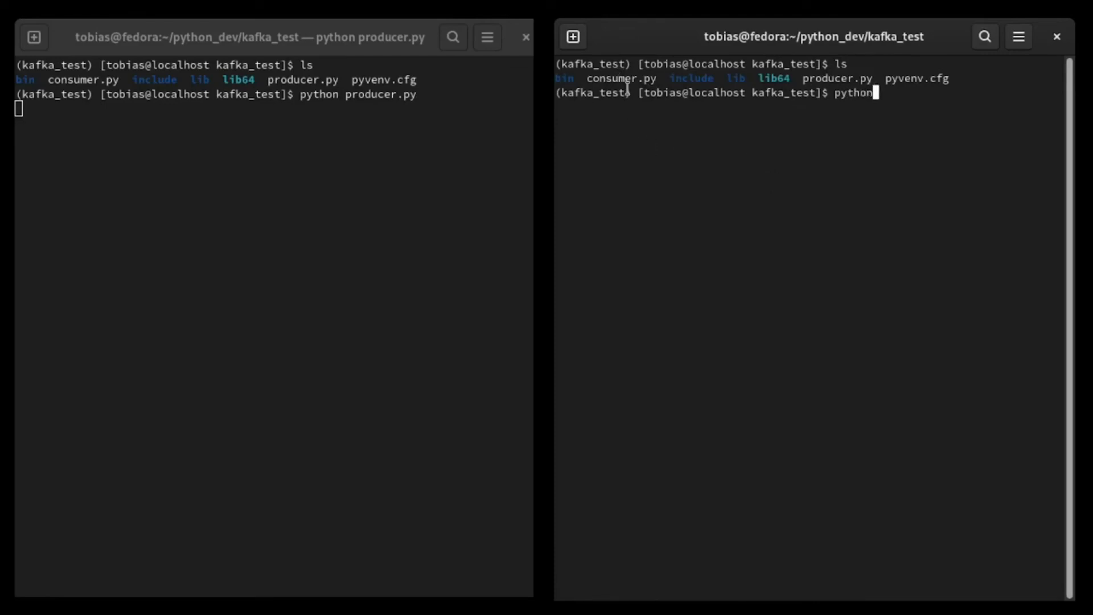
text(consumer.py)
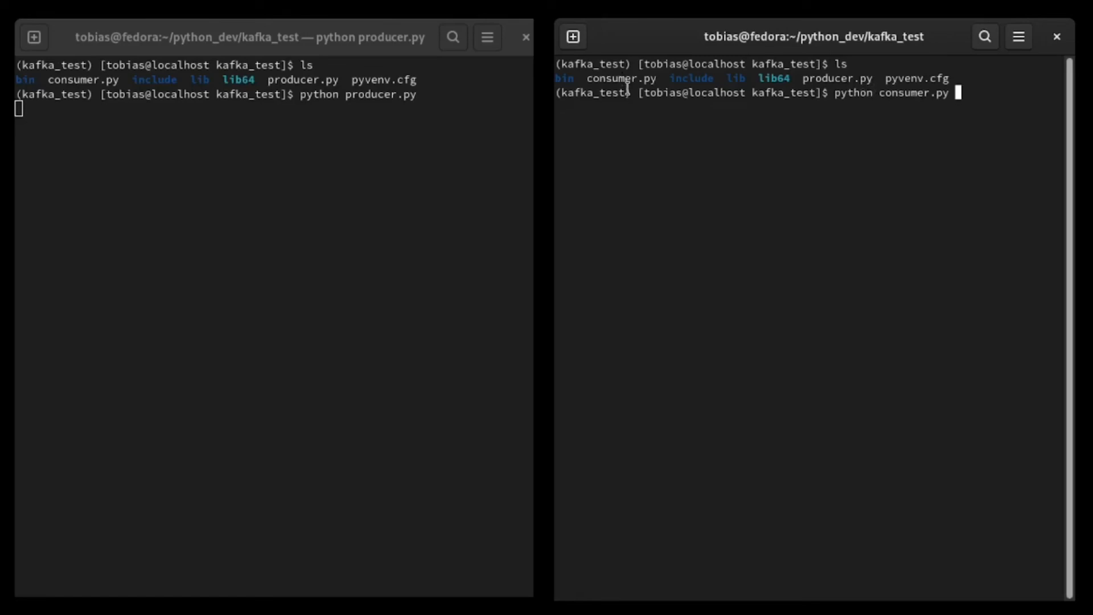
key(Return)
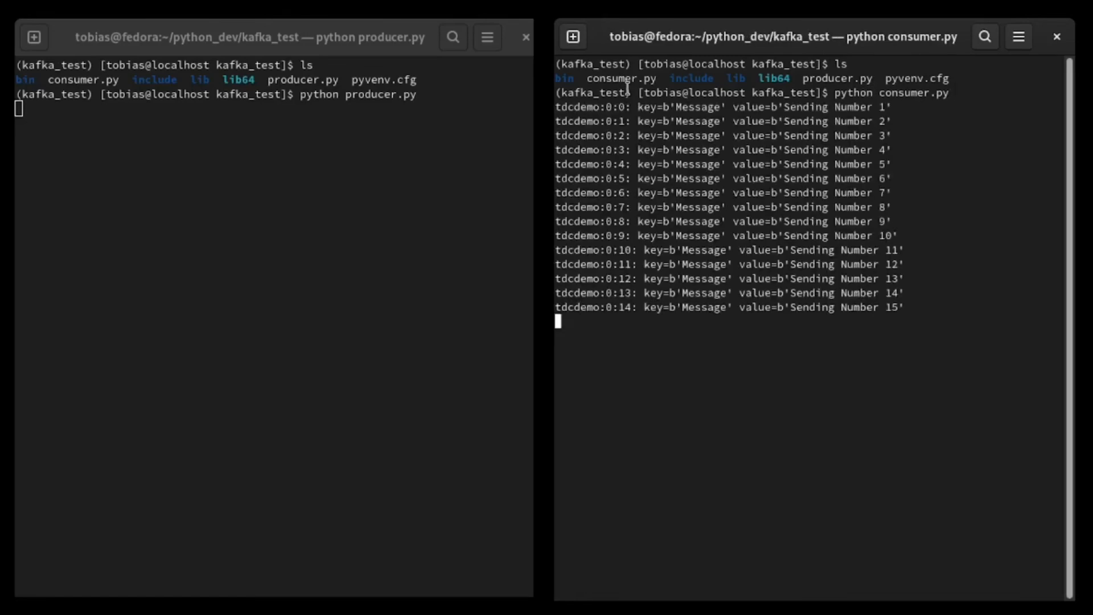